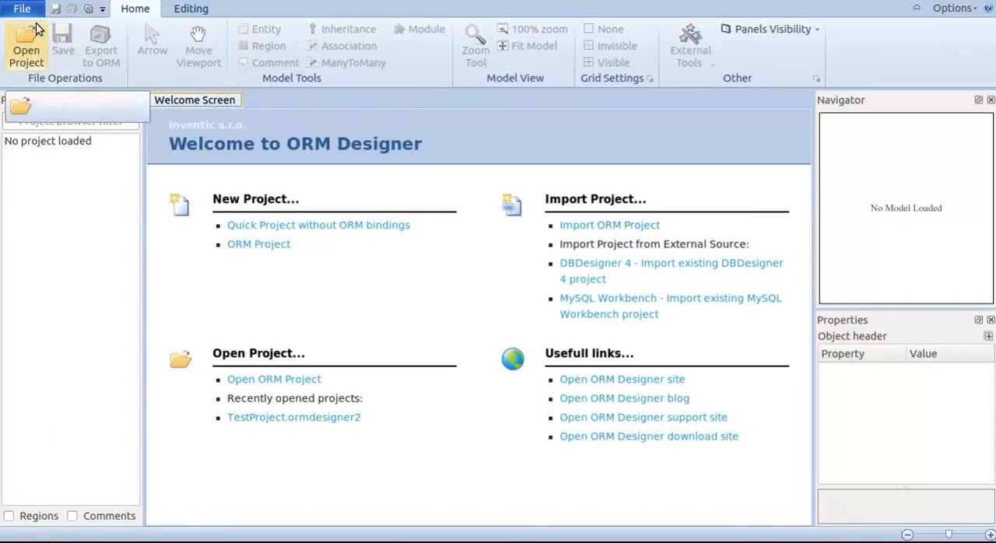
Start creating a new ORM project from the new-project options.
left_click(25, 47)
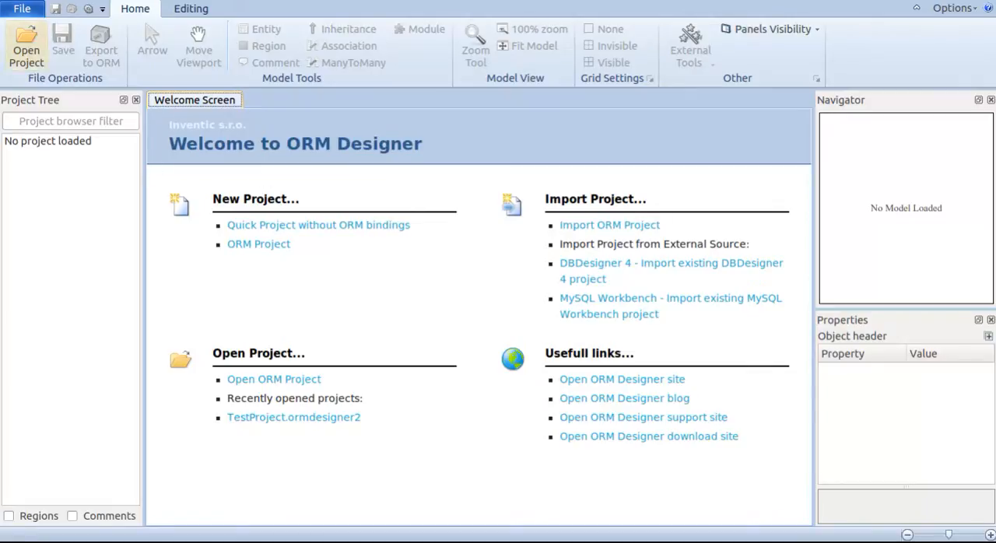
mouse_move(492, 293)
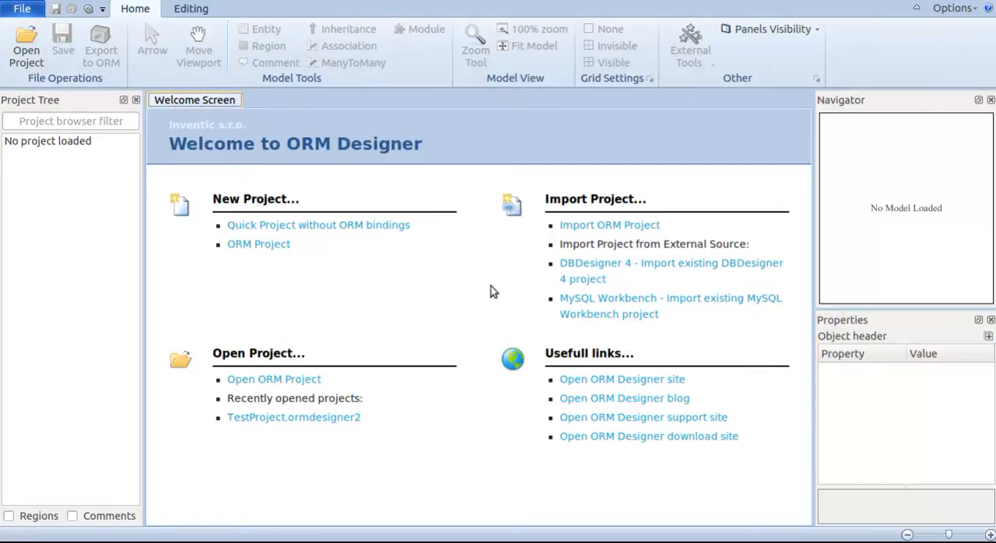
left_click(22, 10)
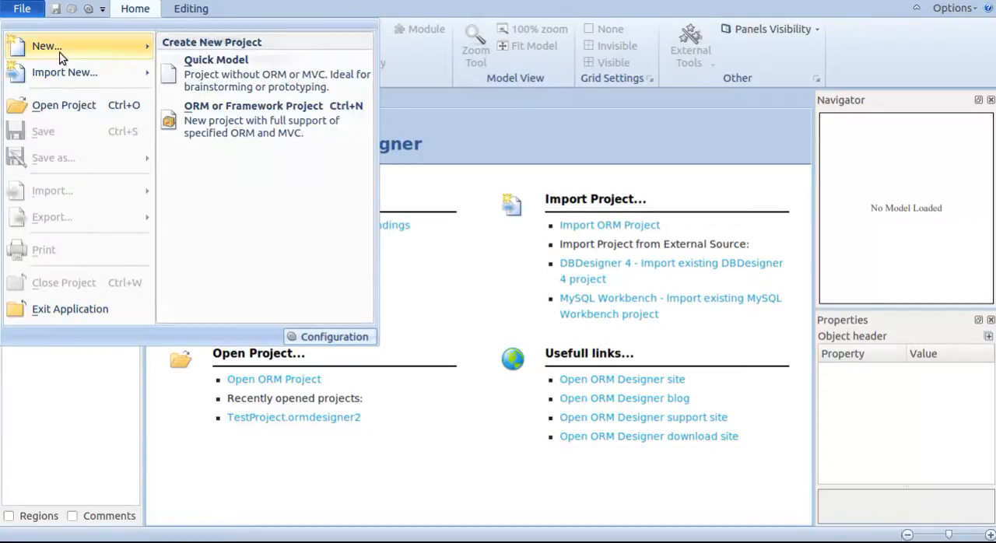
mouse_move(63, 106)
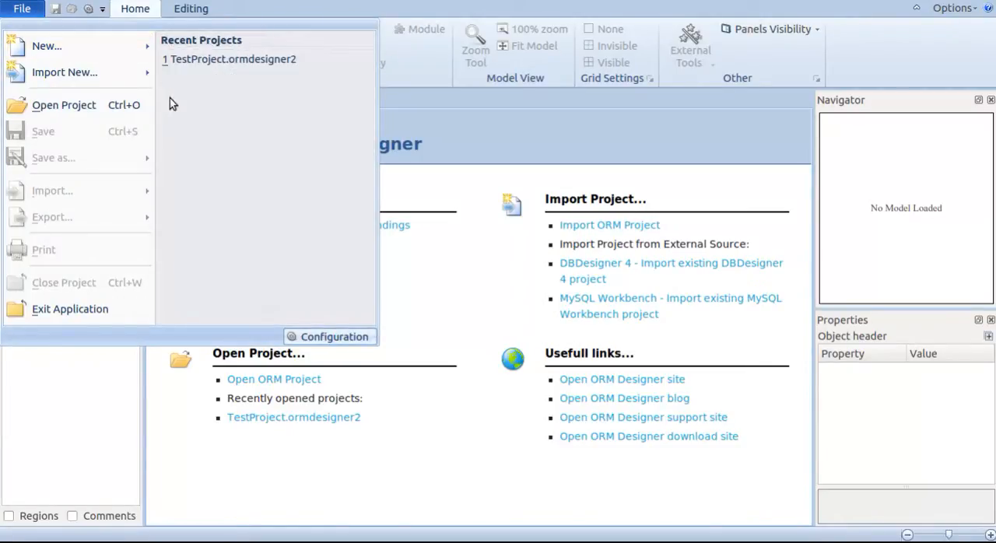
left_click(22, 9)
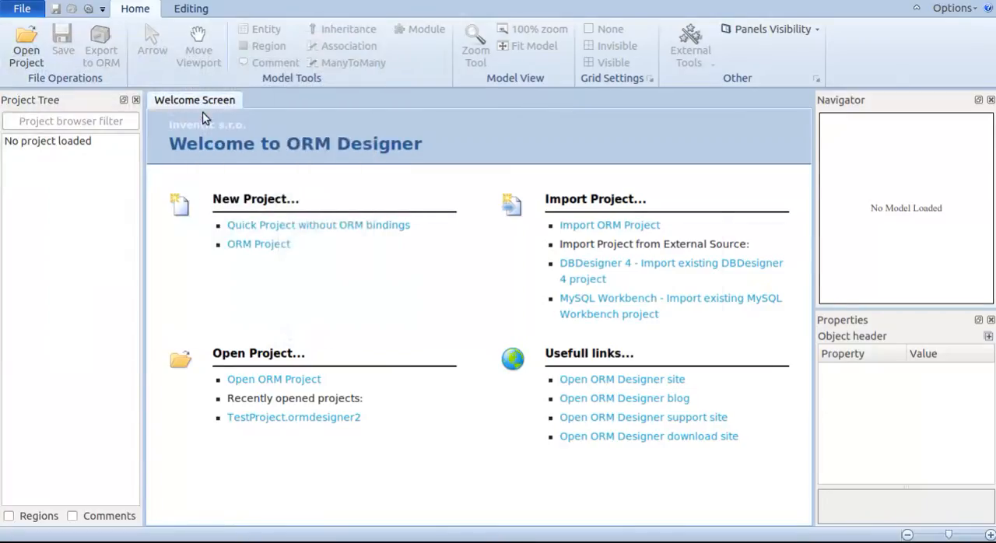
left_click(258, 243)
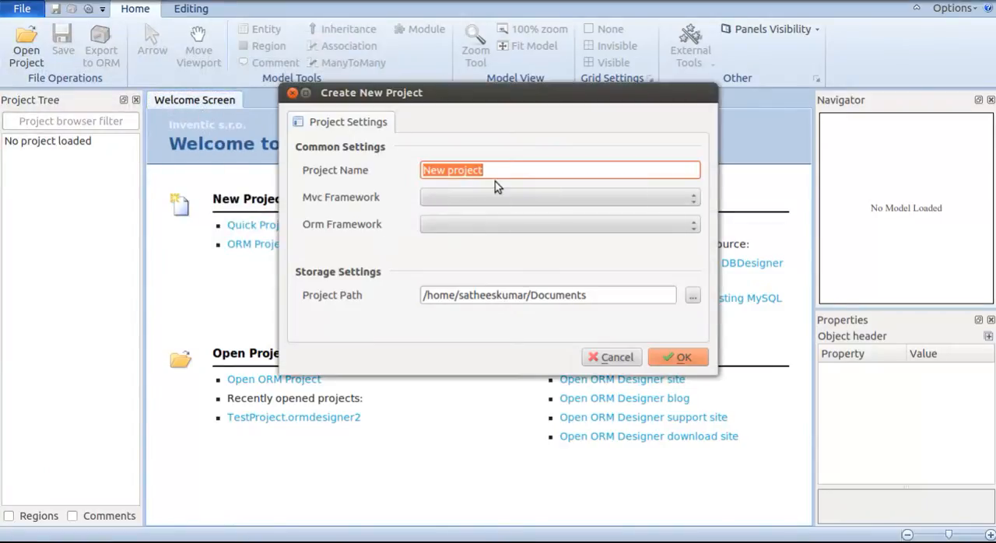
Name the project DemoDoctrine with Symfony2 and Doctrine2 frameworks and confirm.
type("DemoD")
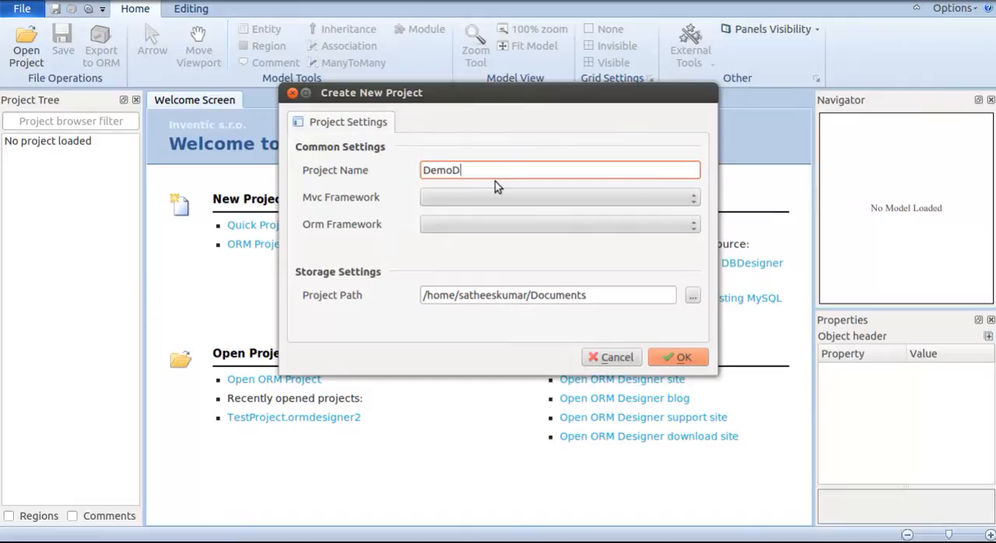
type("octrine")
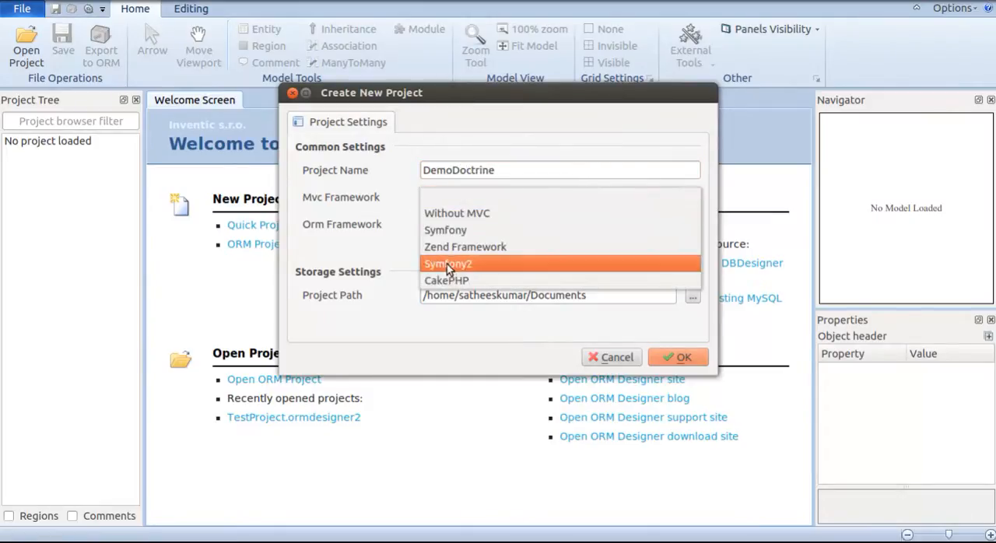
left_click(448, 263)
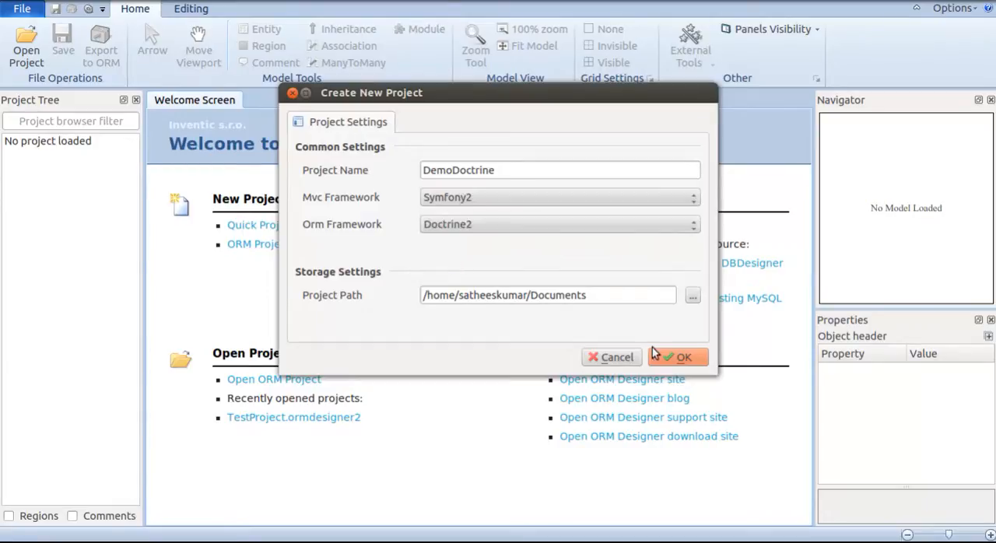
left_click(677, 356)
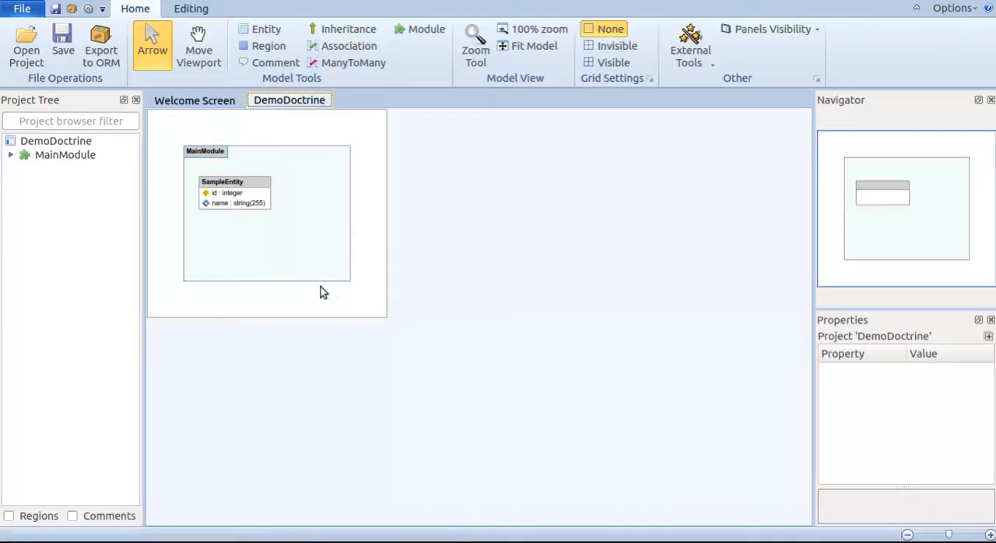
mouse_move(386, 318)
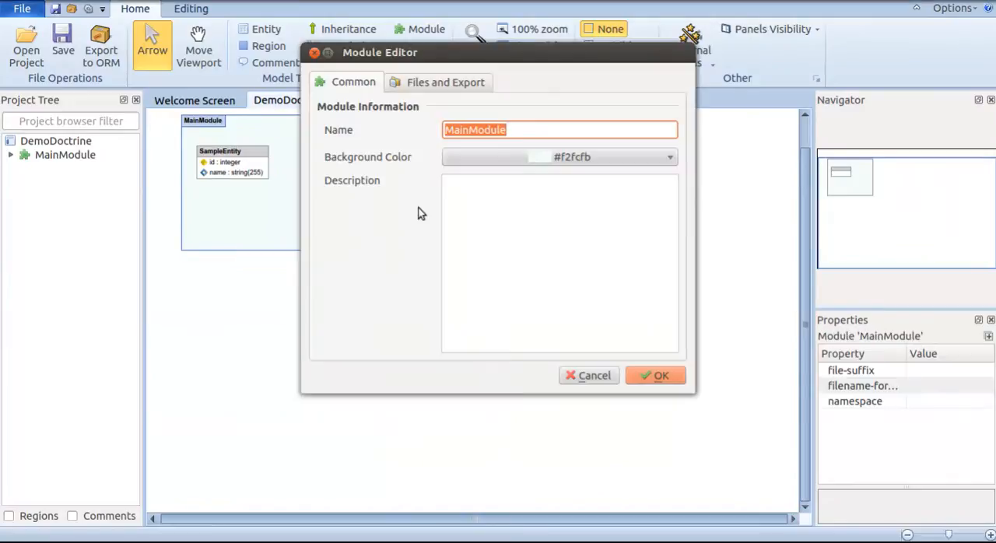
Rename MainModule to Default and SampleEntity to company.
type("Def")
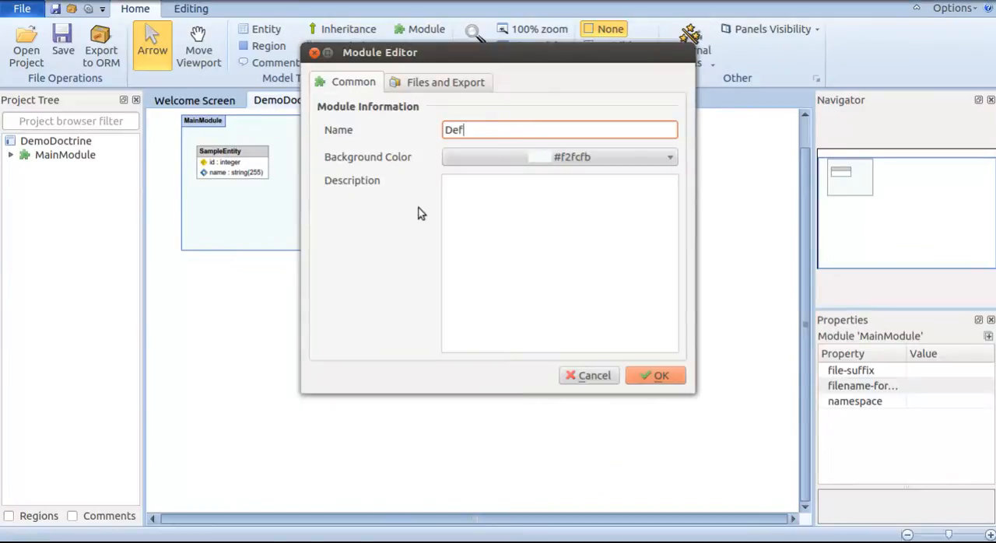
type("ault")
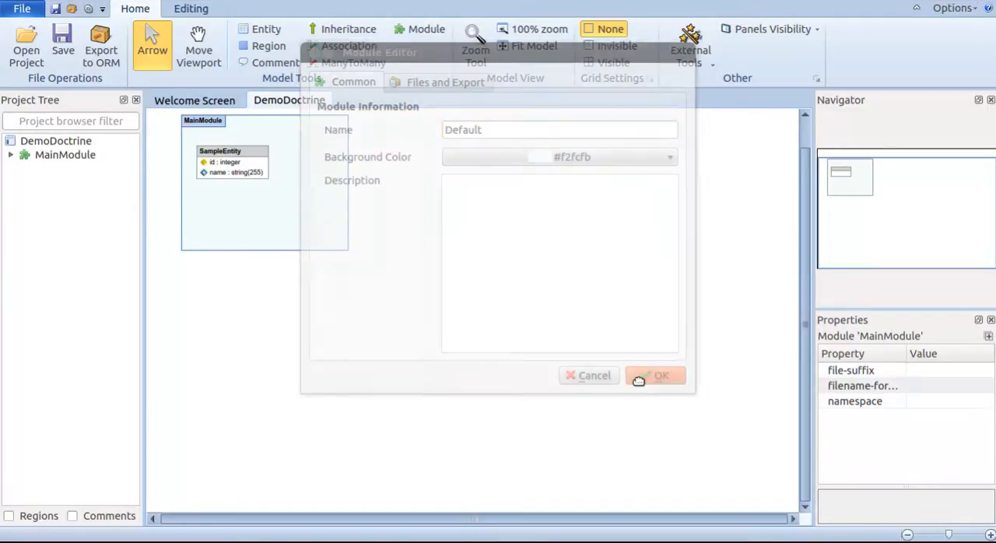
left_click(657, 375)
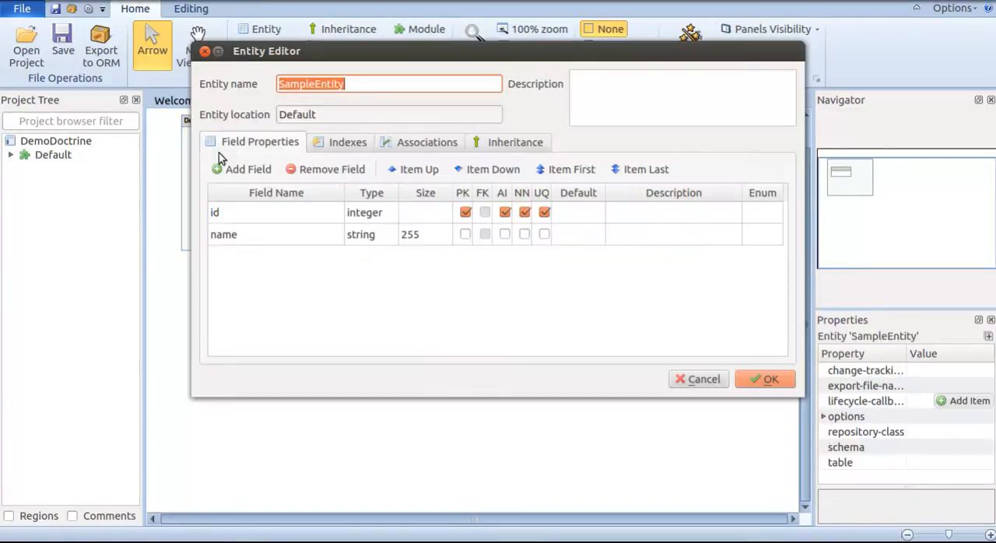
type("company")
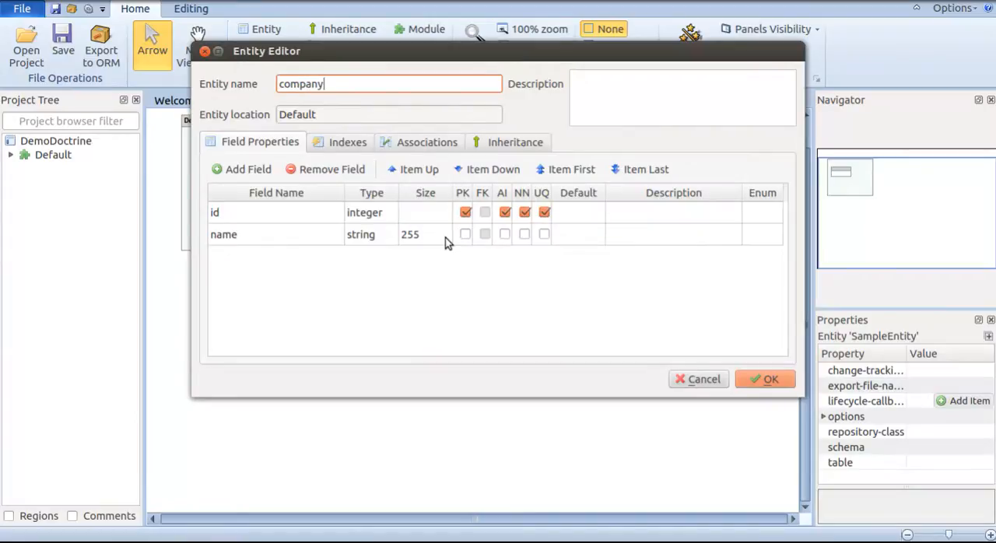
left_click(766, 380)
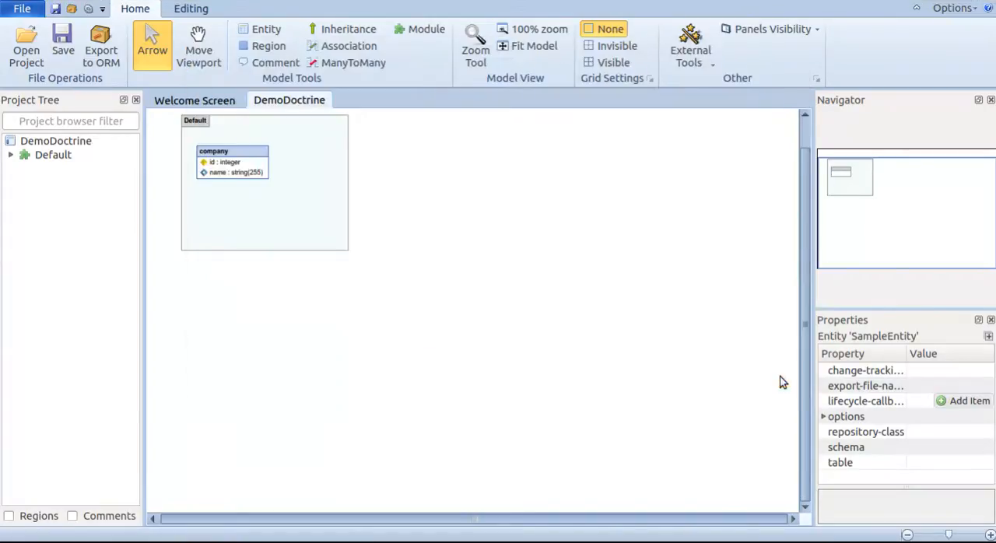
mouse_move(246, 296)
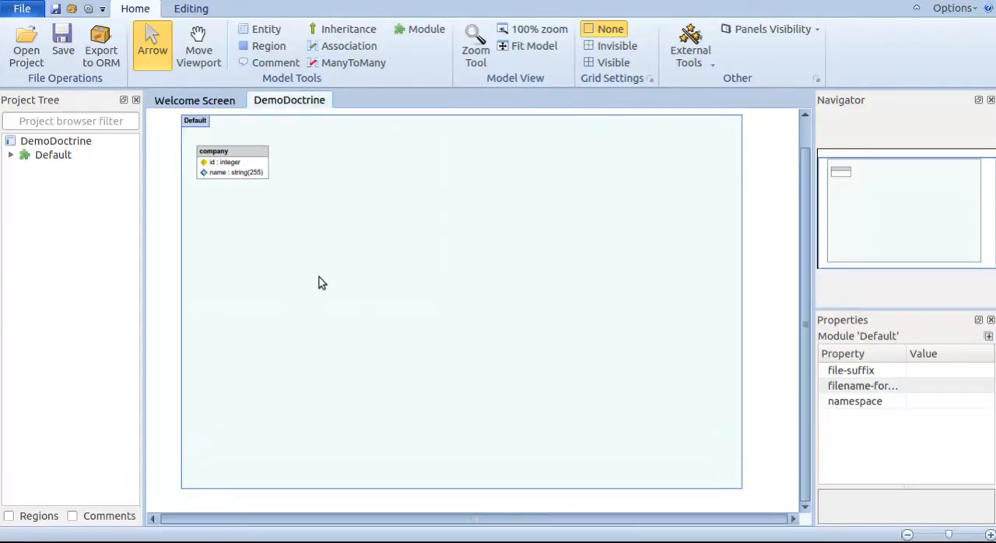
Add a required reg_date field of type date to the company entity.
left_click(232, 151)
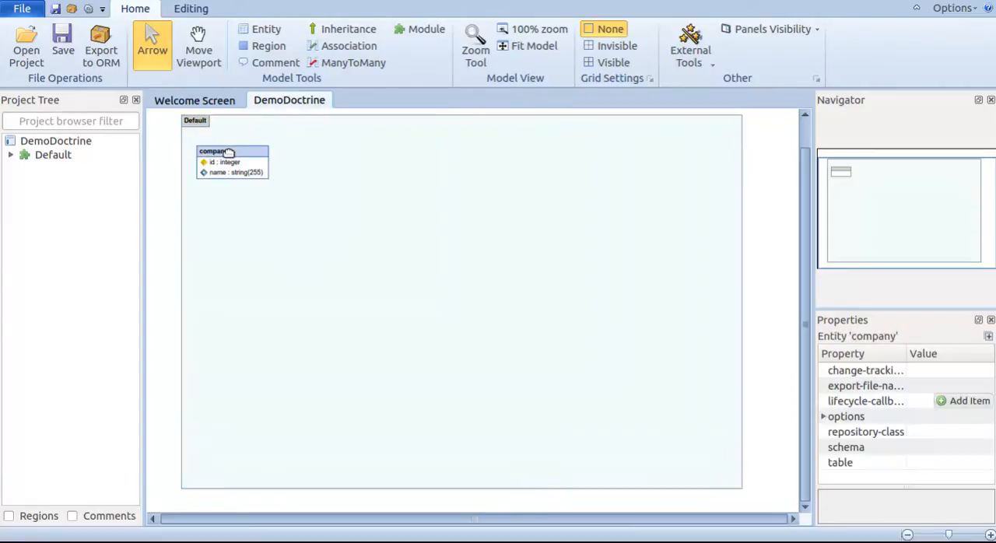
double_click(232, 151)
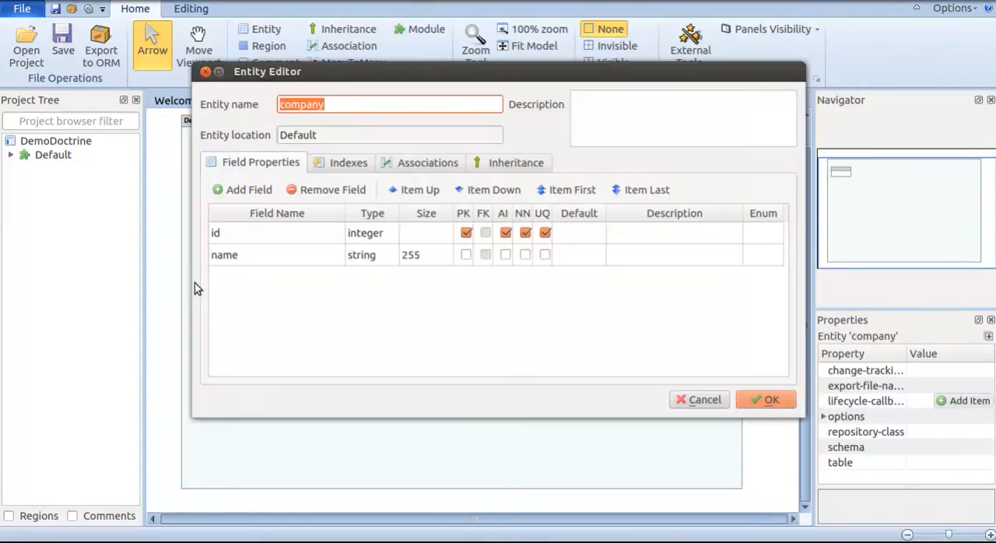
left_click(249, 190)
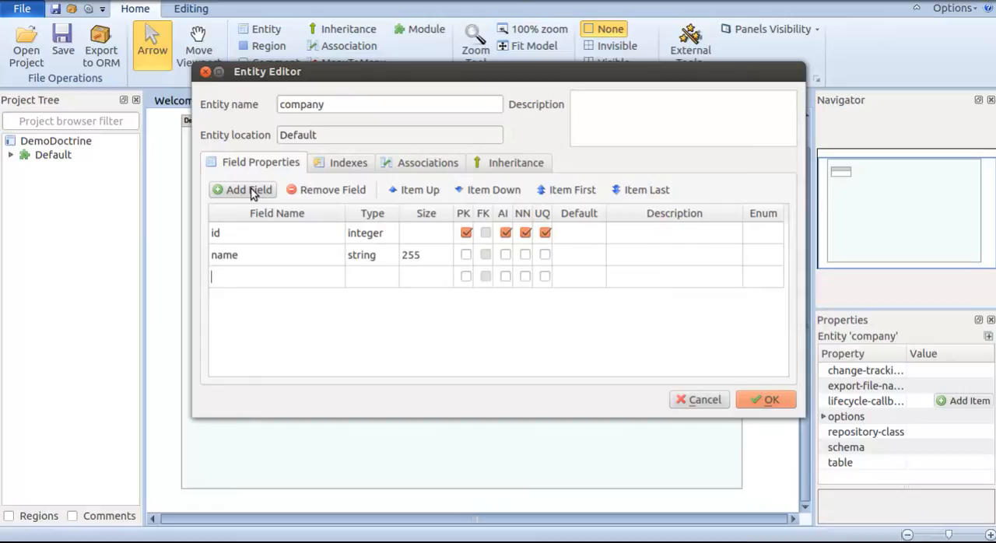
type("reg_date")
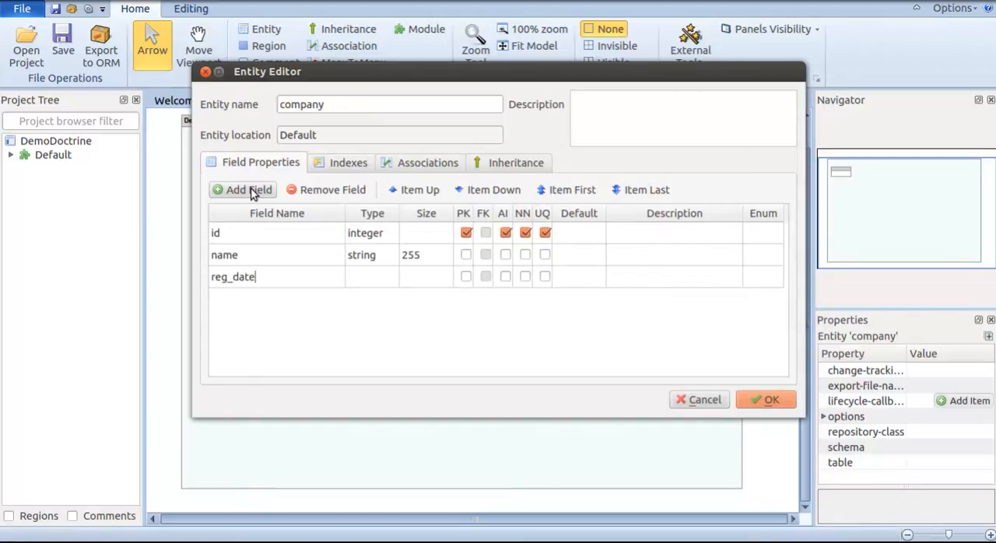
left_click(372, 277)
type("date")
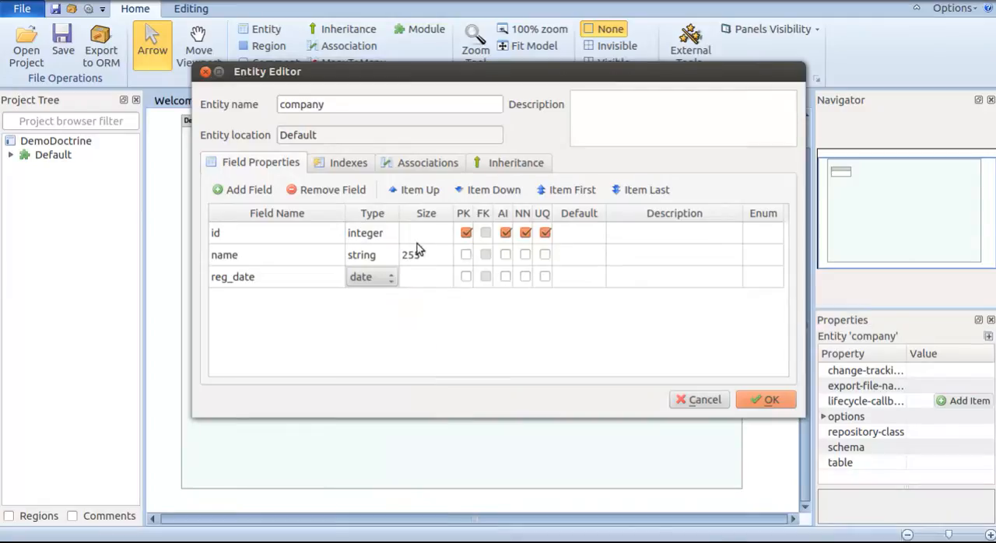
mouse_move(520, 284)
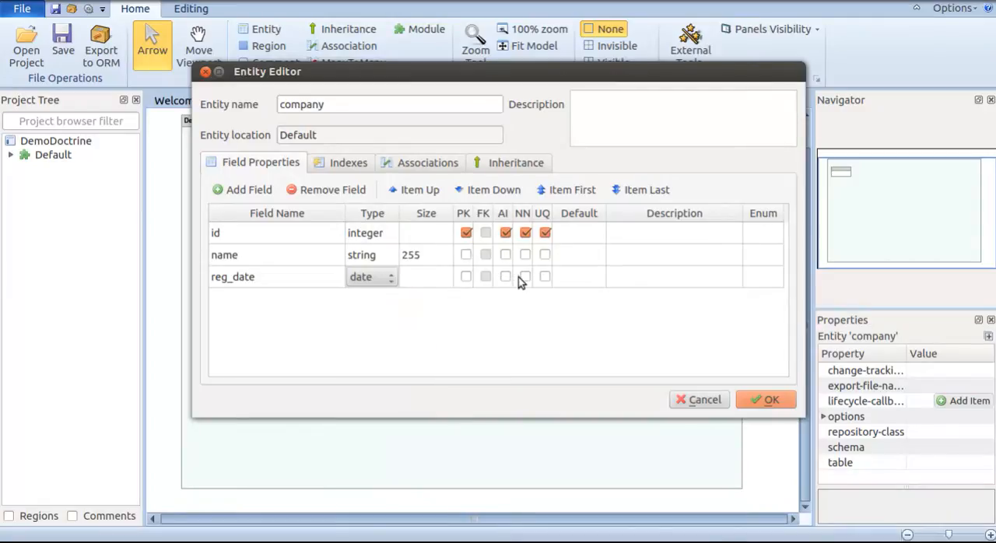
left_click(525, 277)
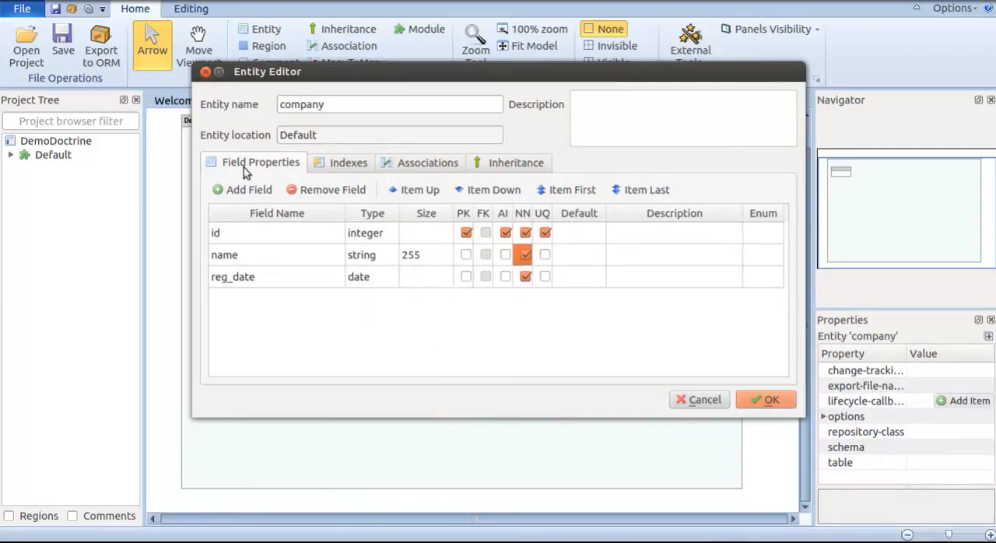
Add an is_active boolean field and save the company entity.
left_click(243, 190)
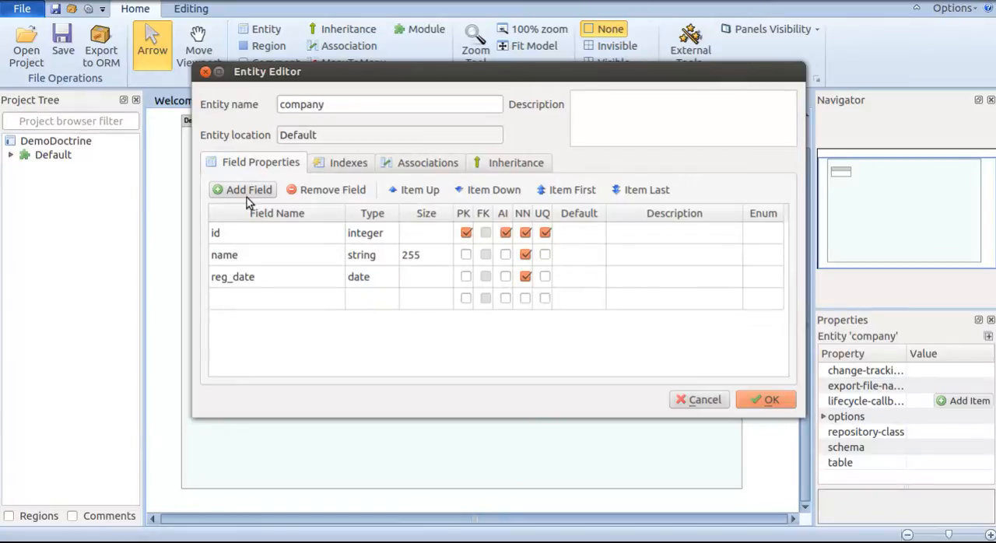
type("is_active")
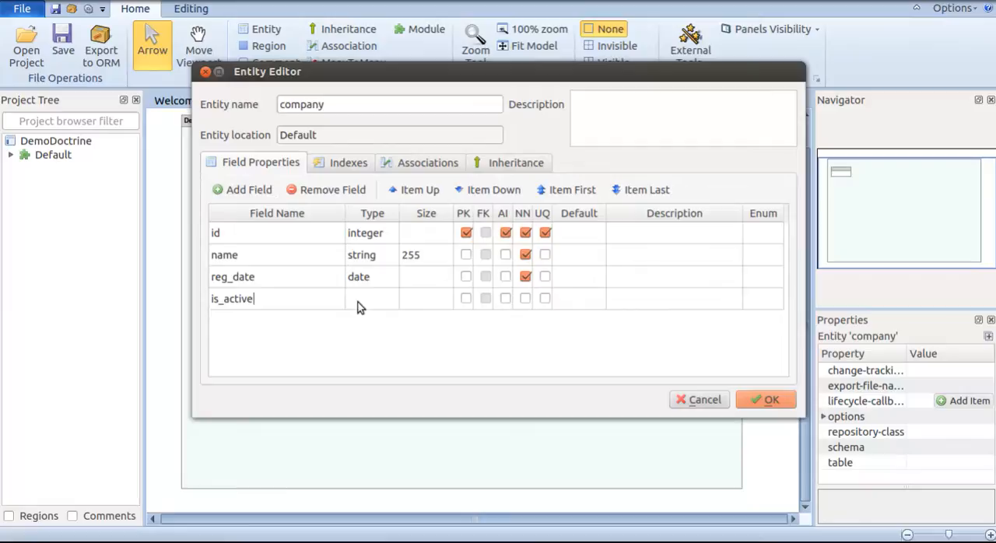
mouse_move(352, 221)
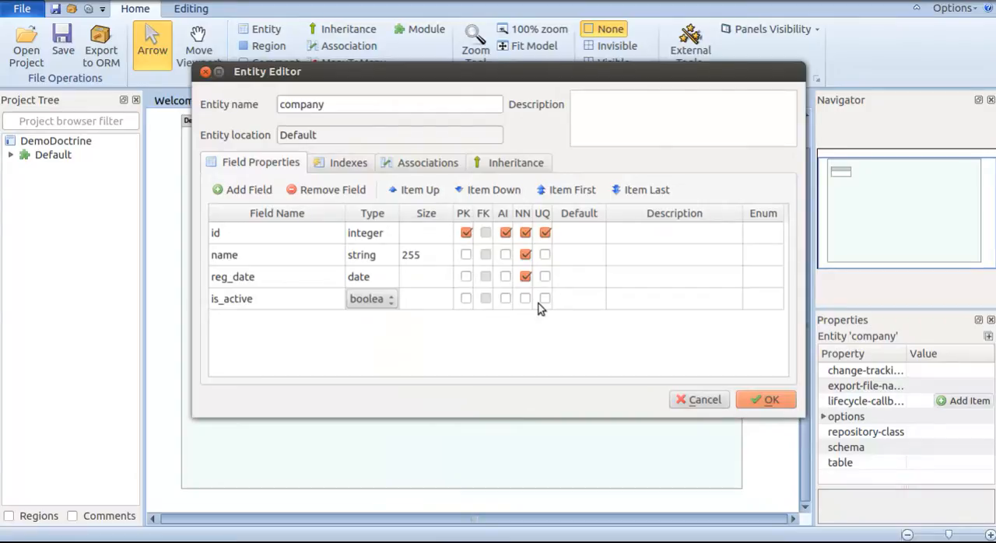
left_click(525, 298)
type("1")
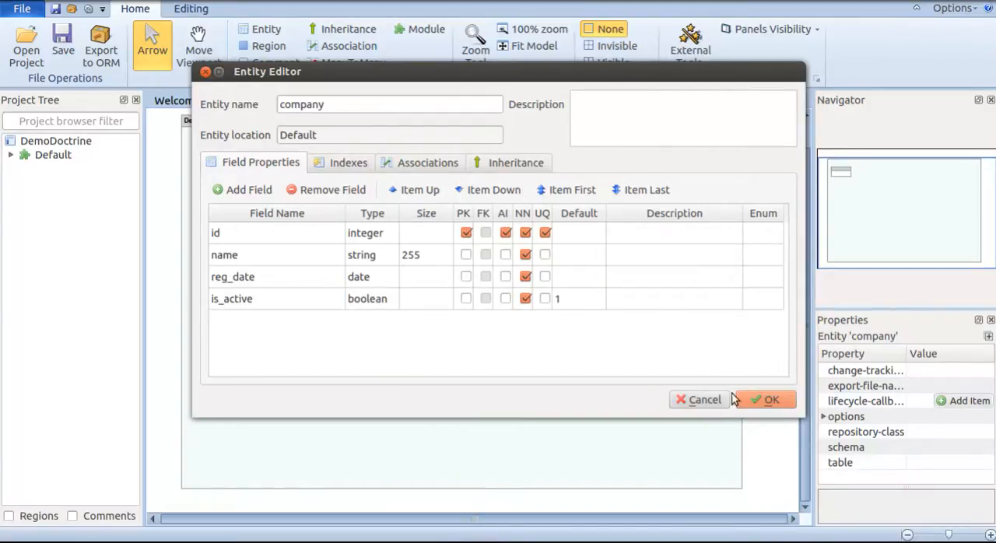
left_click(766, 399)
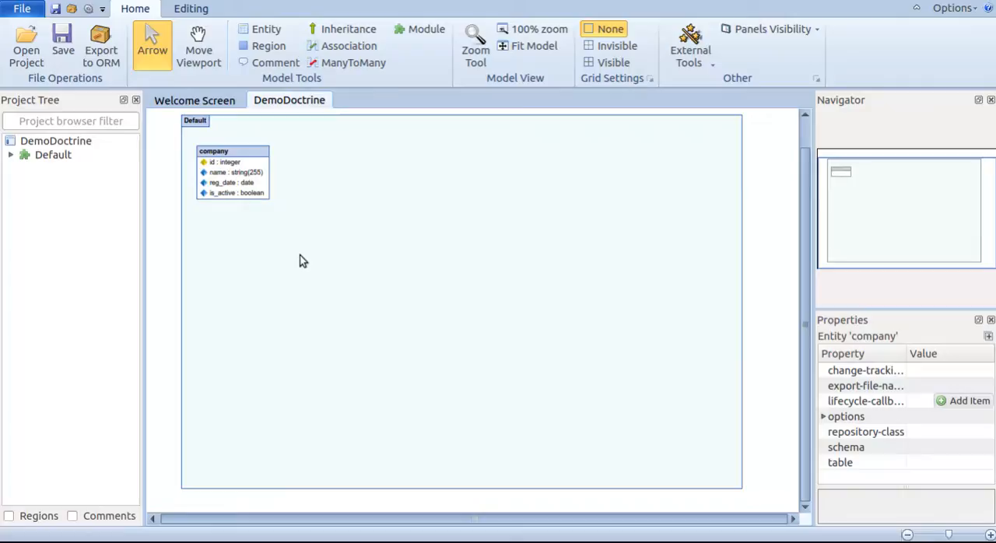
mouse_move(370, 248)
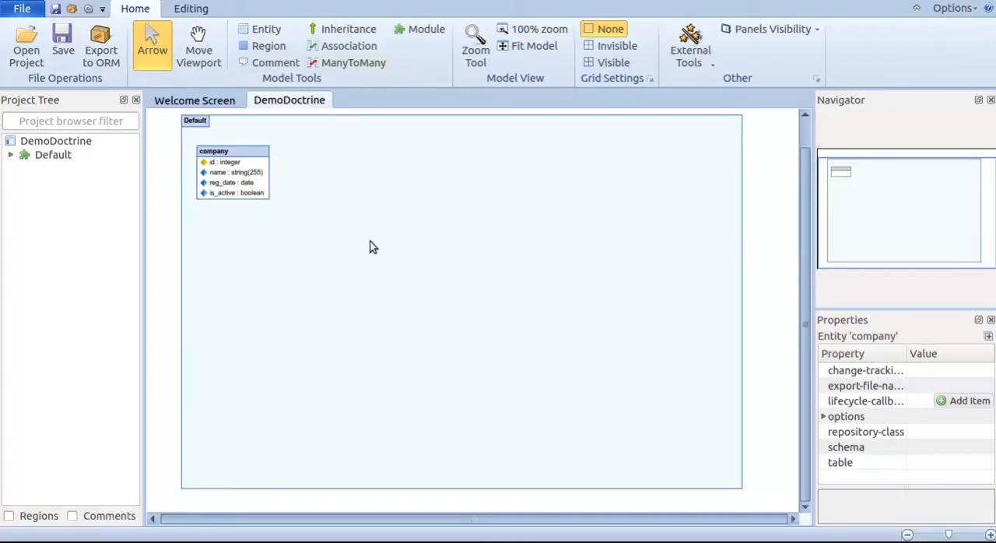
Place a new entity named Project with an id primary key (AI, NN, UQ).
left_click(264, 28)
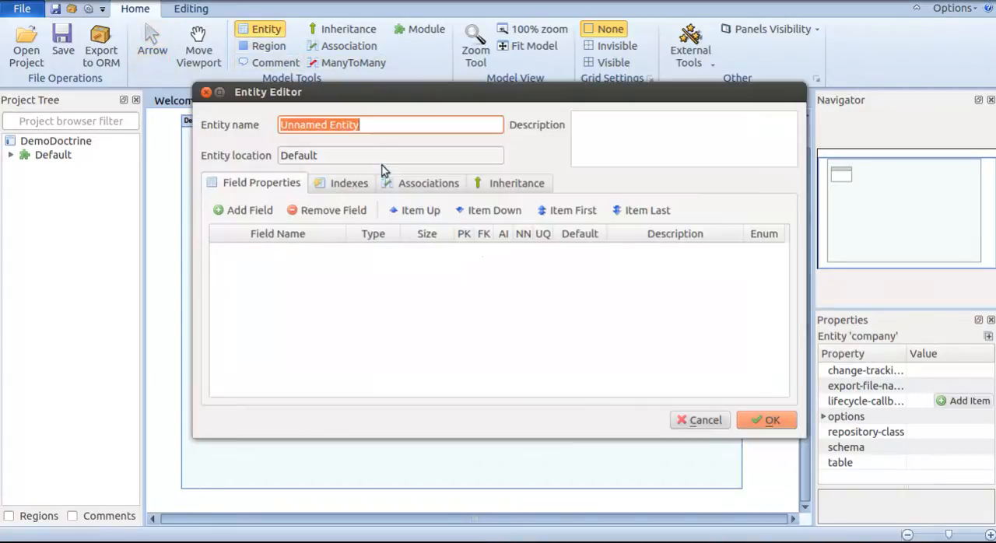
type("D")
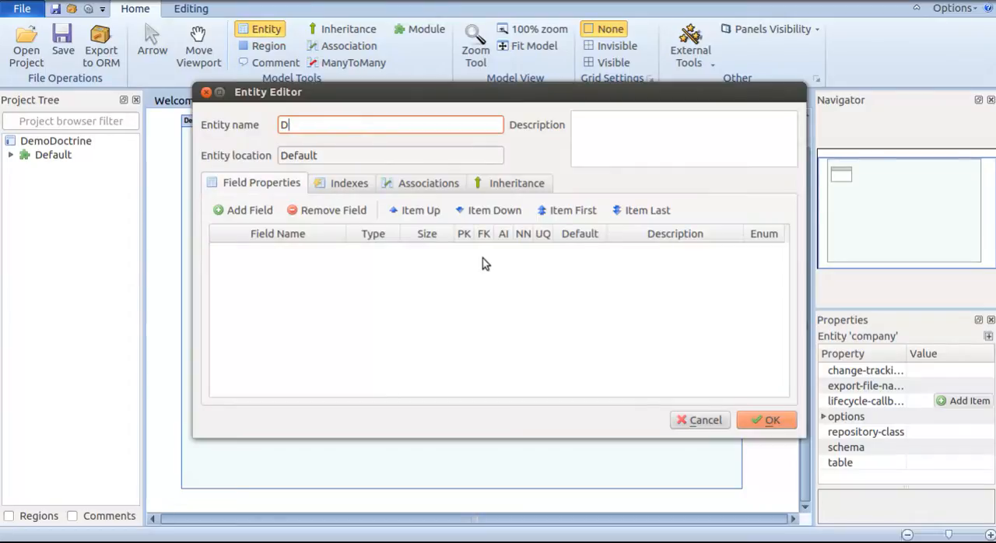
type("Projects")
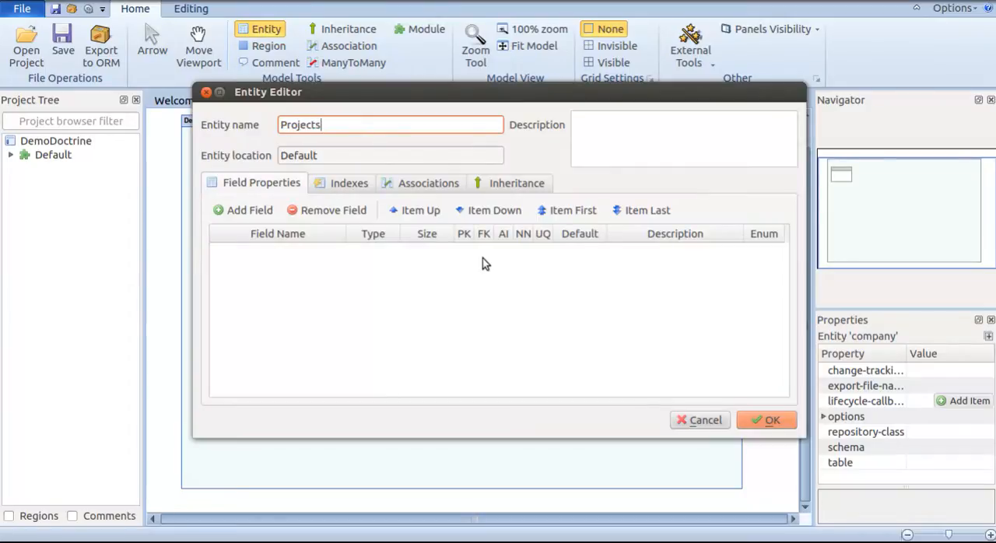
key("BackSpace")
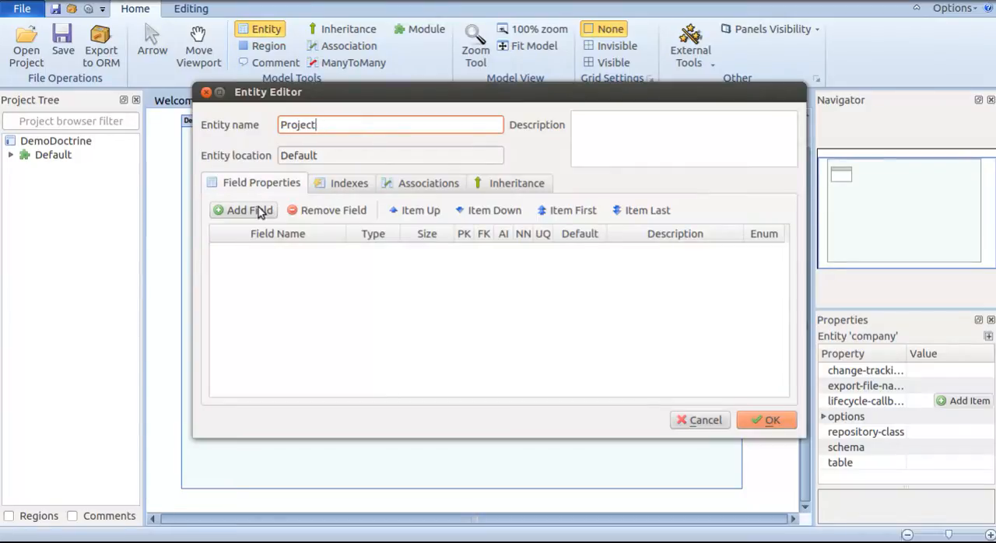
left_click(243, 210)
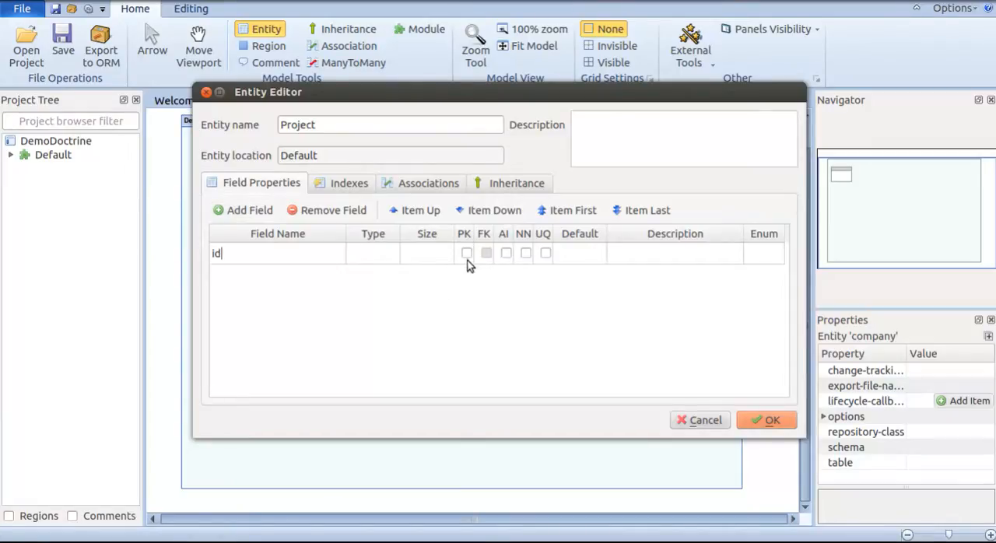
left_click(464, 253)
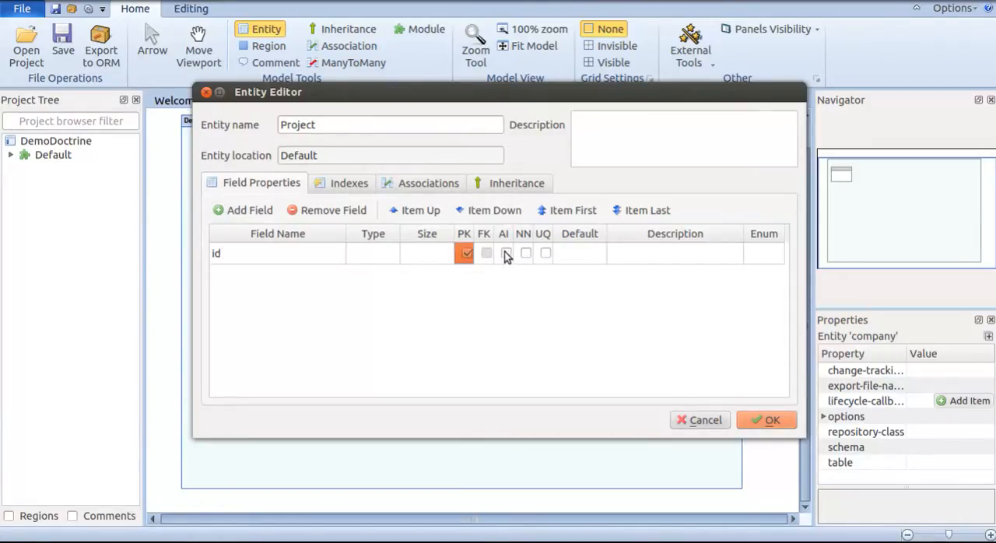
left_click(504, 252)
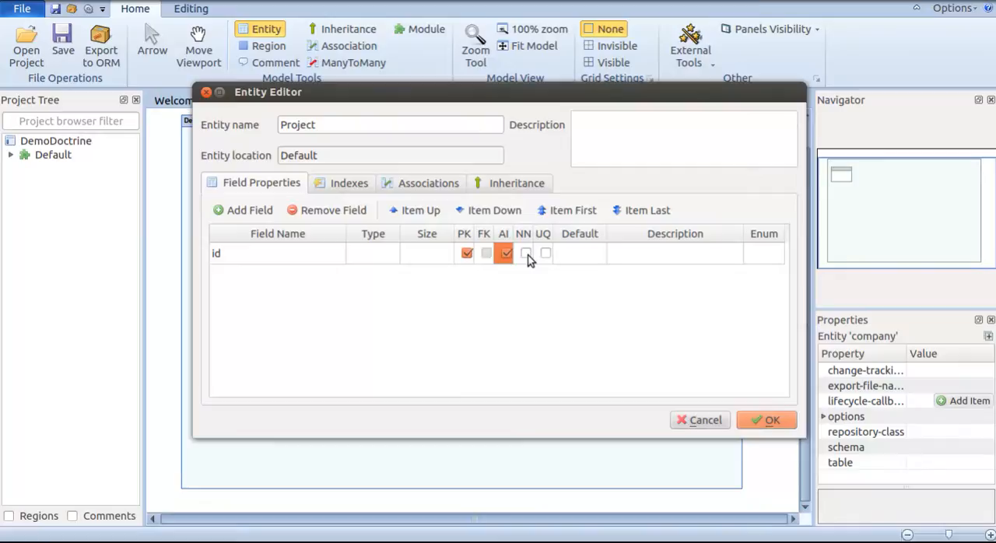
left_click(544, 252)
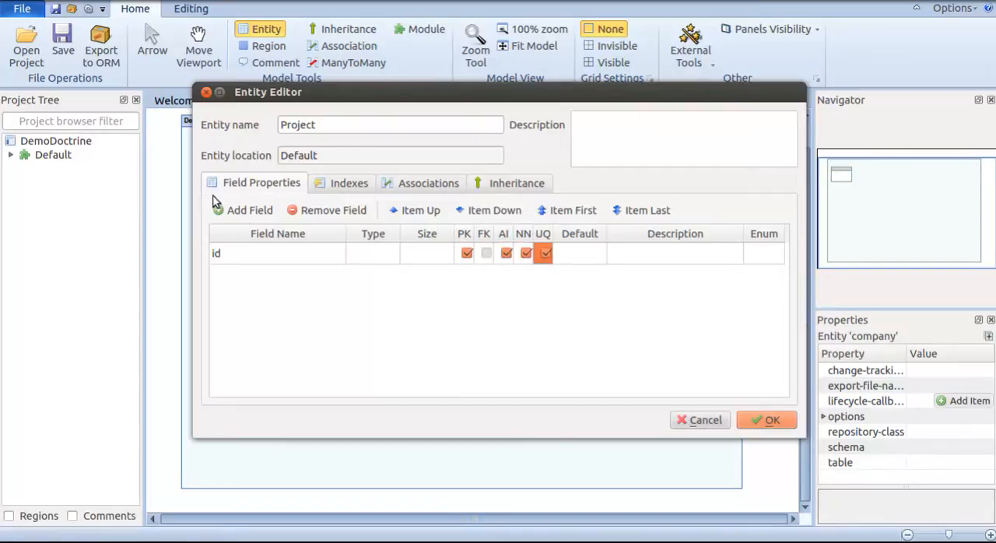
Add name (string 255, not null) and description (text) fields and save Project.
left_click(243, 210)
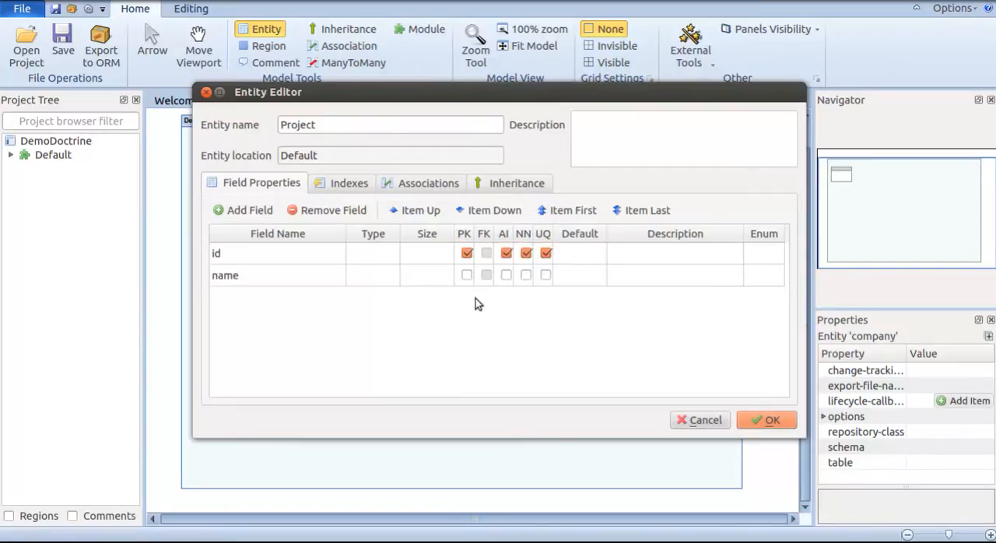
left_click(374, 276)
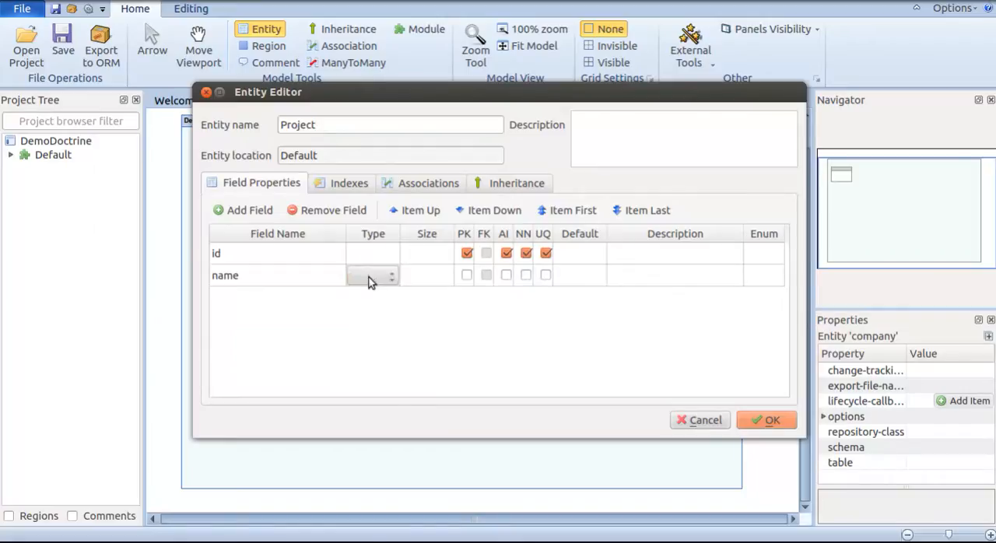
left_click(374, 274)
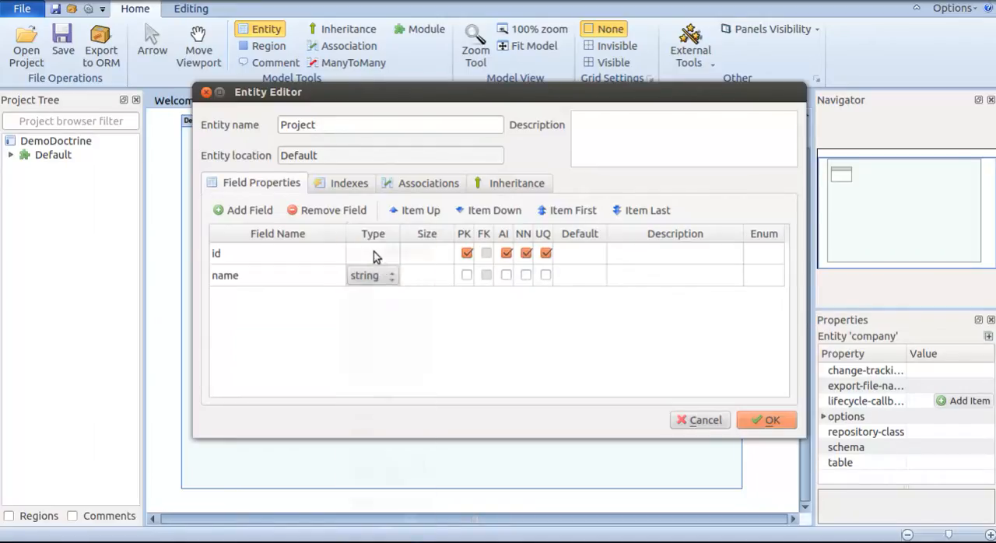
type("255")
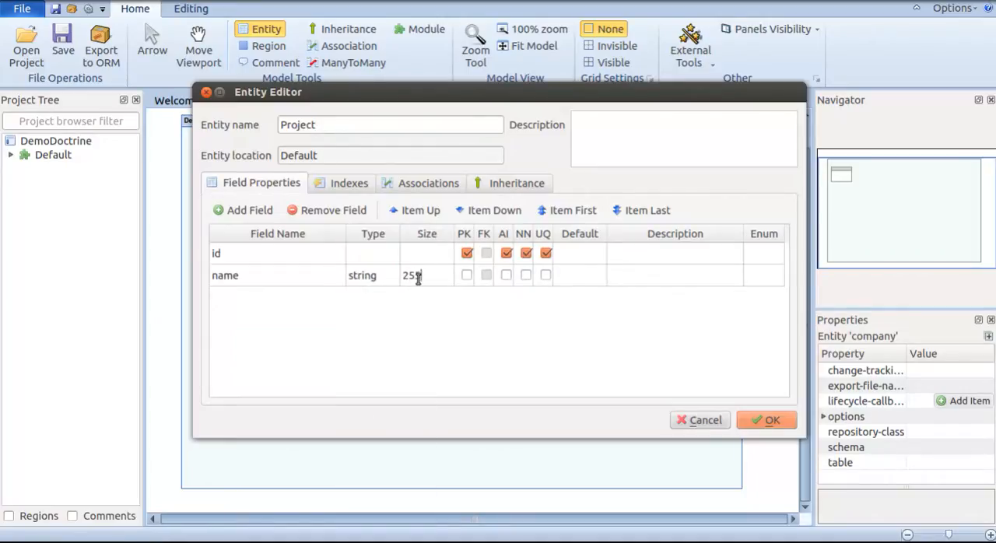
left_click(243, 210)
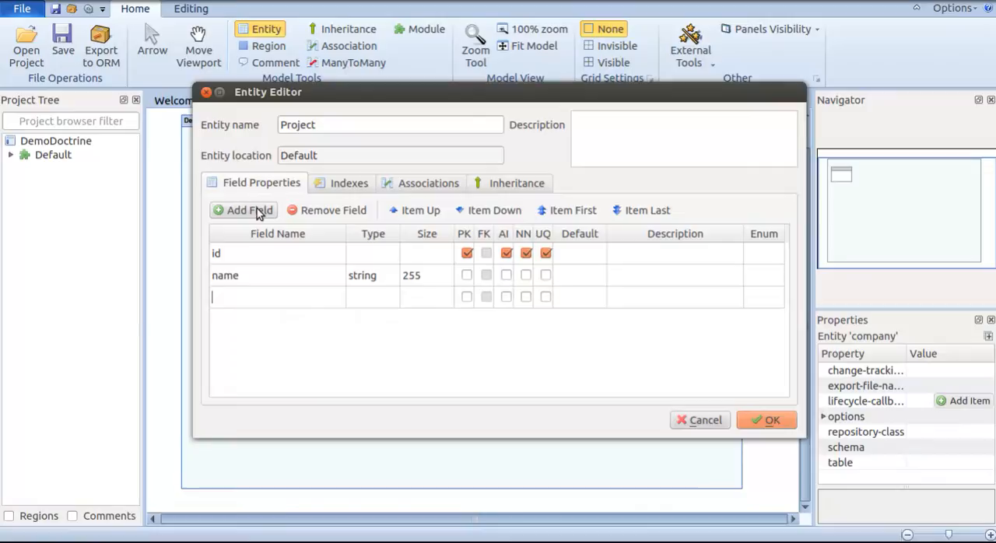
type("description")
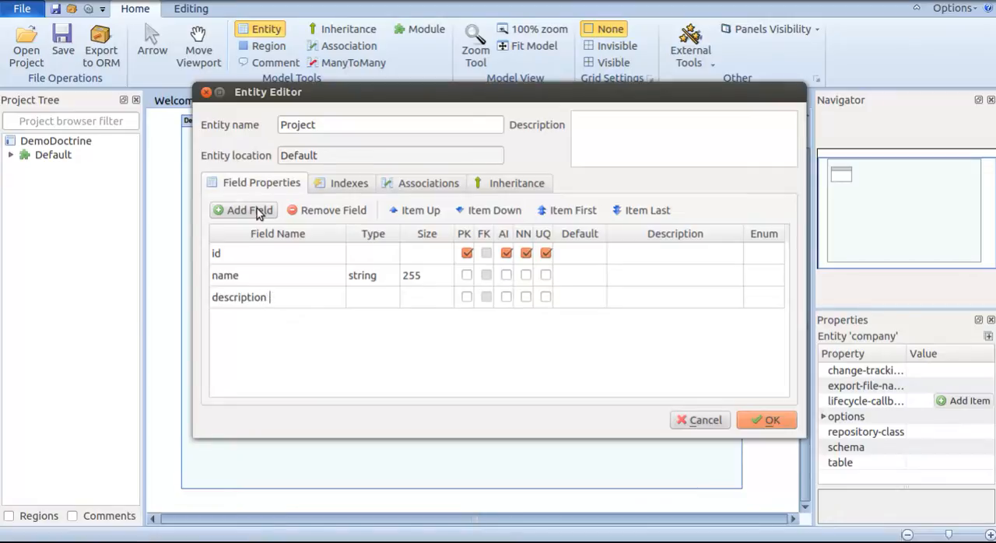
left_click(525, 274)
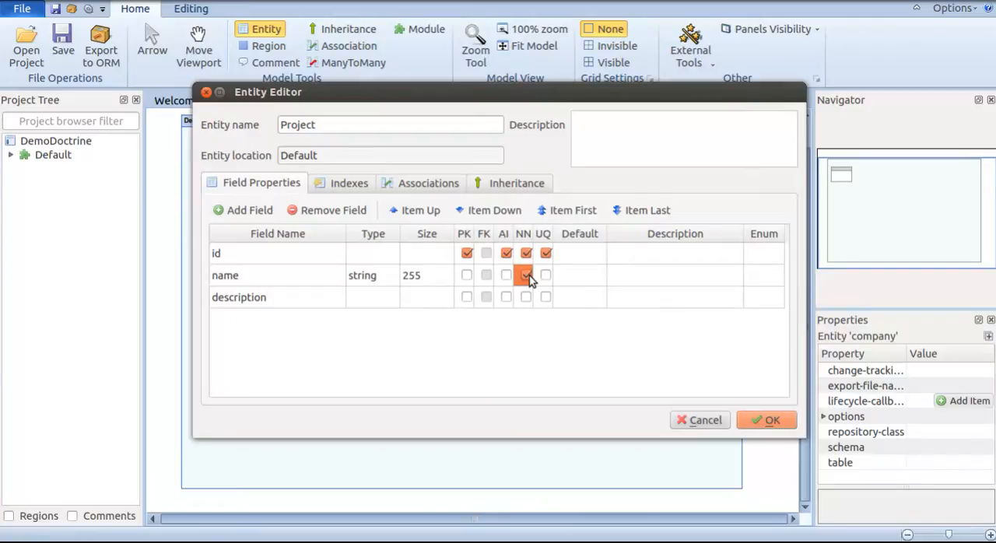
left_click(526, 273)
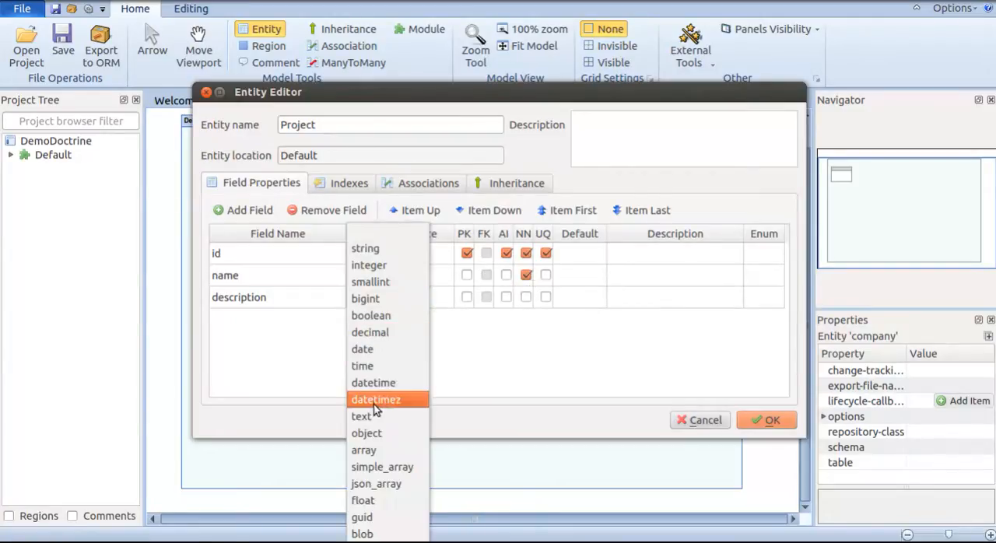
left_click(361, 417)
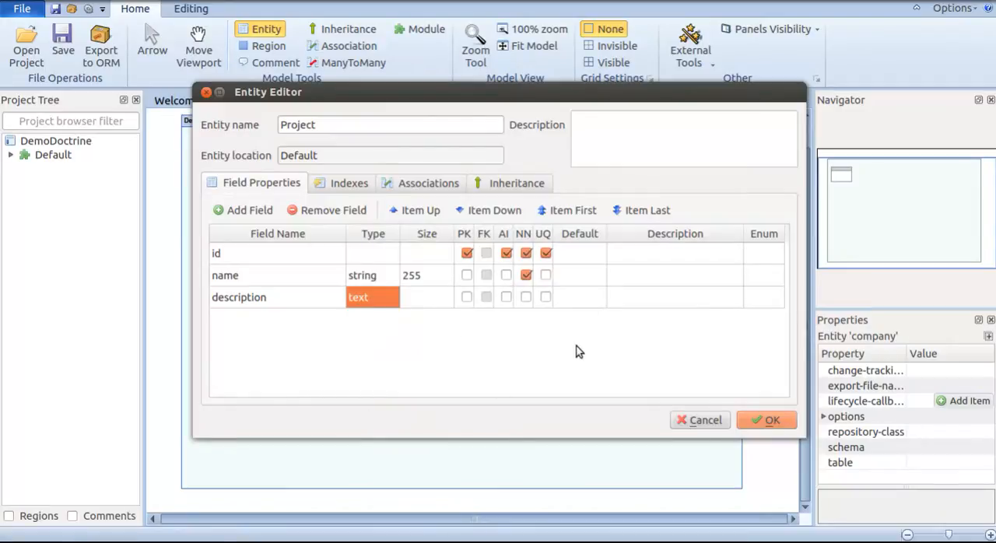
mouse_move(559, 355)
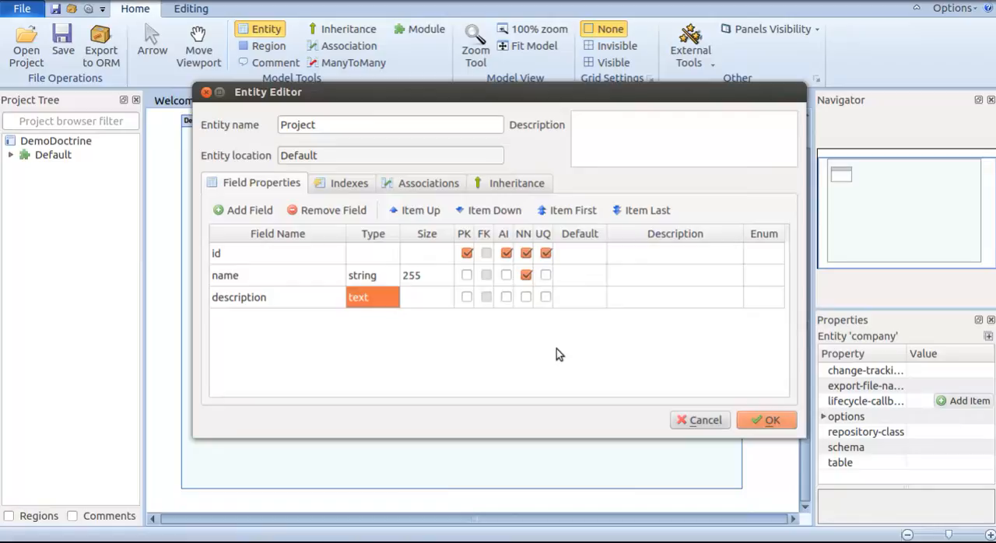
left_click(766, 420)
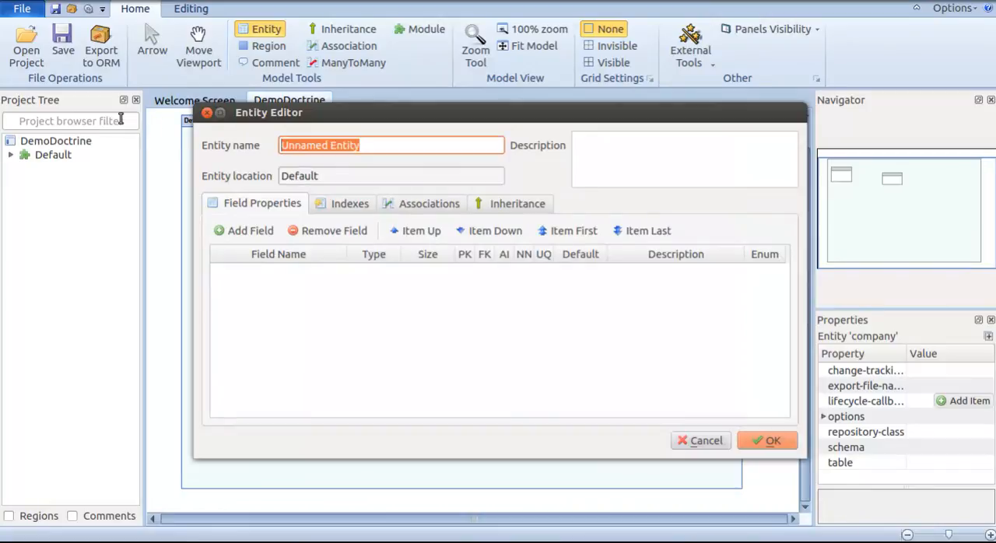
Create a developer entity with an auto-increment id key and a not-null unique name.
type("developer")
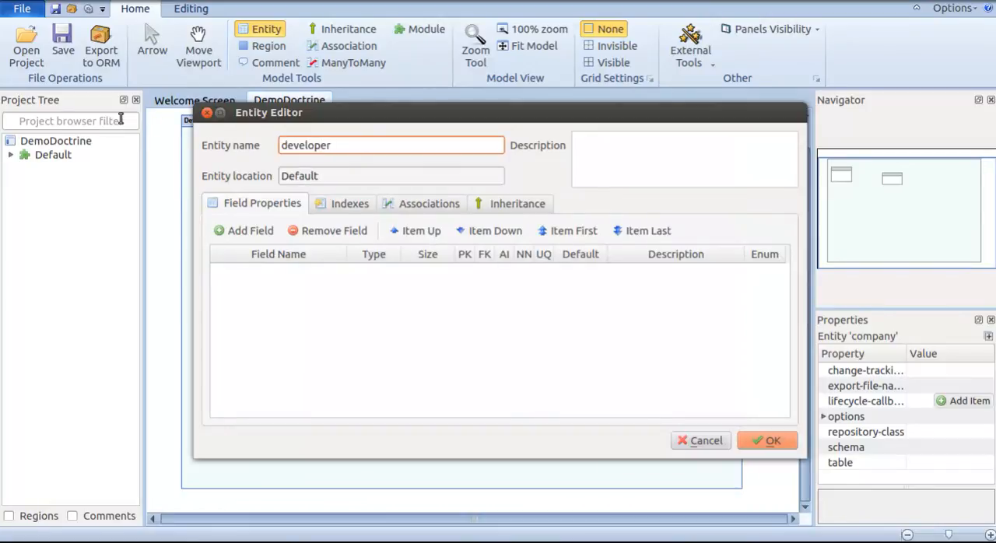
left_click(243, 230)
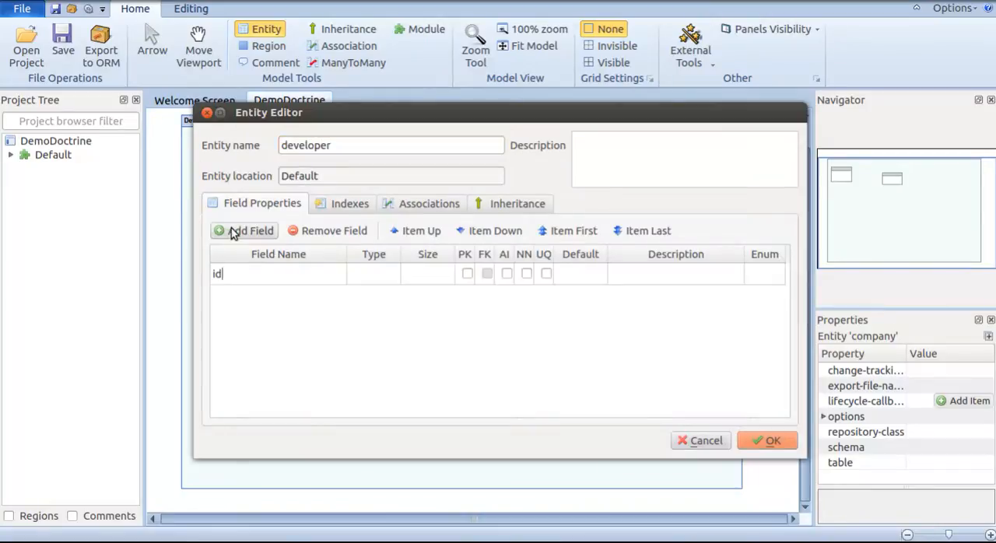
left_click(246, 231)
type("name")
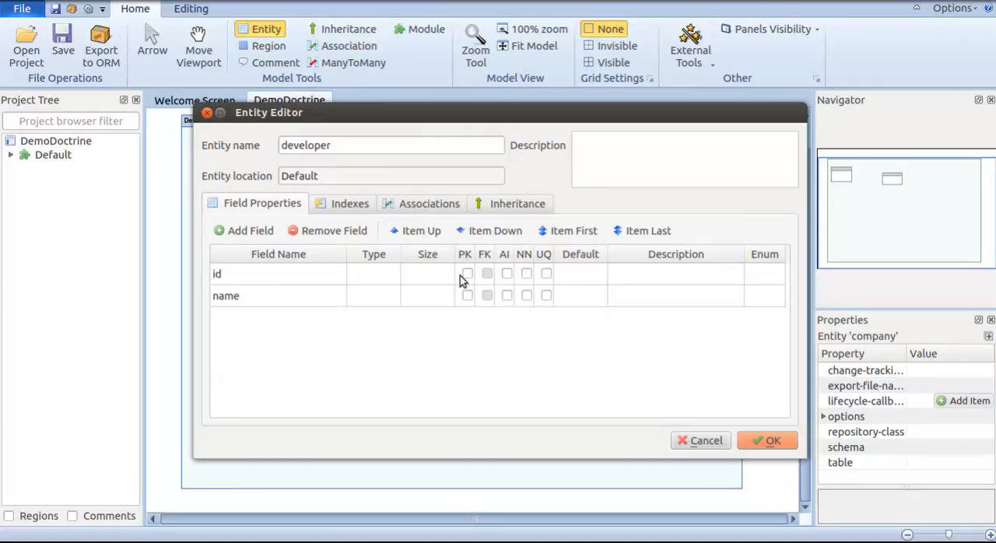
left_click(467, 274)
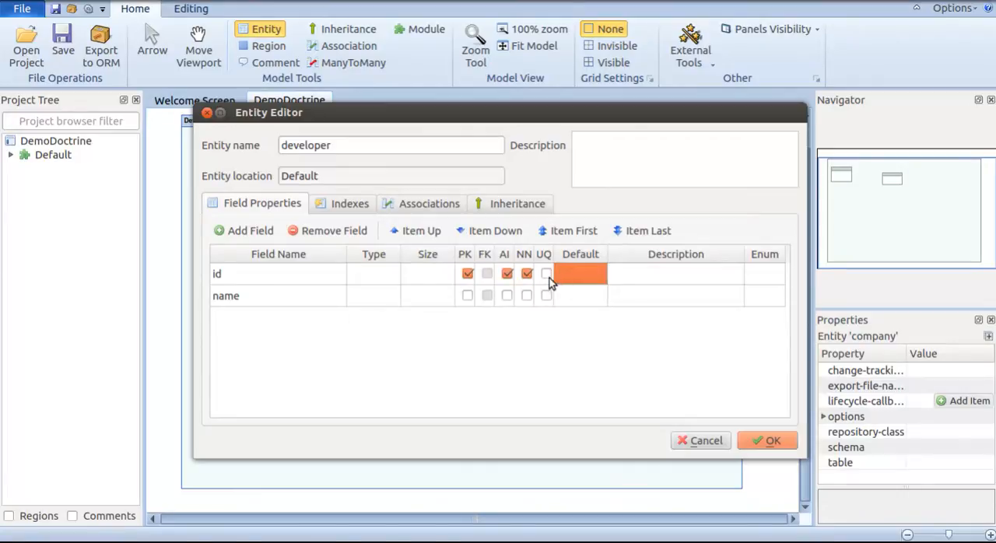
left_click(545, 274)
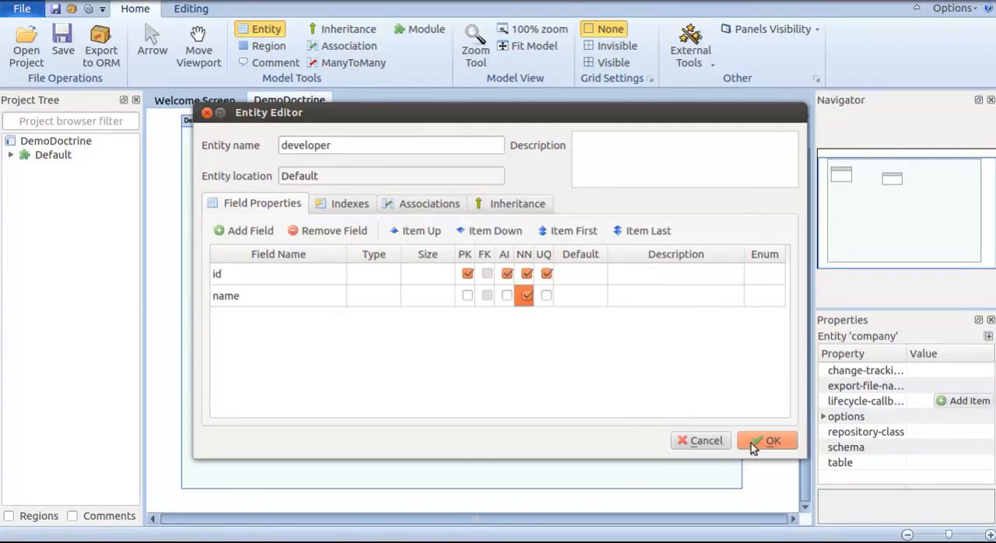
left_click(768, 440)
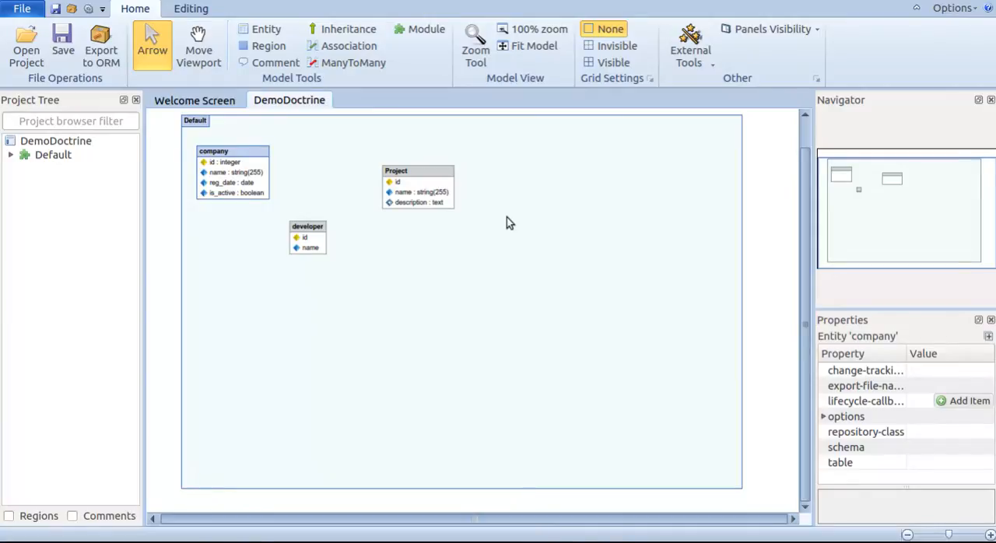
Start a new association from the Project entity's Associations list.
left_click(399, 180)
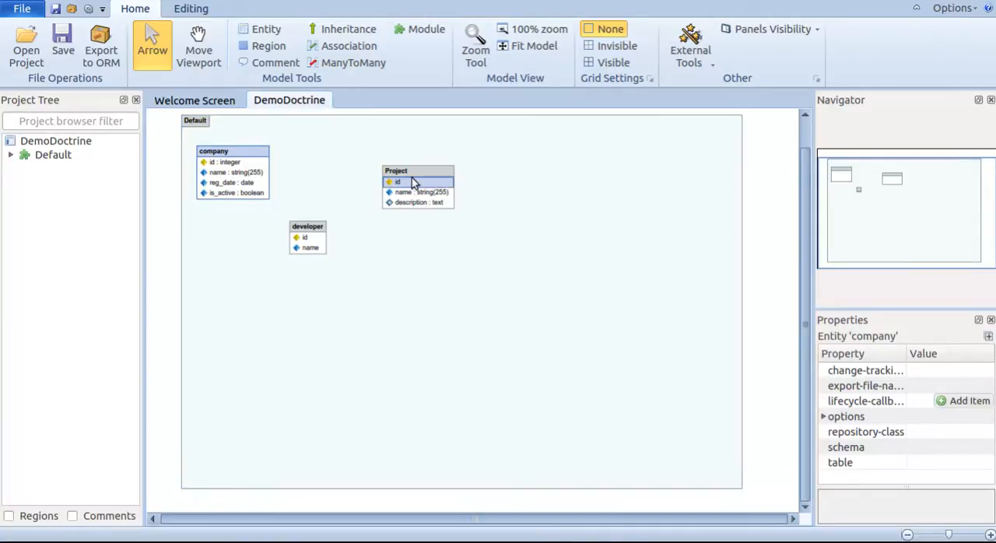
left_click(405, 171)
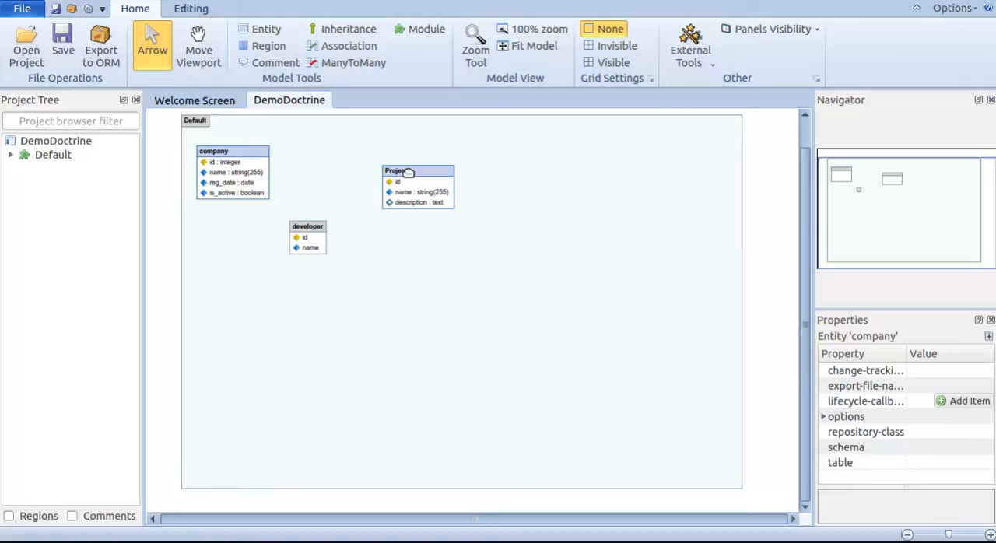
double_click(417, 186)
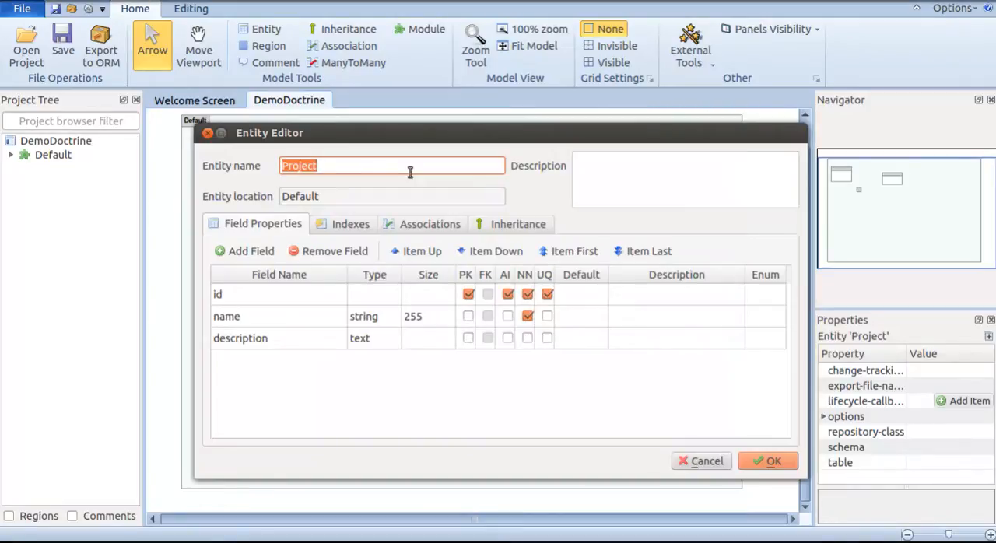
left_click(430, 224)
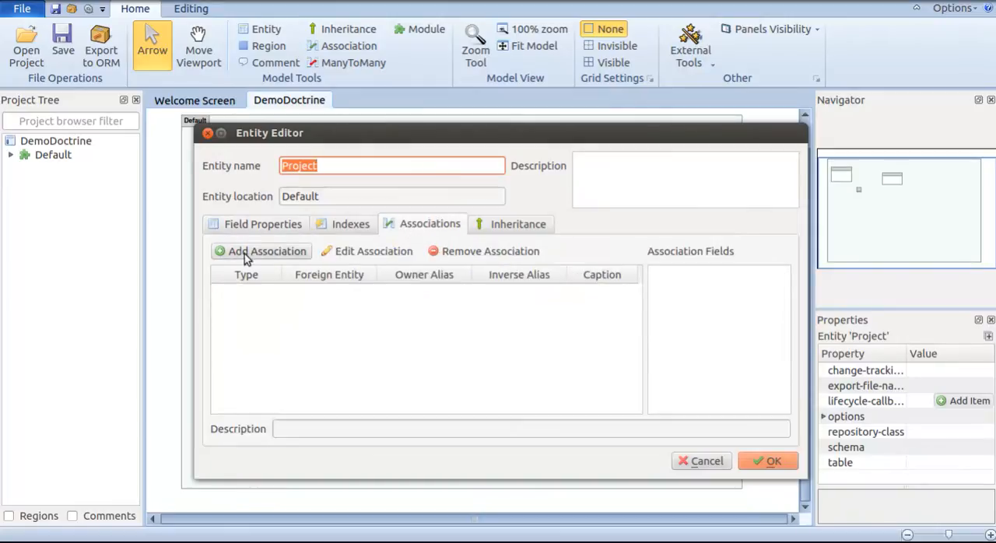
left_click(268, 251)
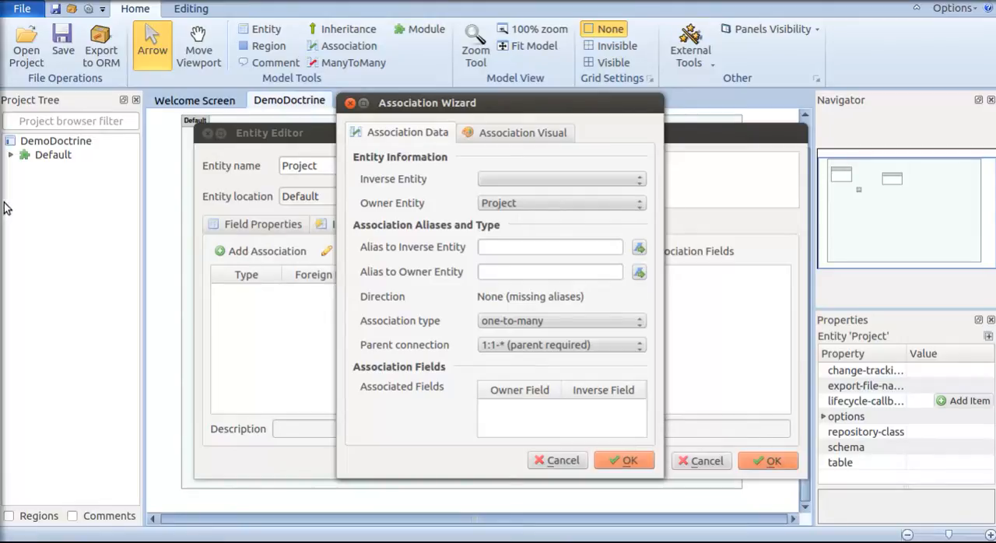
mouse_move(501, 218)
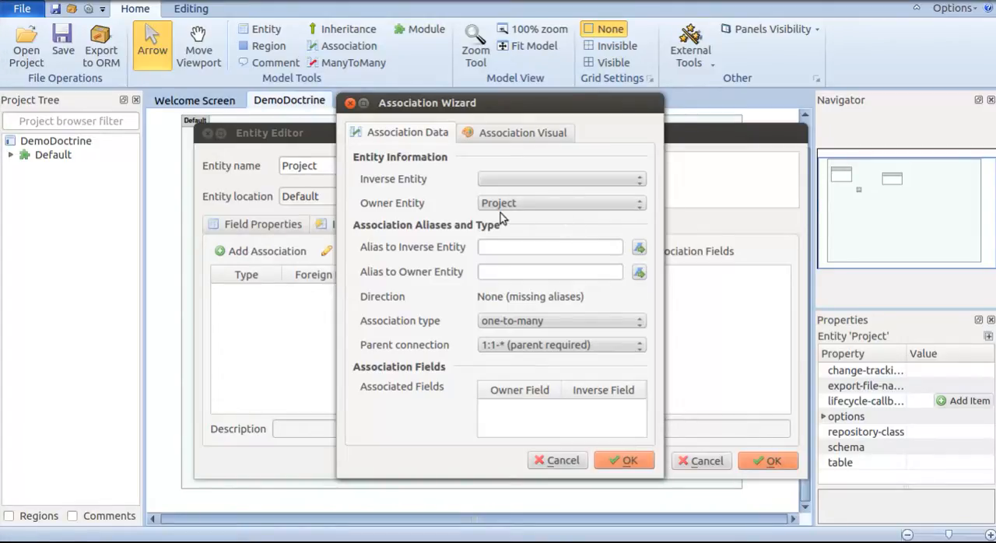
mouse_move(428, 216)
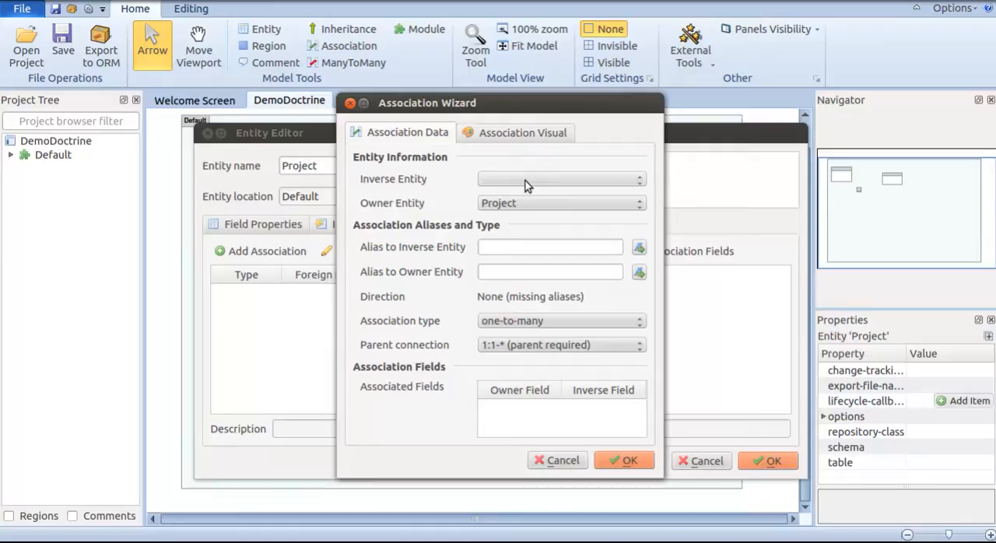
Associate Project to company one-to-many with aliases company and Projects.
left_click(560, 179)
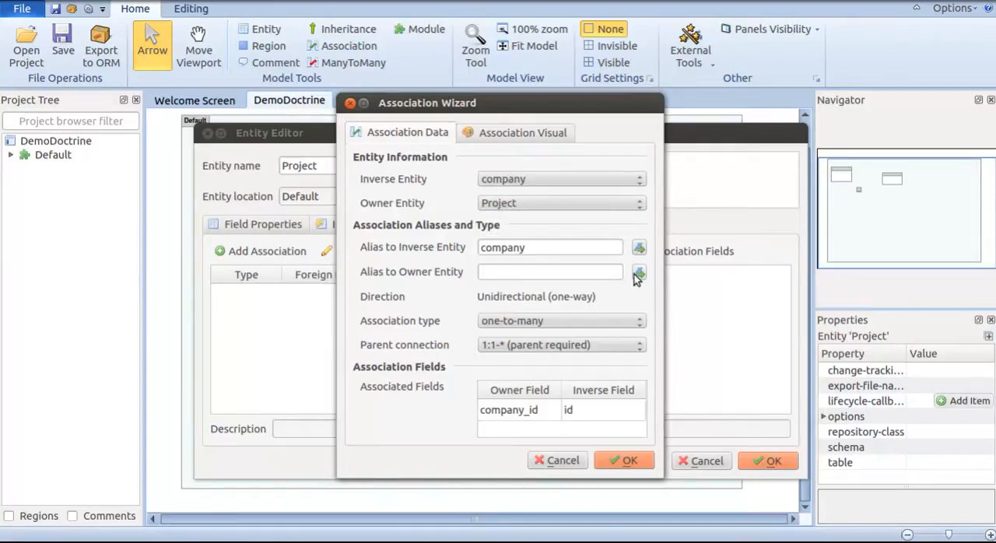
type("Projects")
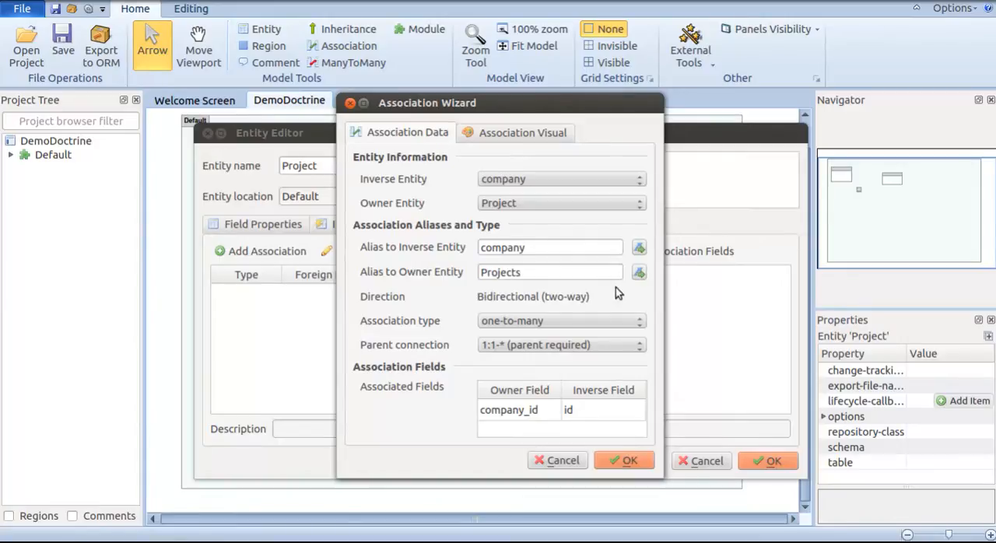
mouse_move(514, 325)
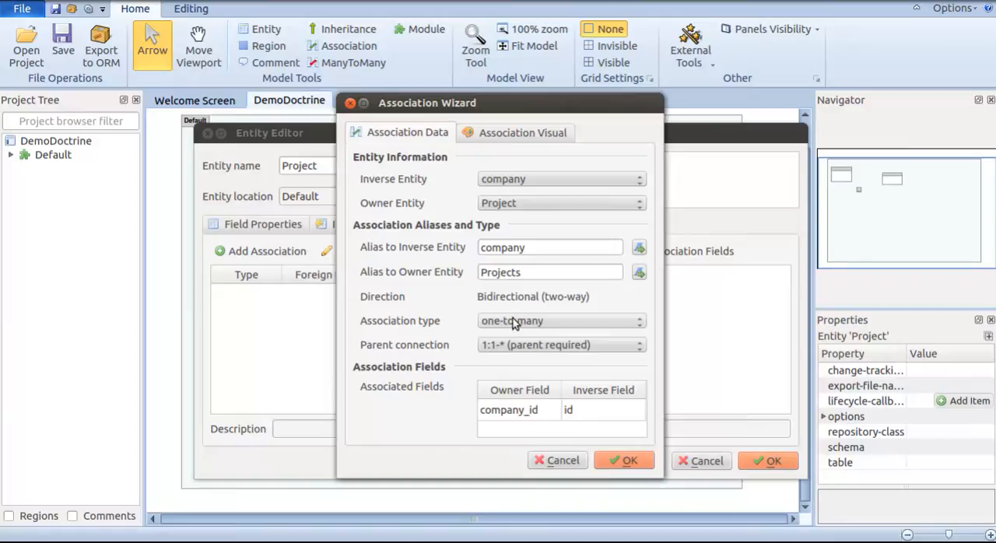
mouse_move(501, 358)
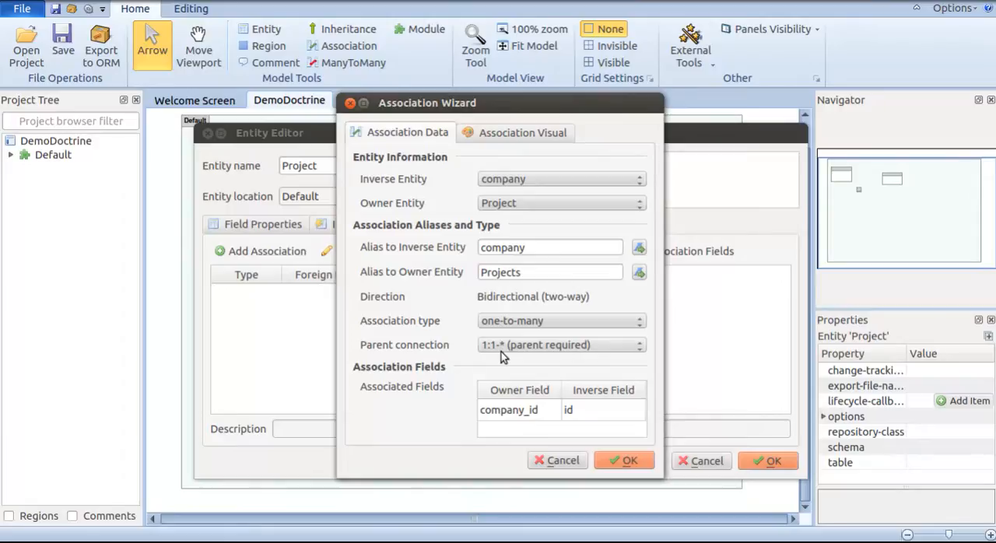
mouse_move(625, 455)
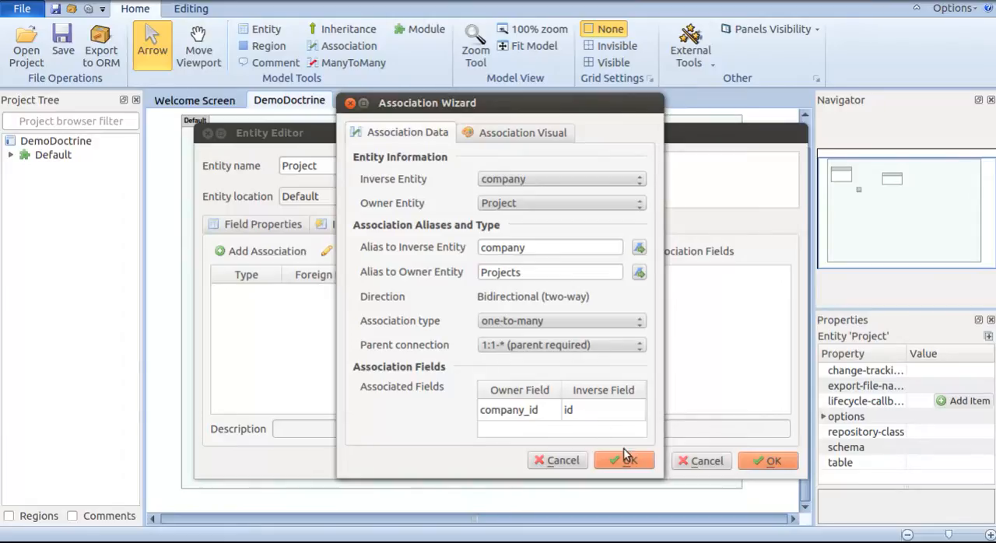
left_click(623, 461)
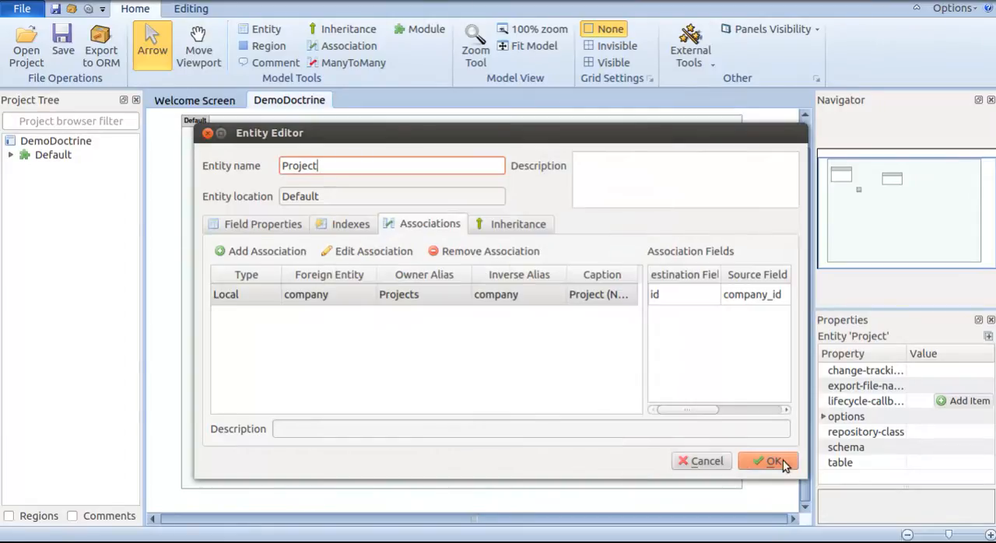
left_click(769, 461)
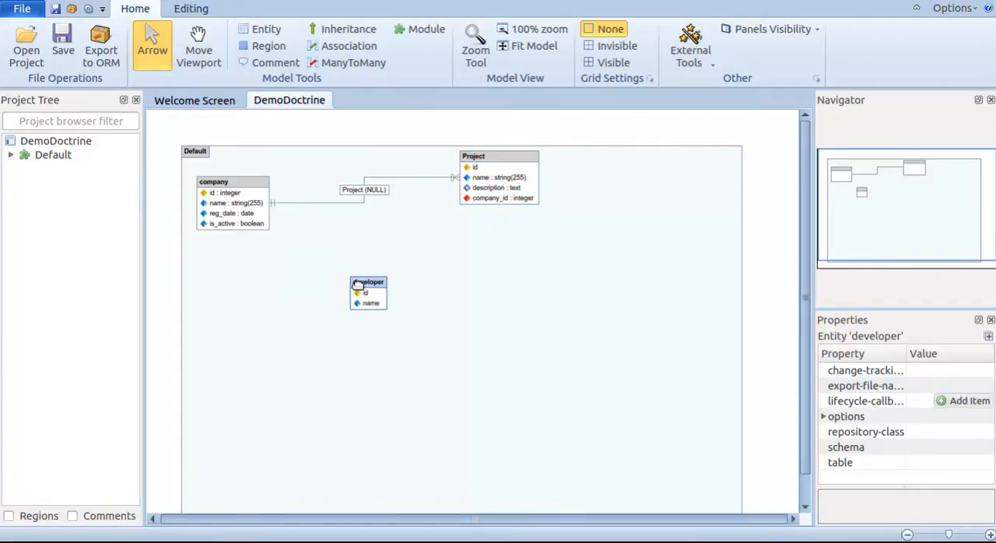
Associate developer to company one-to-many with aliases company and developers.
double_click(367, 293)
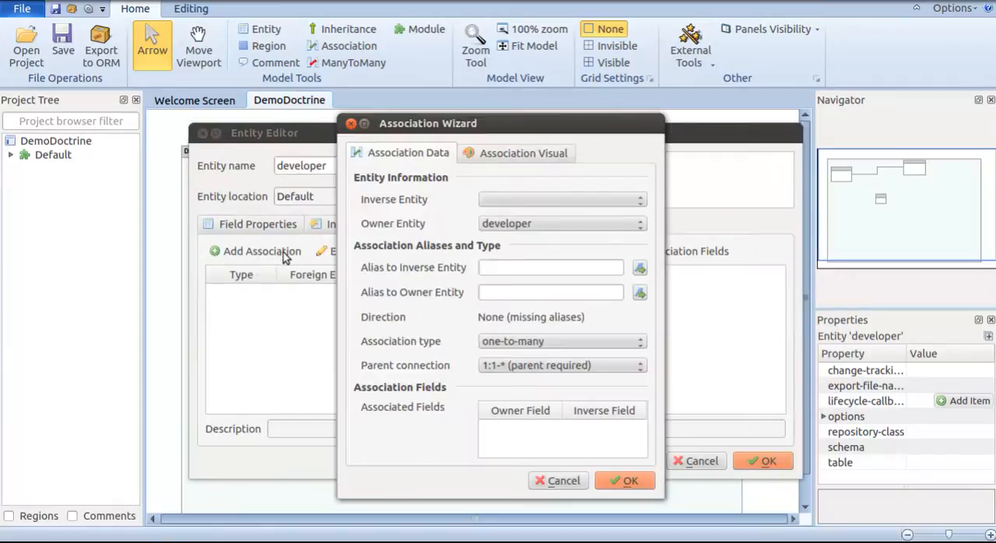
left_click(560, 200)
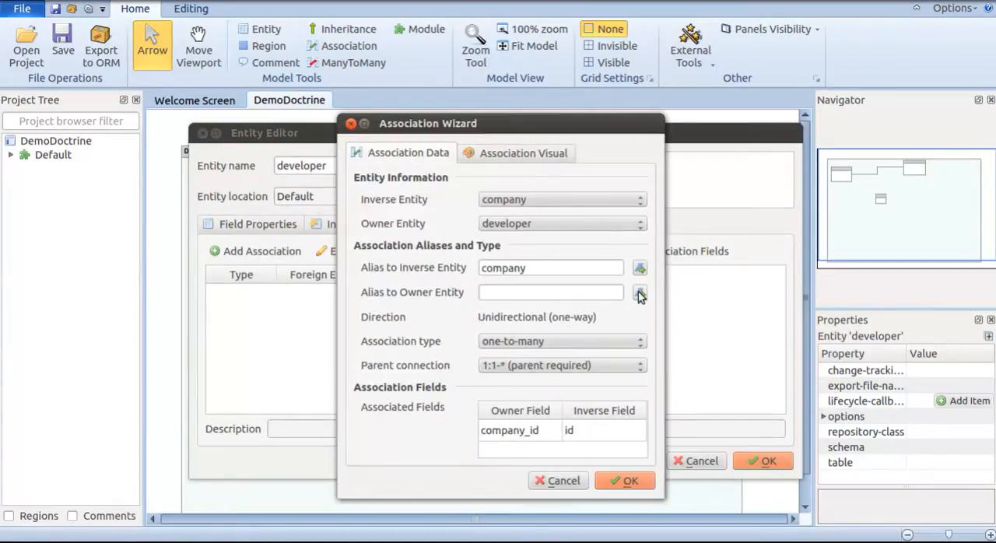
left_click(626, 480)
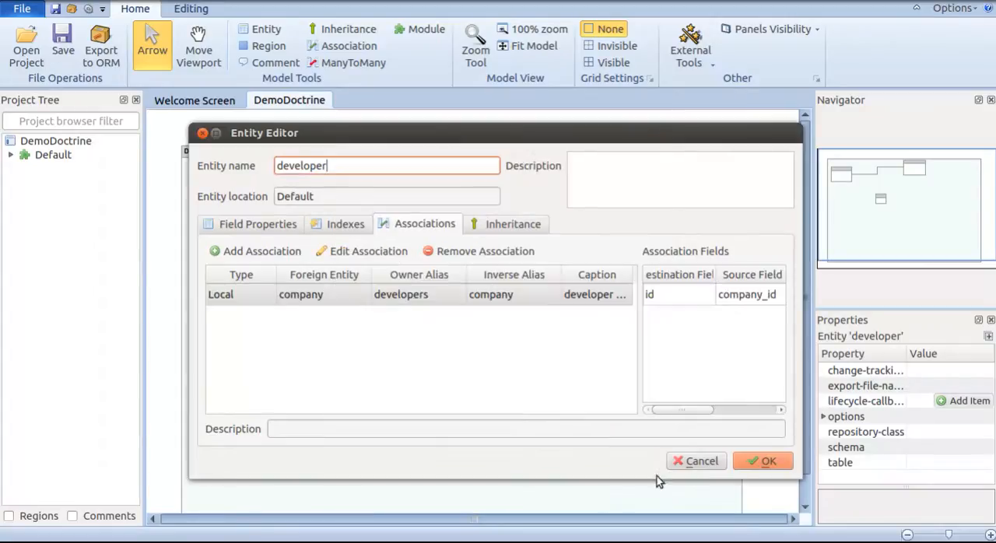
left_click(763, 460)
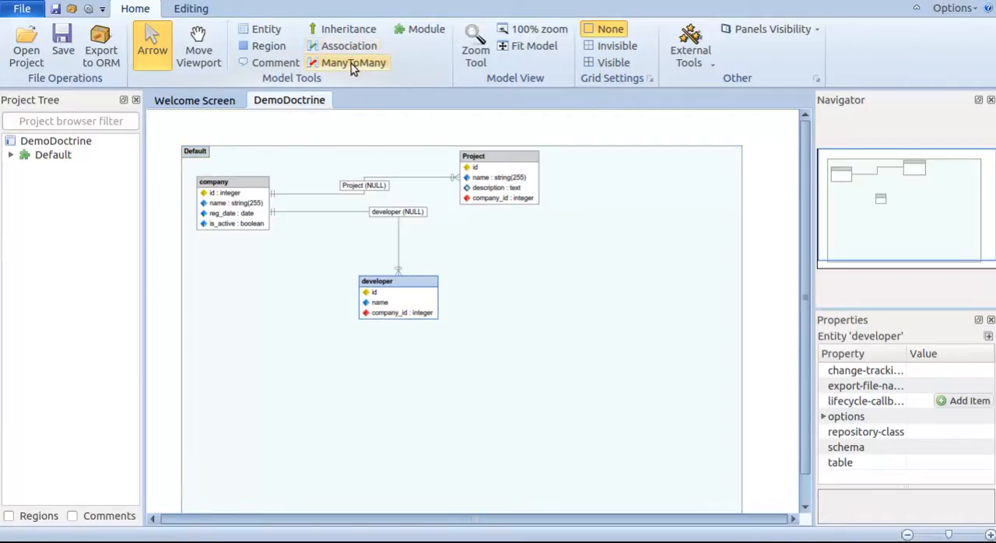
Link Project and developer many-to-many via ProjectTodeveloper, aliased Projects and developers.
left_click(354, 62)
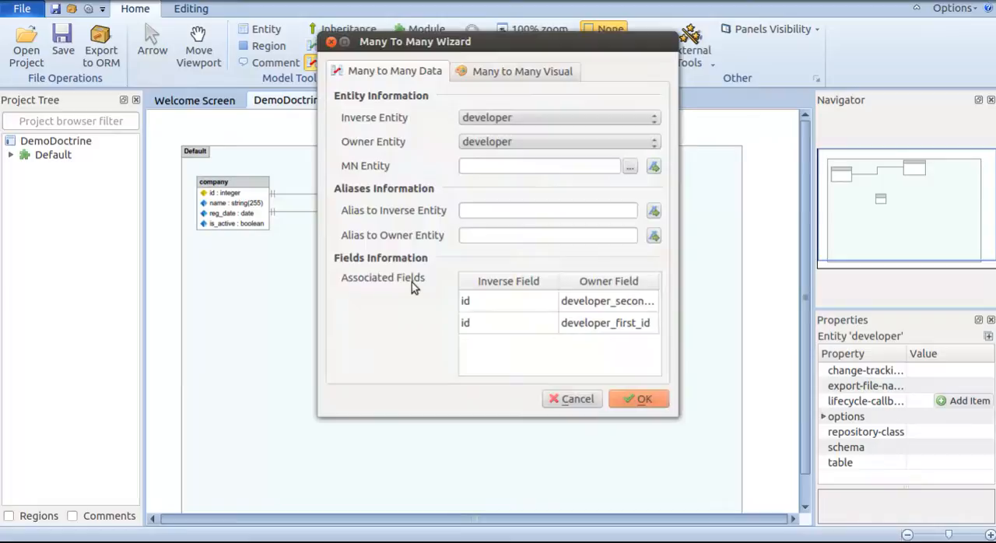
mouse_move(413, 154)
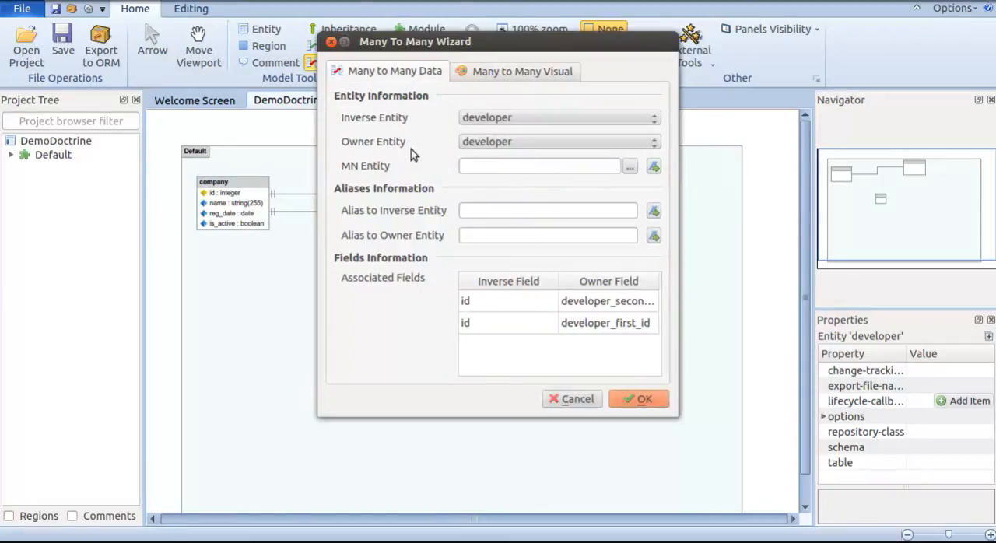
mouse_move(567, 121)
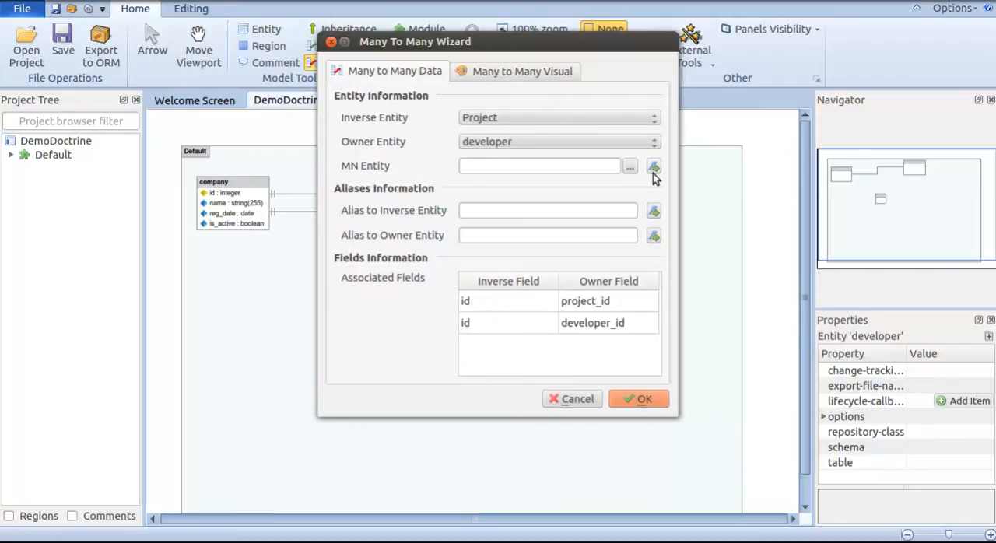
mouse_move(654, 179)
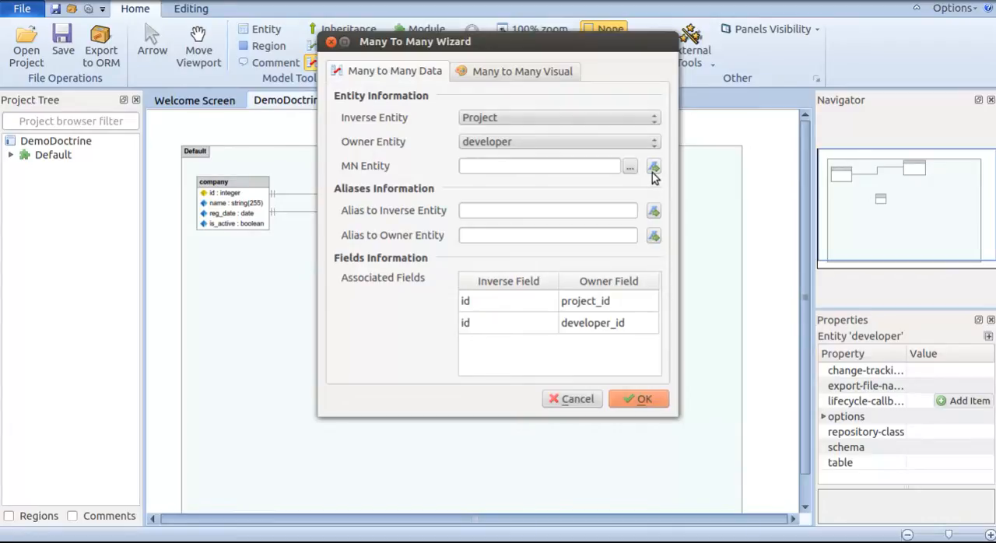
left_click(654, 167)
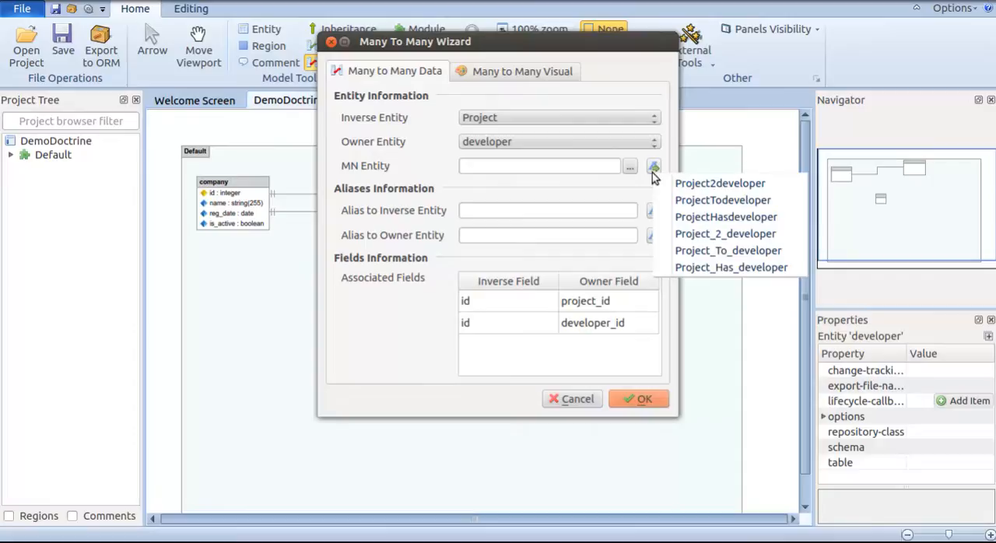
mouse_move(722, 200)
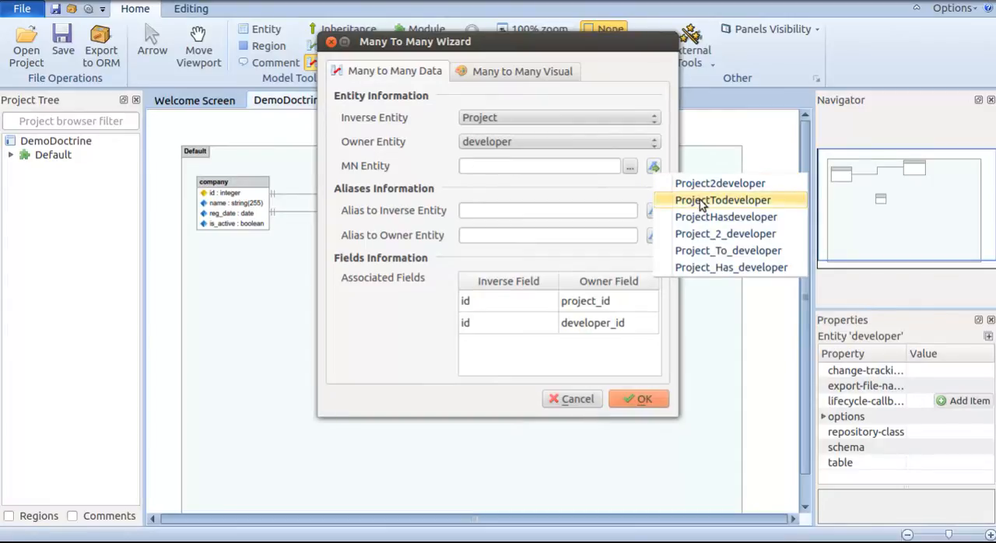
left_click(722, 199)
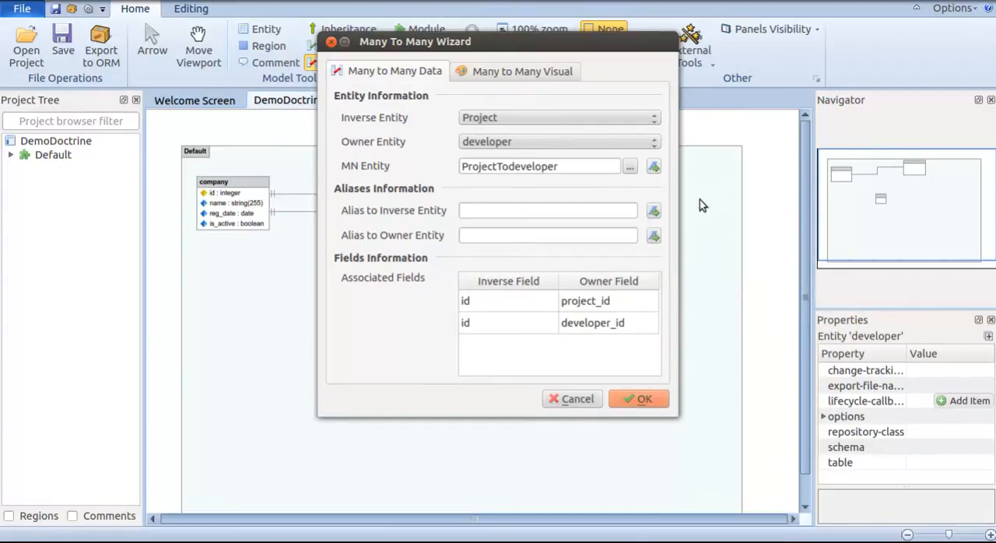
type("Projects")
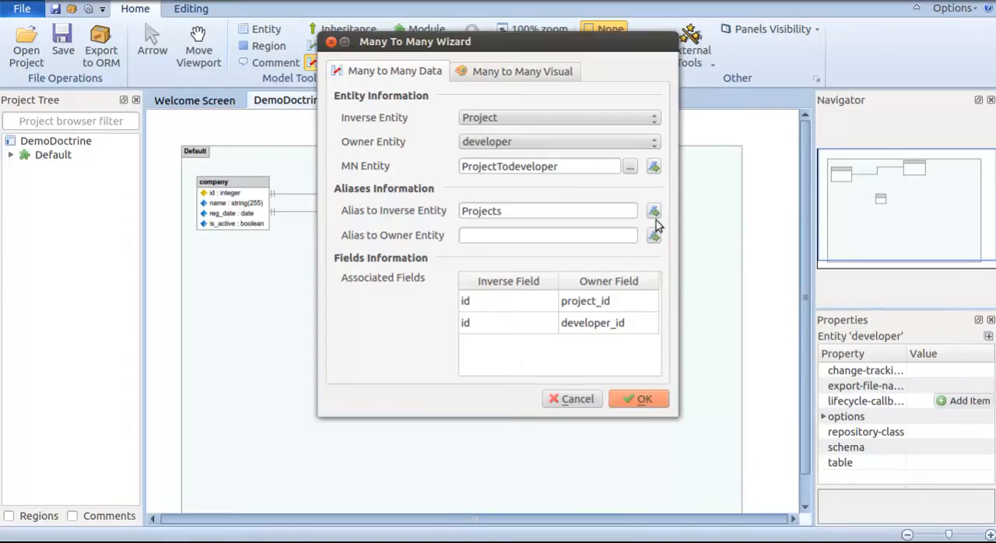
type("developers")
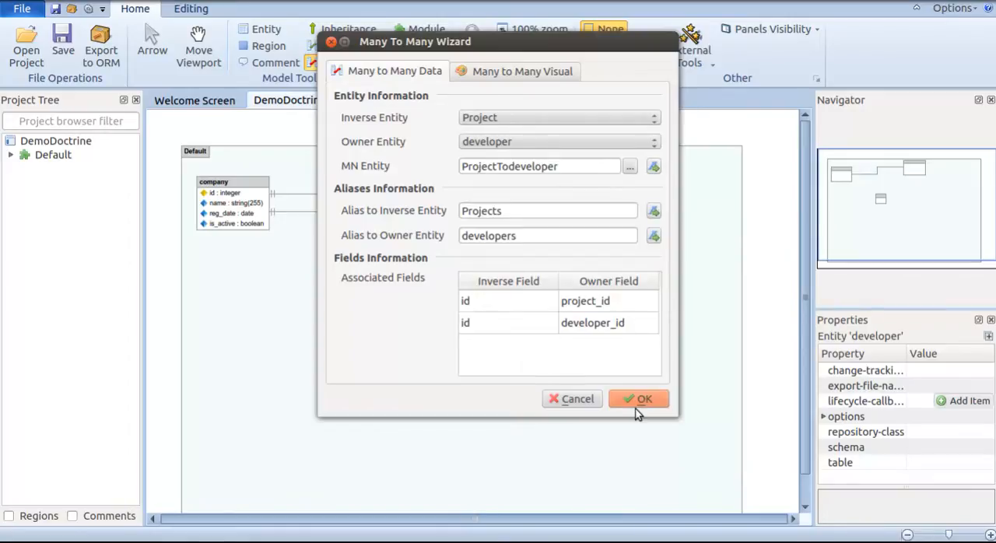
left_click(638, 399)
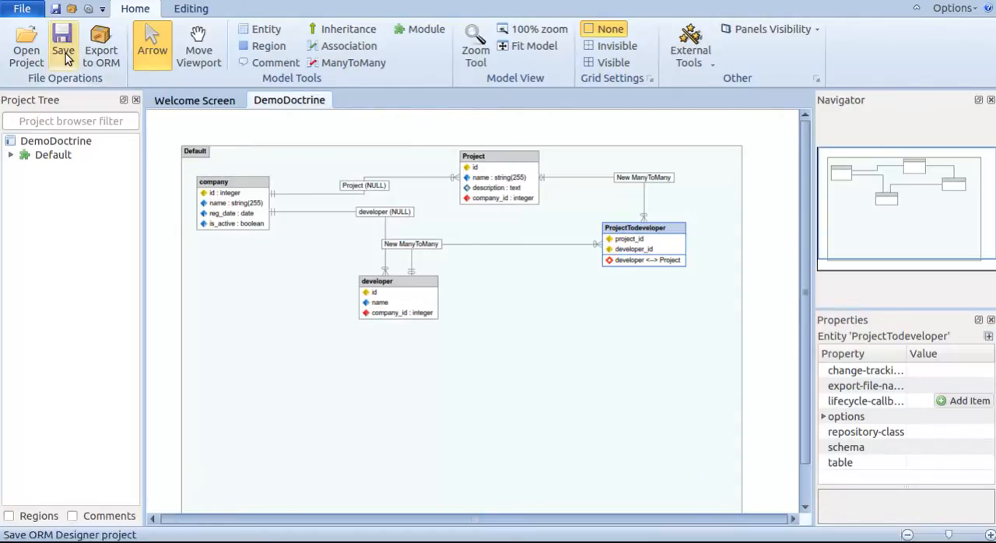
Save the project and select the Default module to show its properties.
left_click(377, 280)
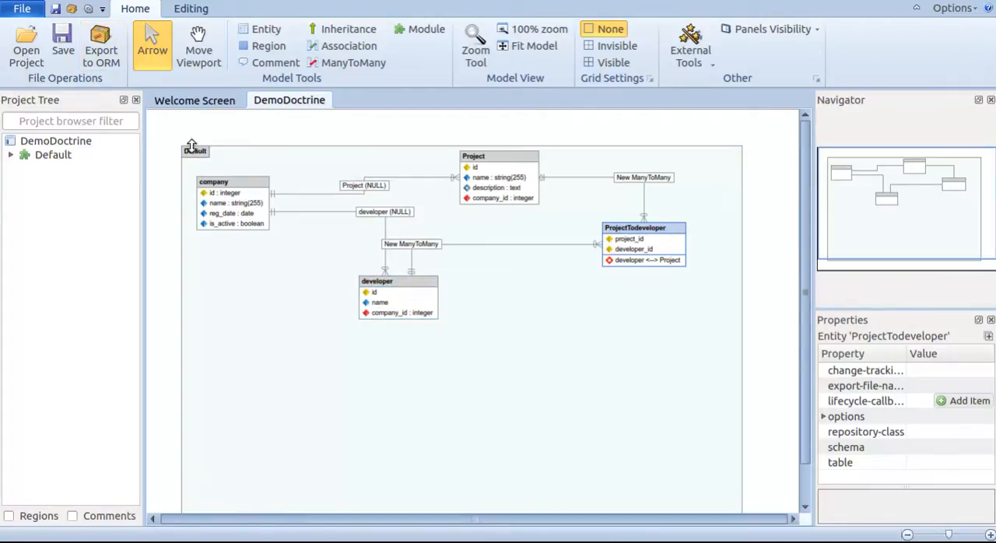
left_click(195, 149)
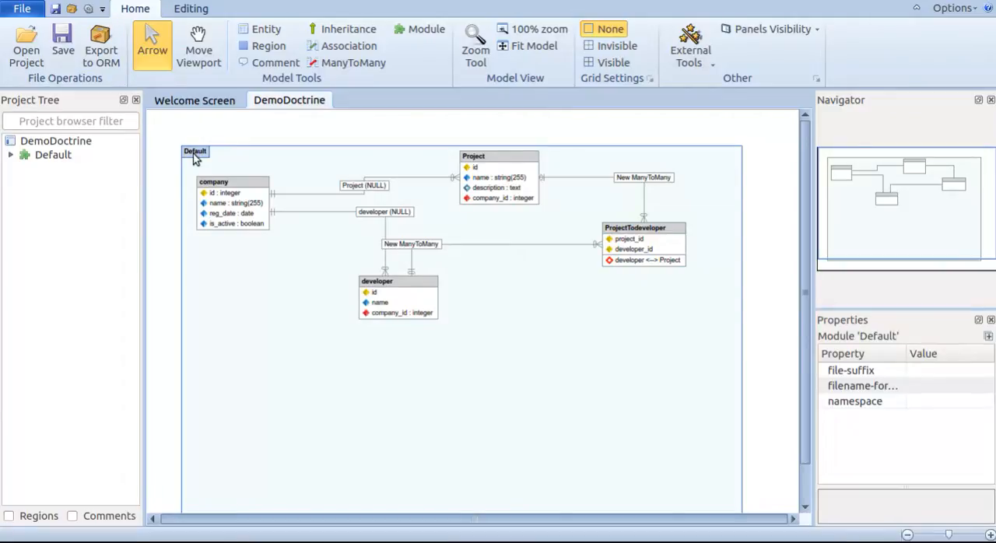
Choose Doctrine2 Annotations as the Default module's export data format.
double_click(194, 151)
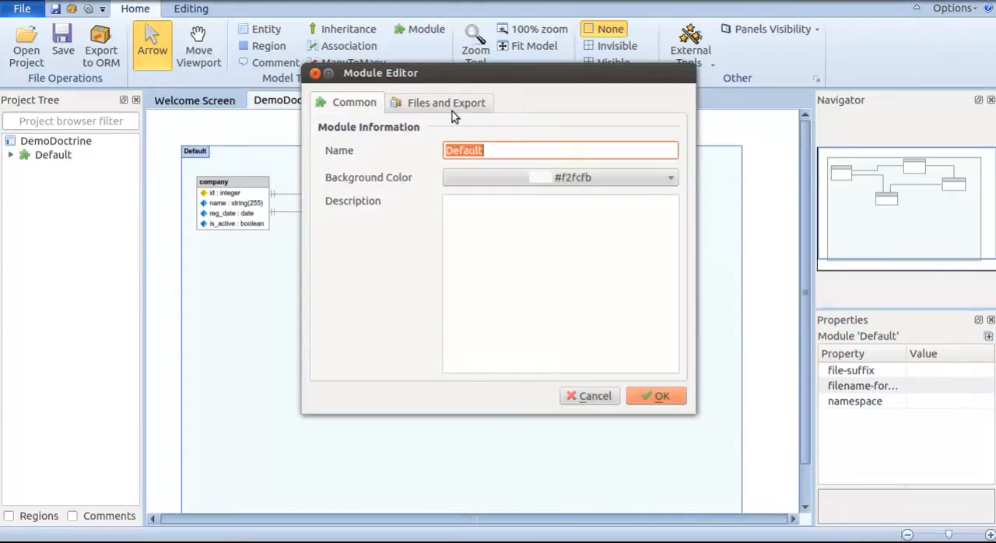
left_click(446, 103)
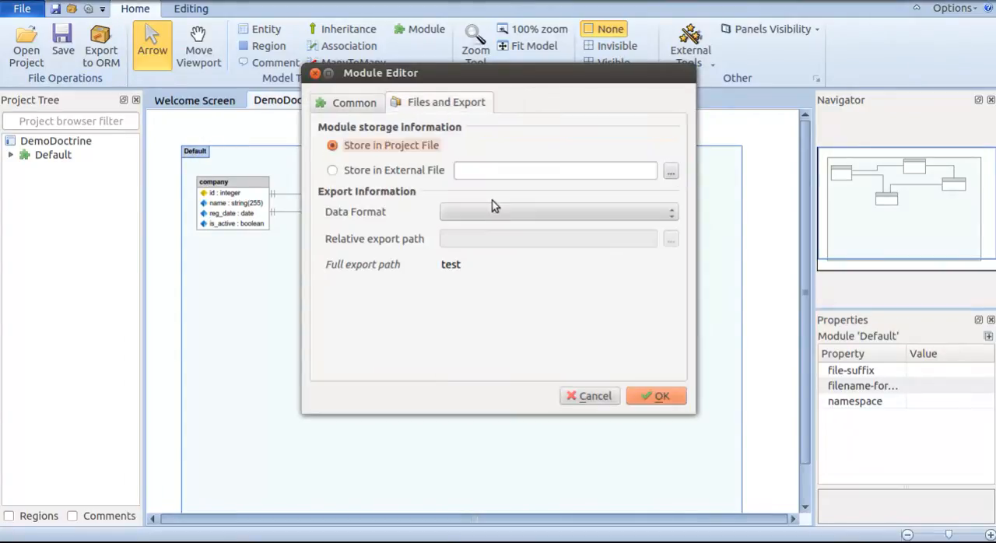
left_click(557, 211)
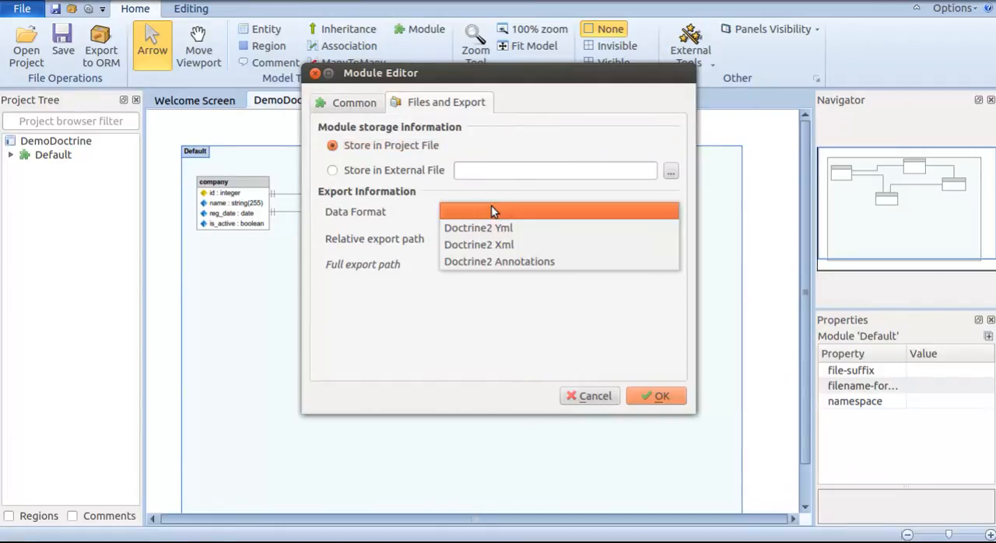
mouse_move(482, 245)
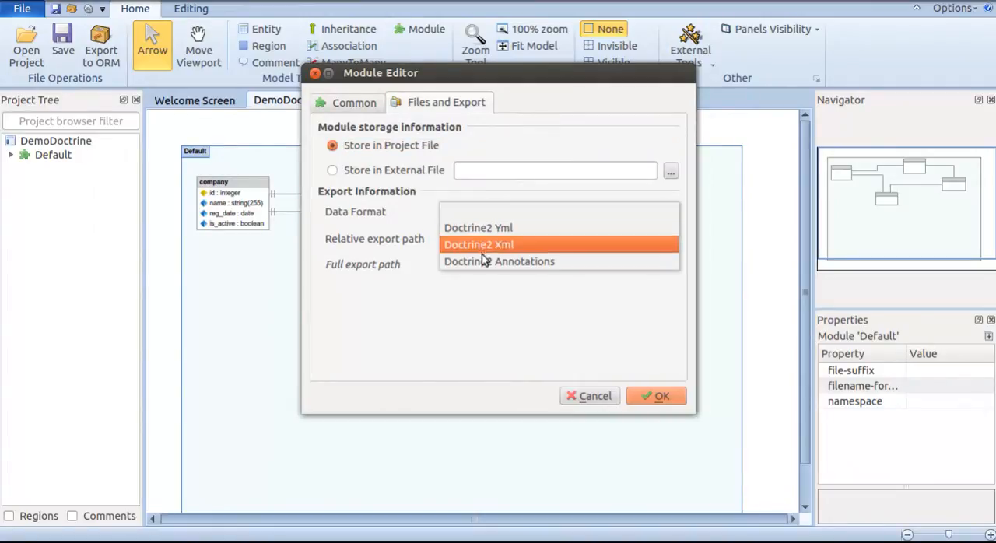
left_click(498, 262)
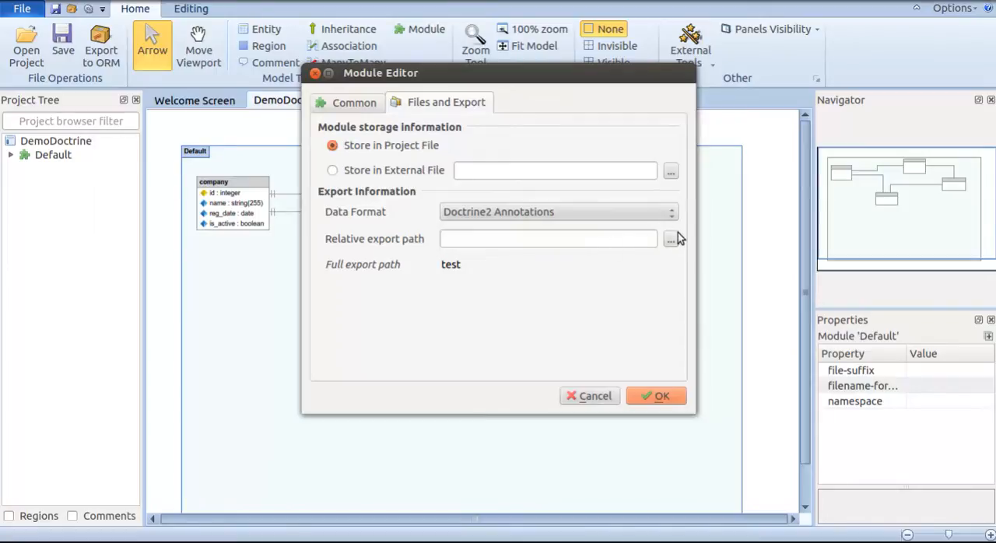
mouse_move(672, 246)
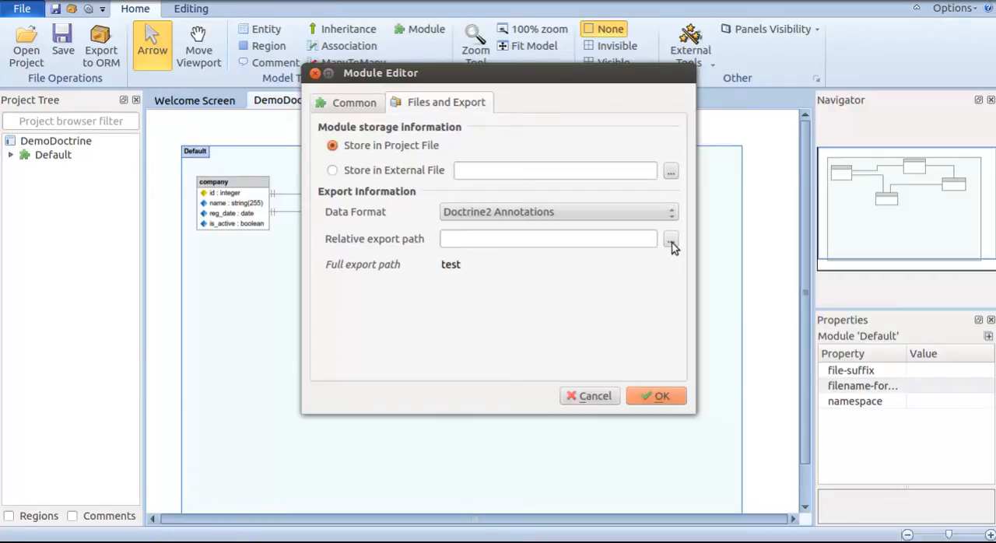
Point the export path at the Entity folder (../Entity) and confirm the module settings.
left_click(670, 238)
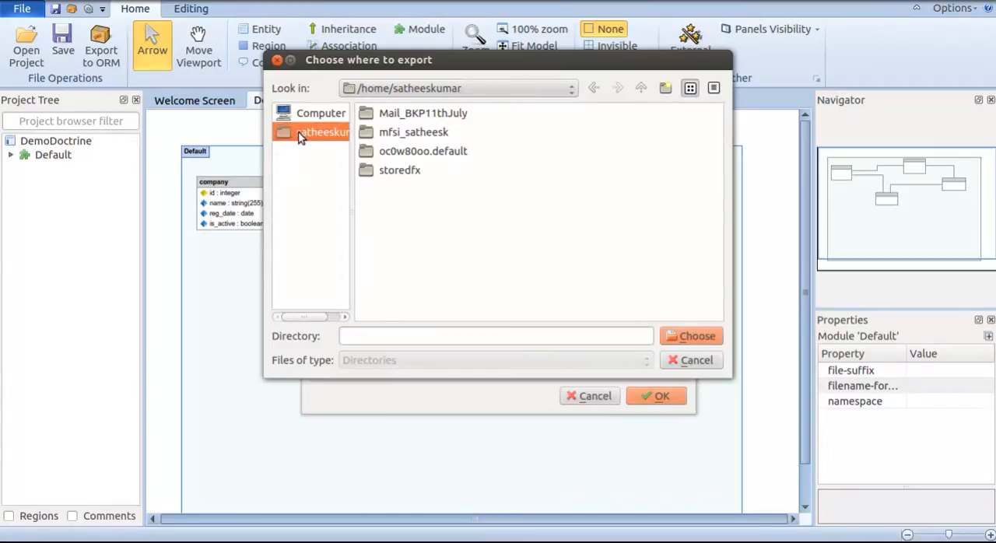
mouse_move(333, 139)
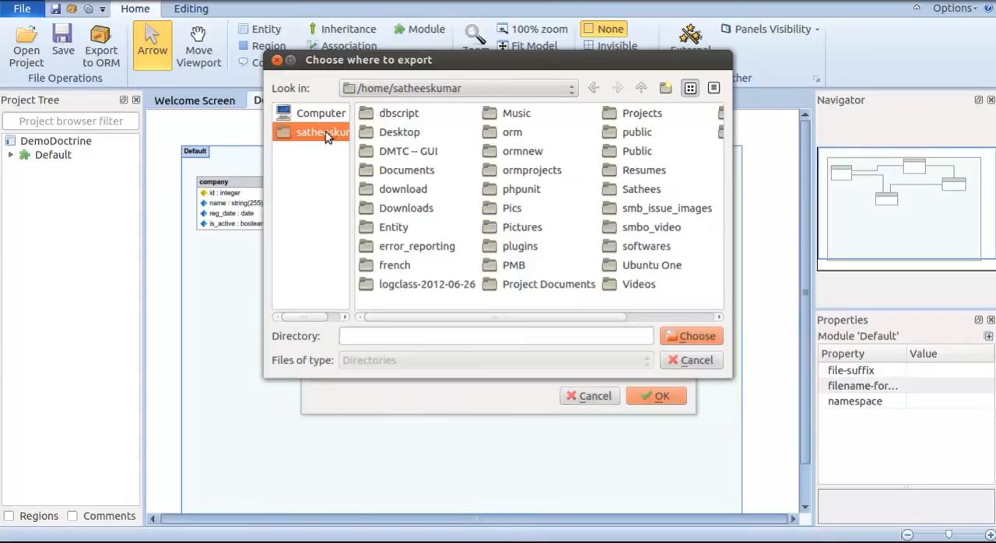
double_click(392, 227)
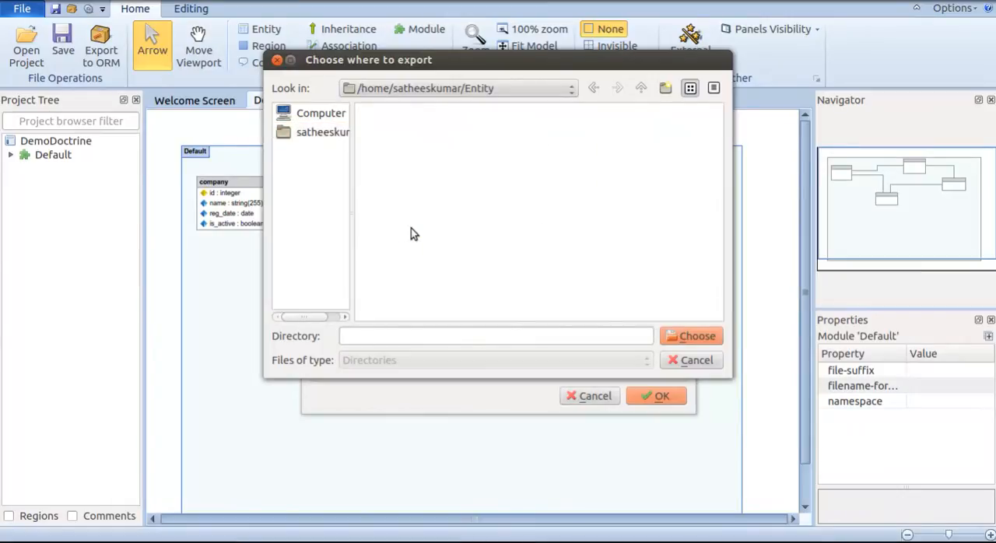
mouse_move(451, 221)
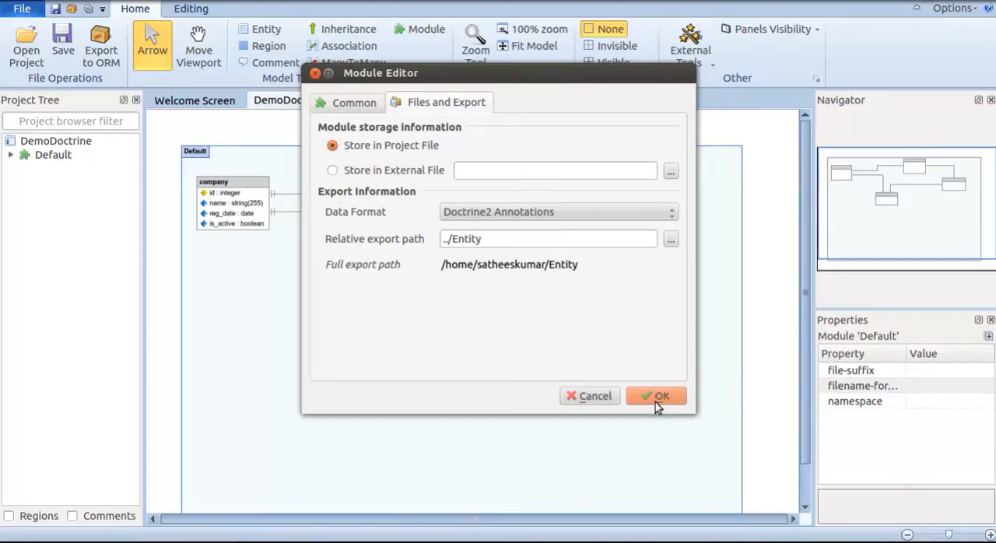
left_click(657, 396)
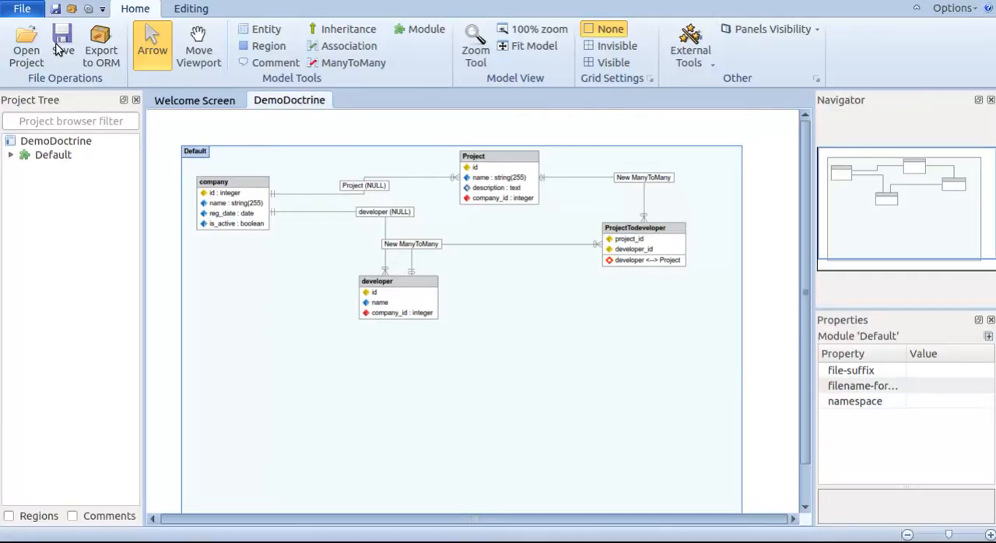
Save the project and export the model to ORM schema files, creating company.php and updating Project.php and developer.php.
left_click(62, 43)
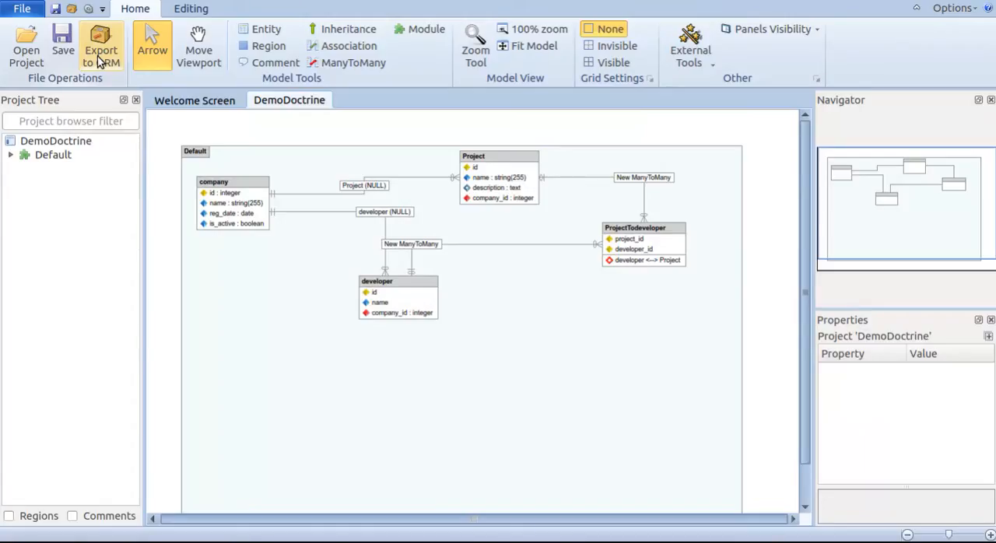
mouse_move(100, 44)
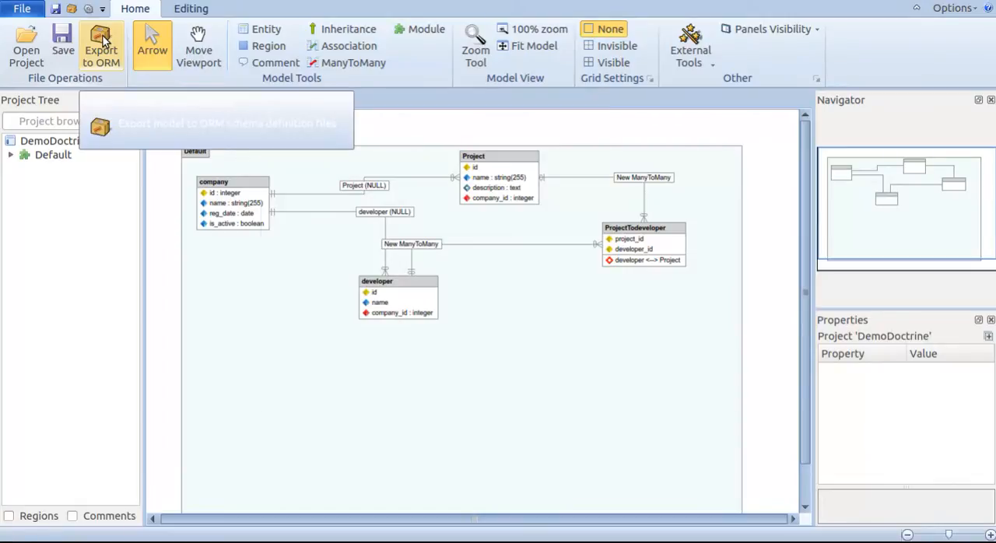
left_click(100, 50)
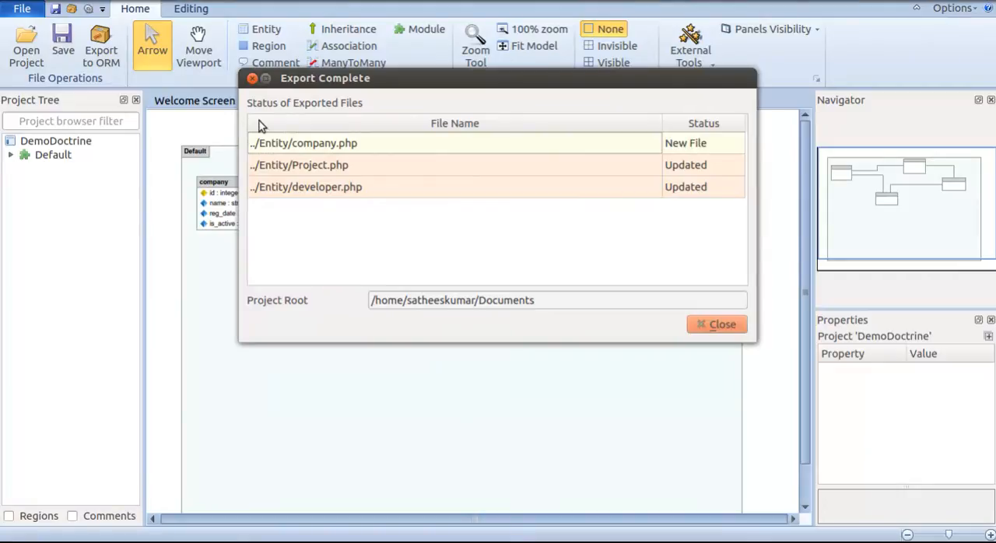
mouse_move(329, 155)
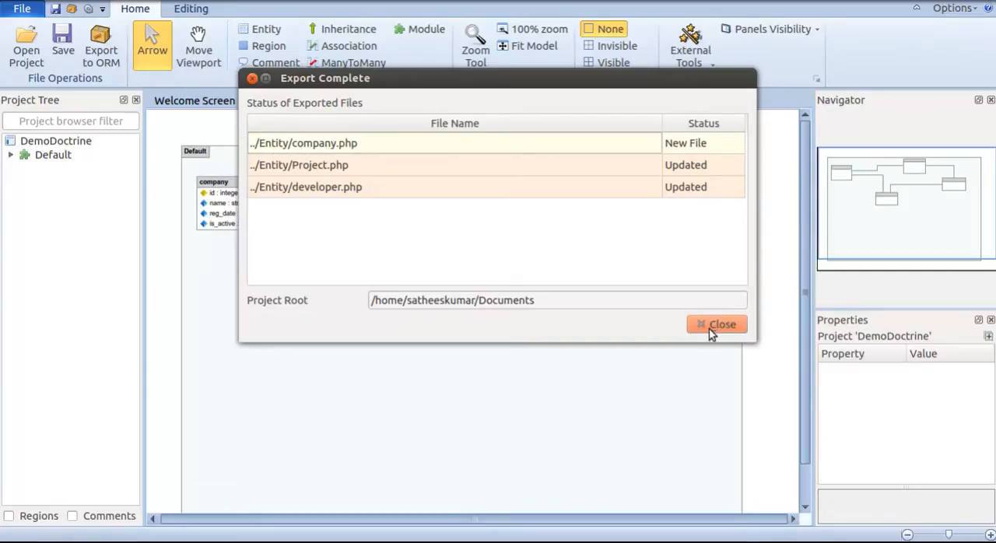
Dismiss the export report and browse to the Entity folder in the Files manager.
left_click(716, 324)
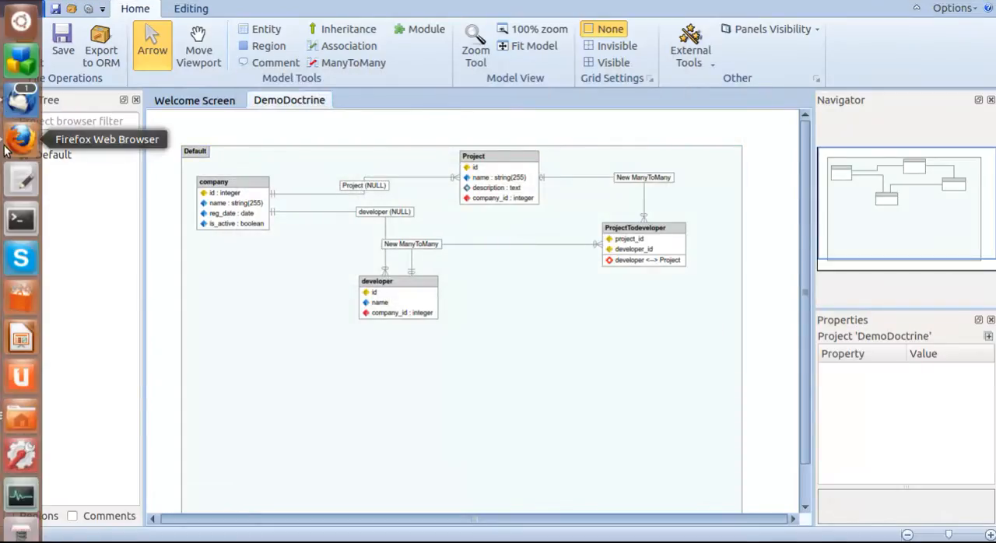
mouse_move(22, 414)
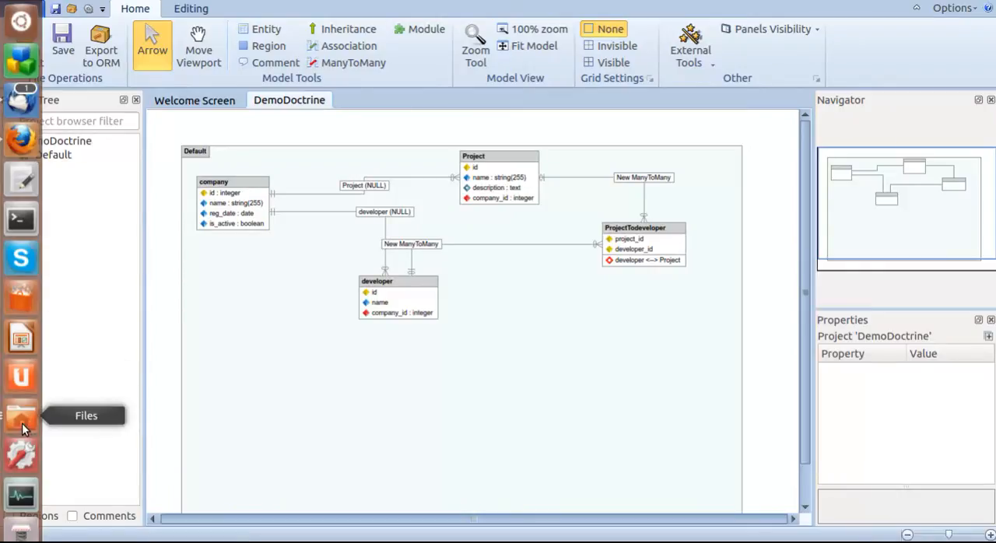
left_click(22, 414)
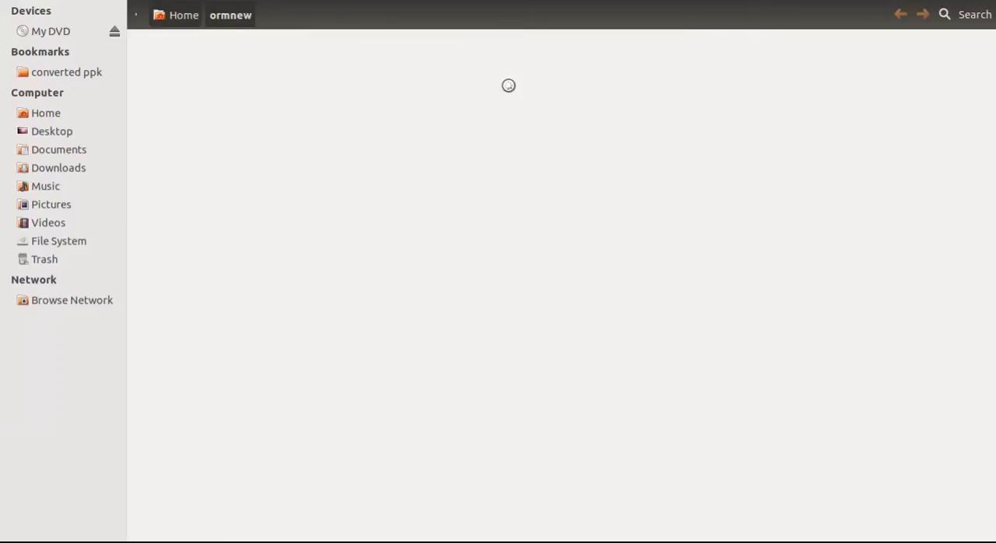
left_click(45, 112)
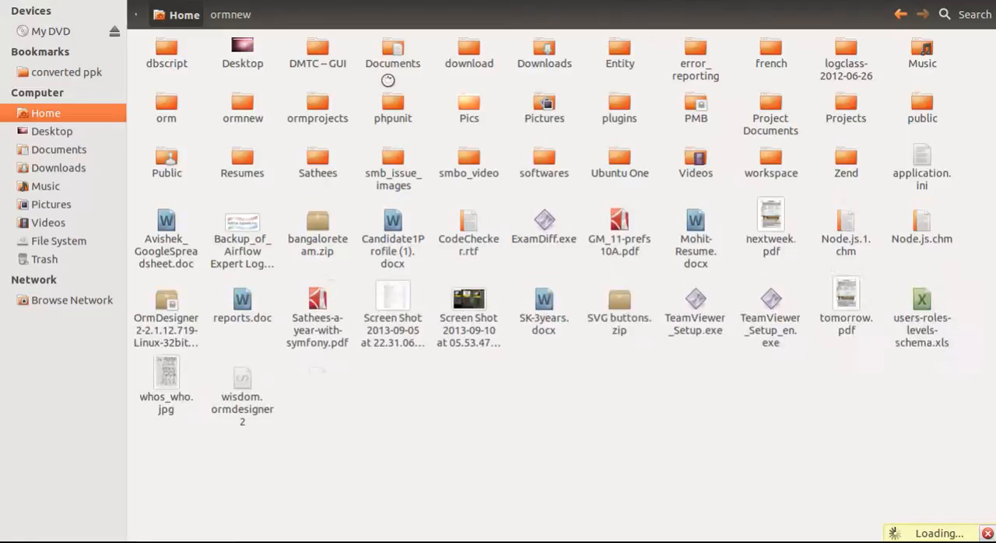
left_click(243, 109)
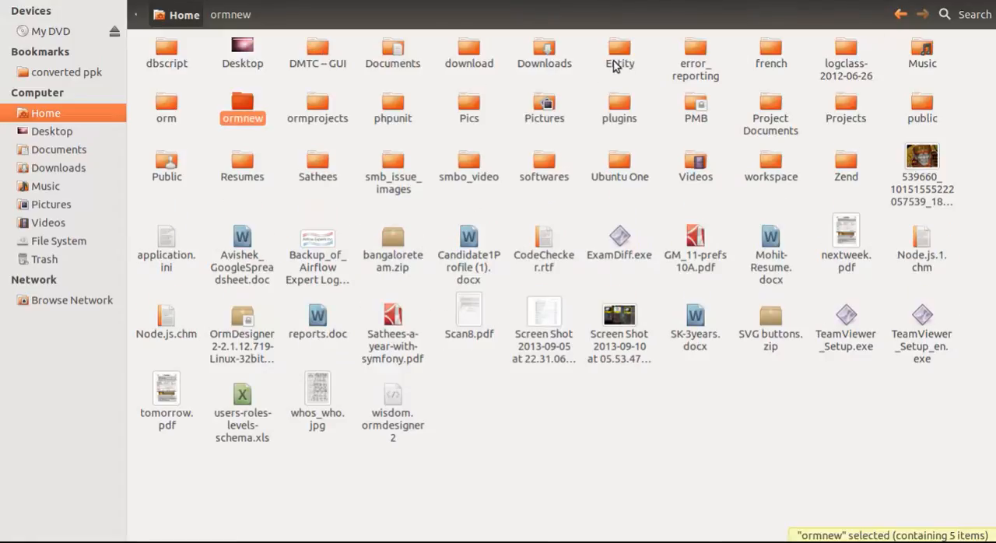
double_click(619, 55)
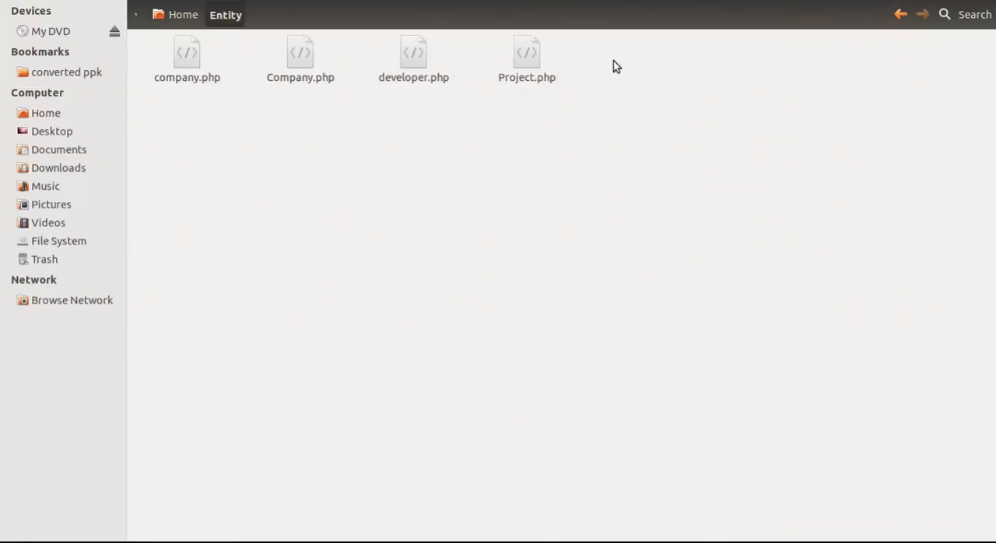
Delete the duplicate lowercase company.php, leaving Company.php, developer.php and Project.php.
left_click(300, 59)
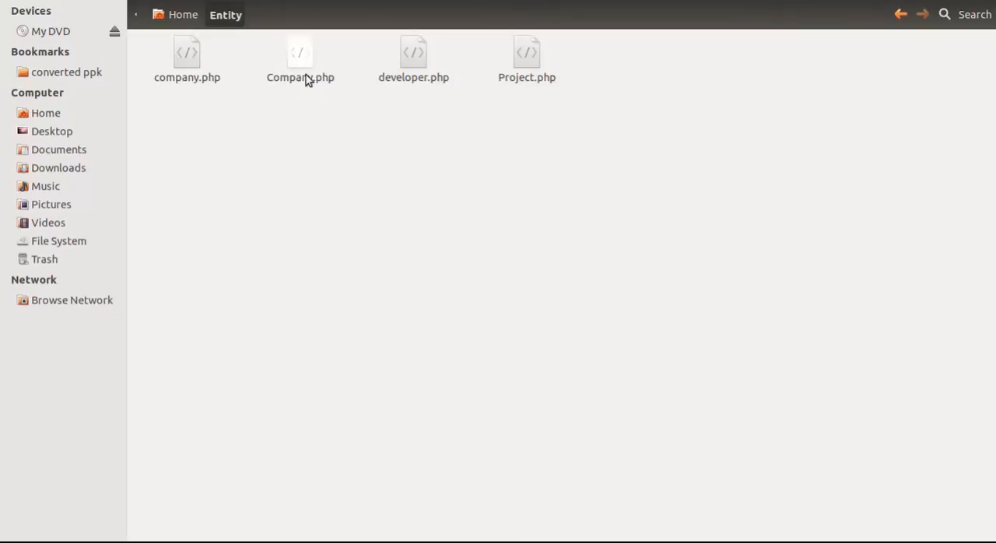
left_click(187, 59)
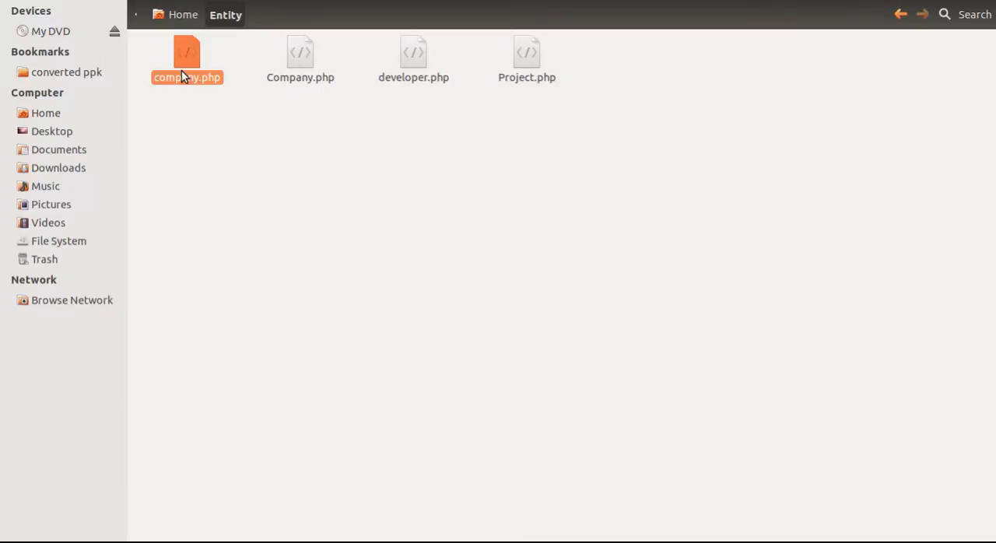
left_click(186, 59)
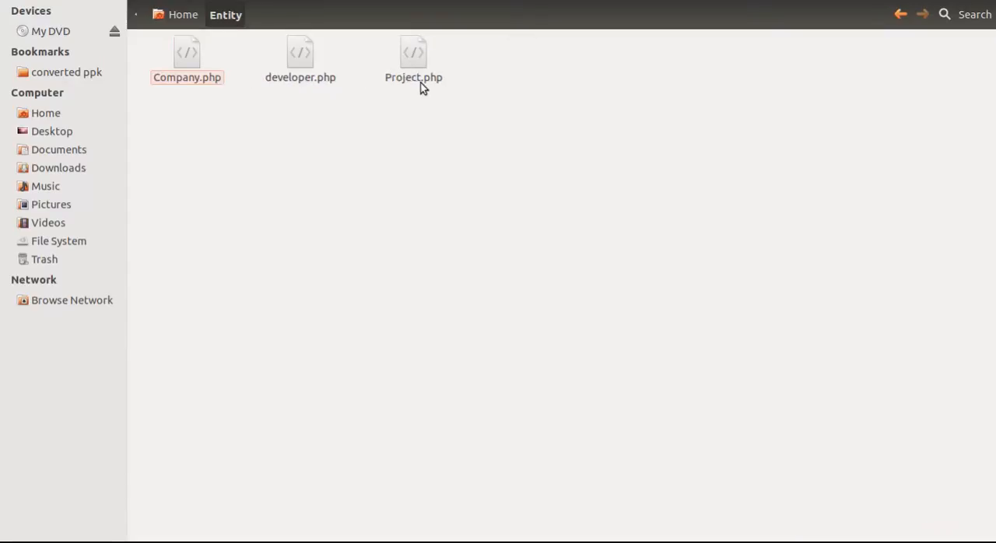
right_click(415, 59)
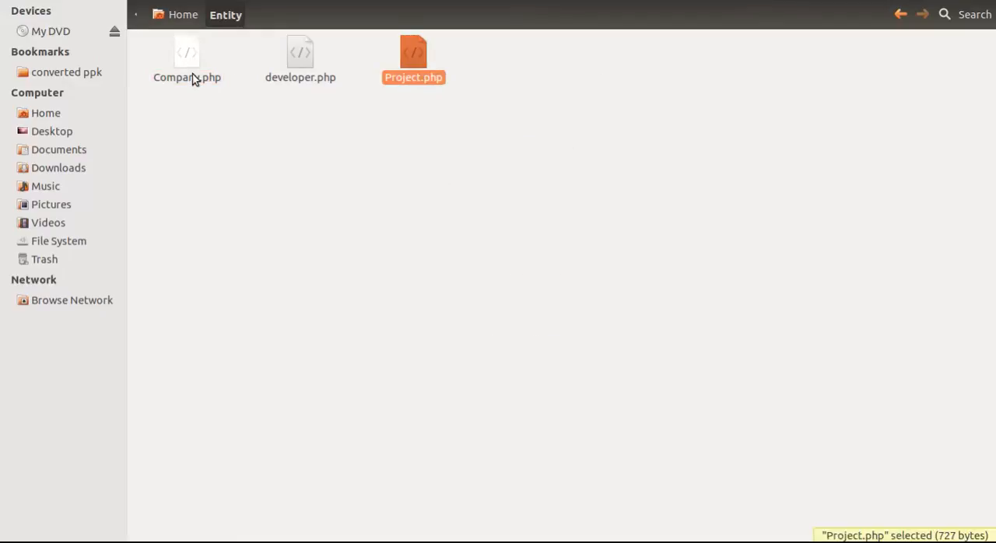
left_click(187, 60)
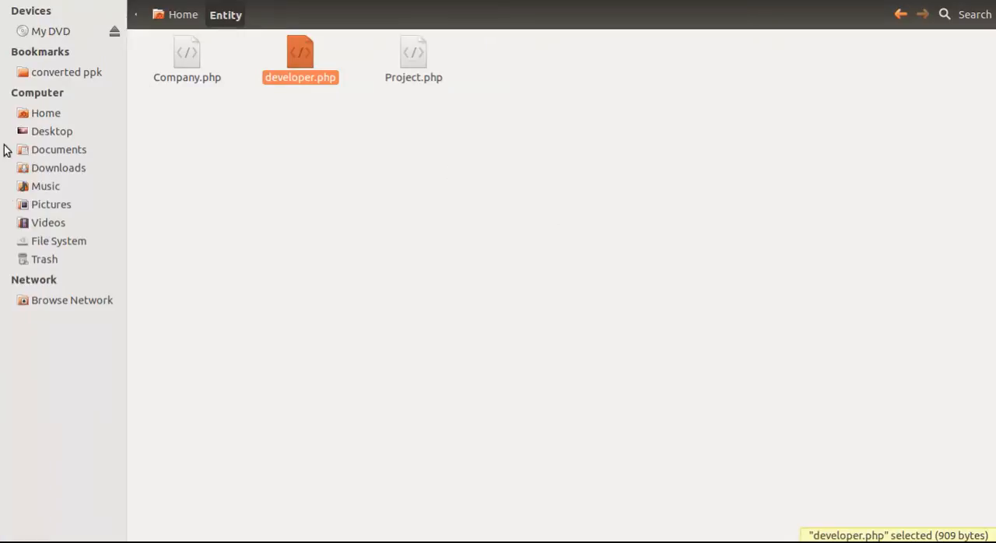
mouse_move(21, 179)
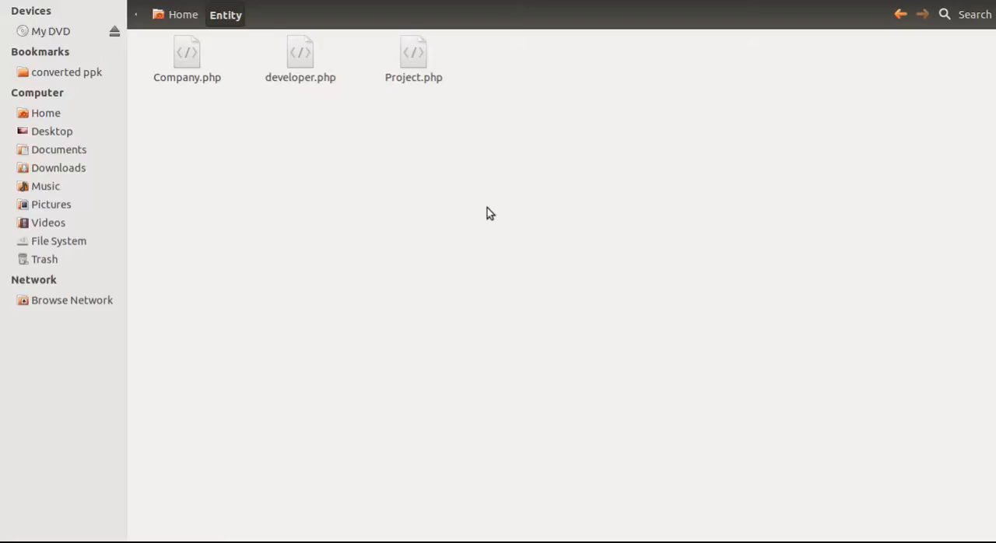
mouse_move(710, 3)
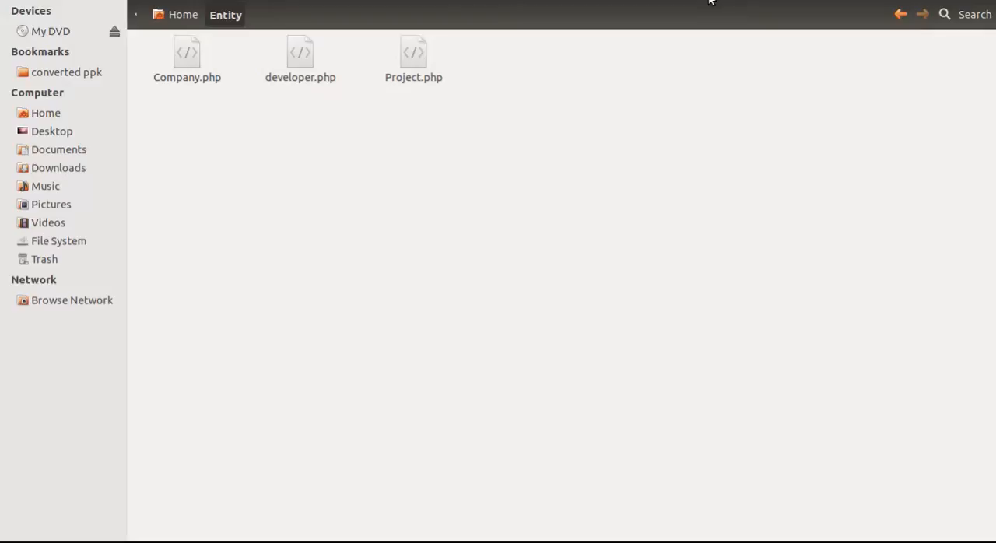
mouse_move(18, 59)
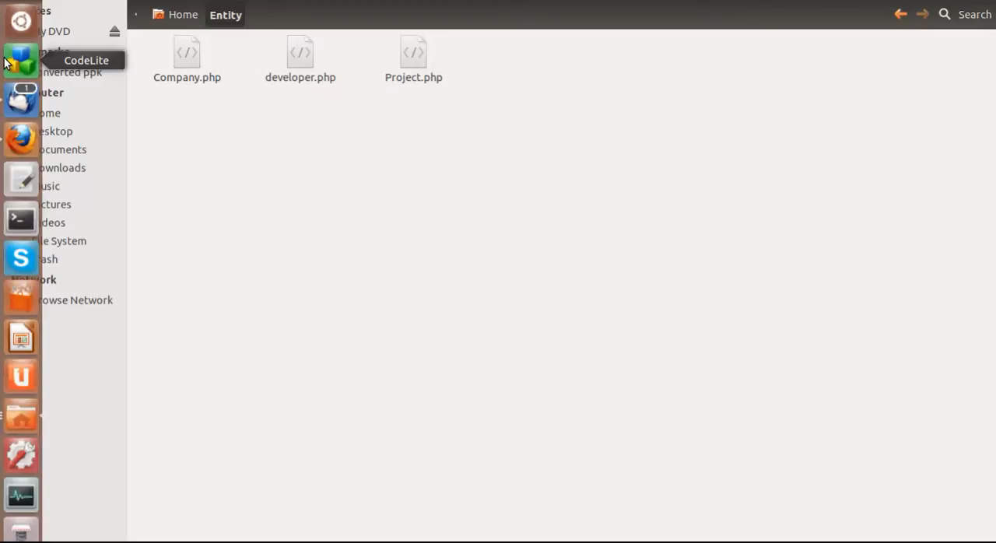
mouse_move(22, 179)
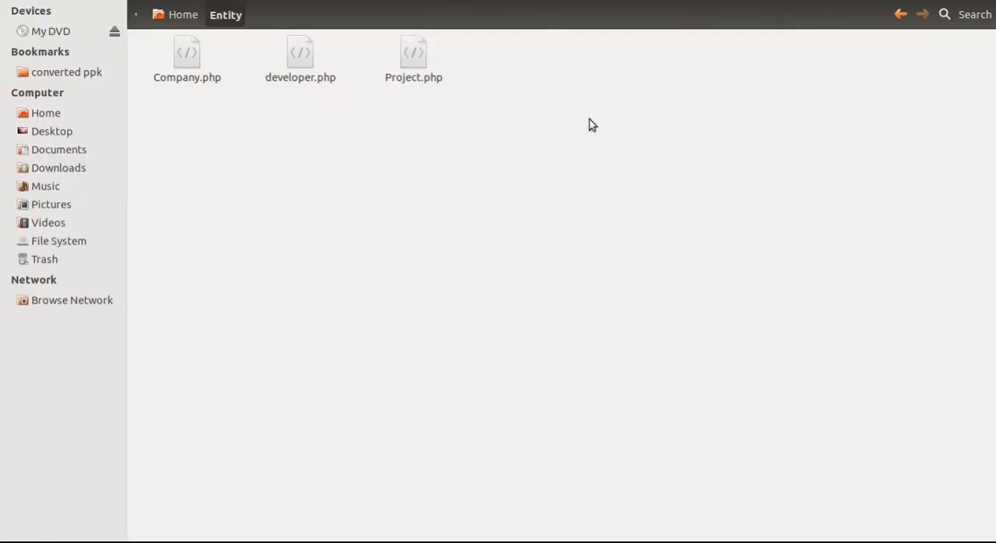
mouse_move(708, 3)
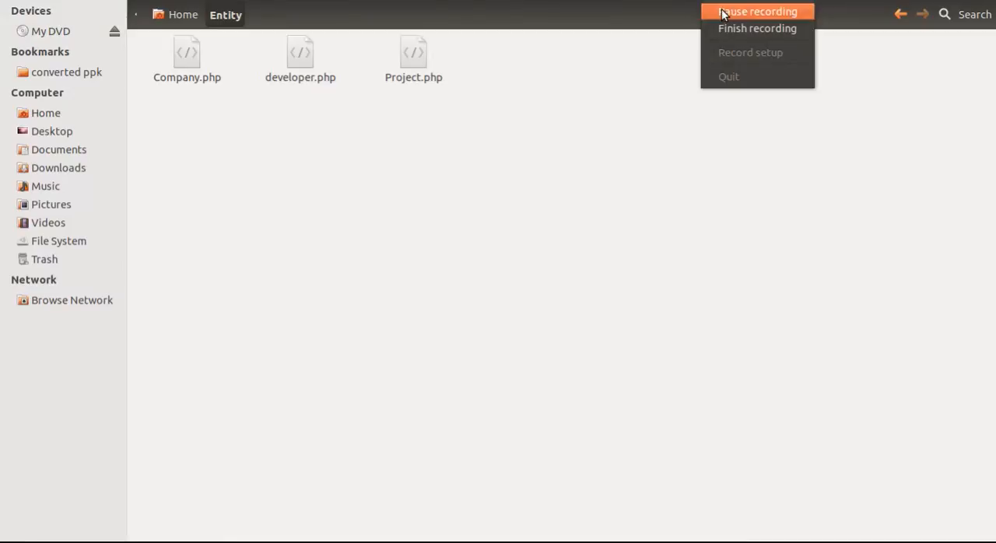
left_click(756, 10)
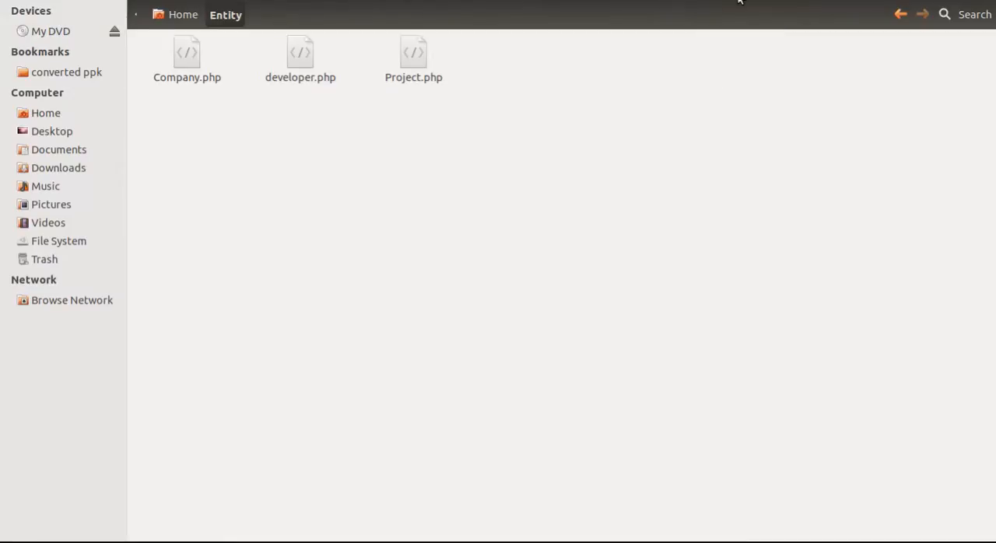
Review the exported Project.php and developer.php classes and their Doctrine ORM annotations in gedit.
double_click(414, 53)
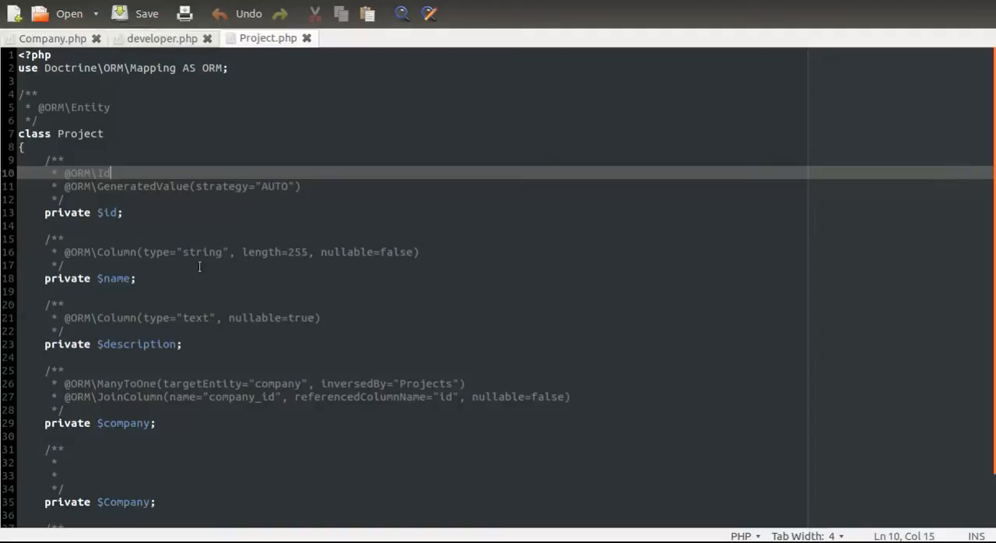
mouse_move(838, 245)
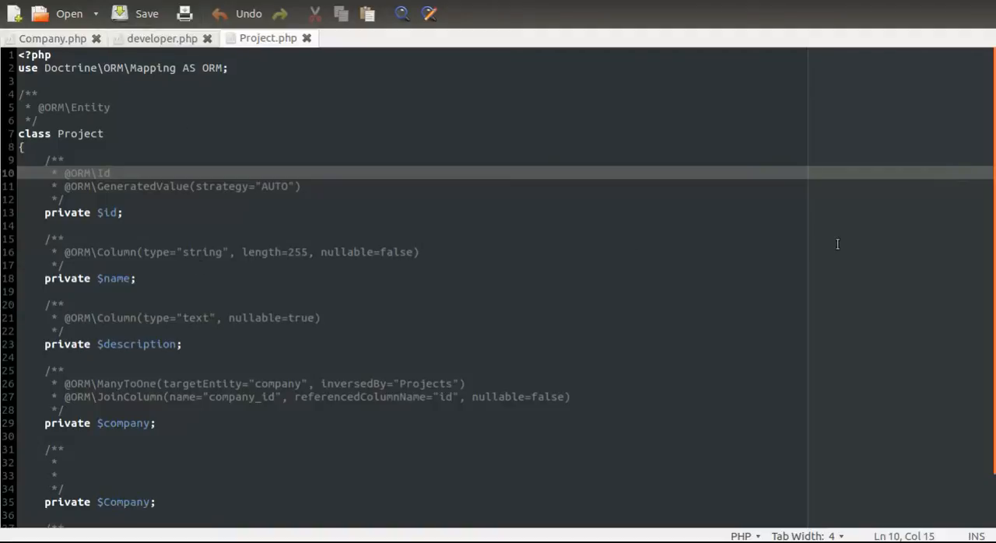
scroll("down", 3)
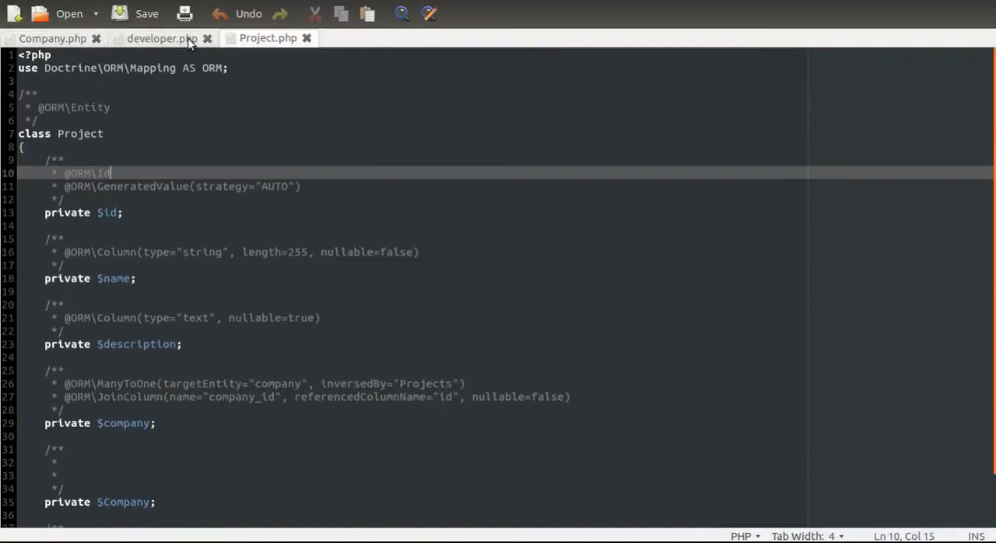
left_click(162, 37)
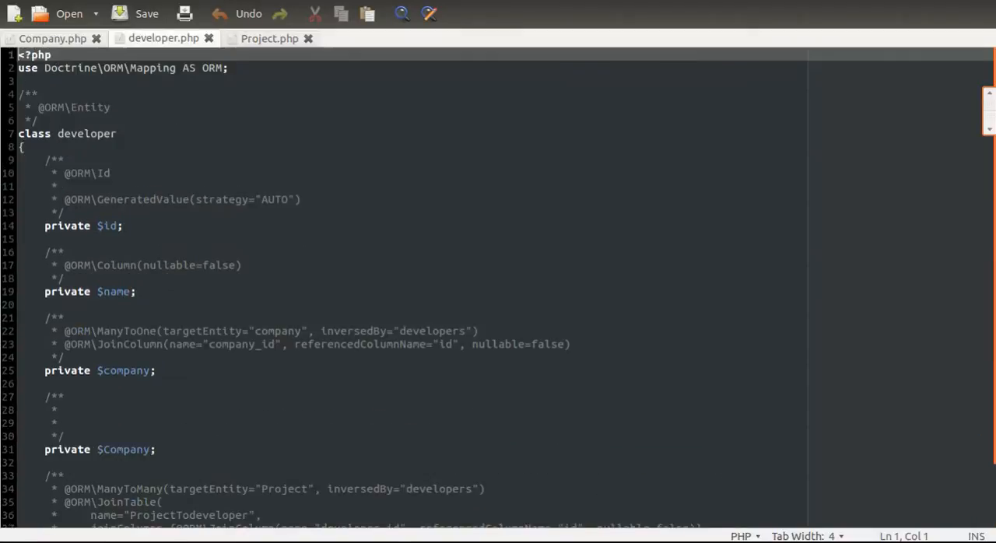
left_click(52, 38)
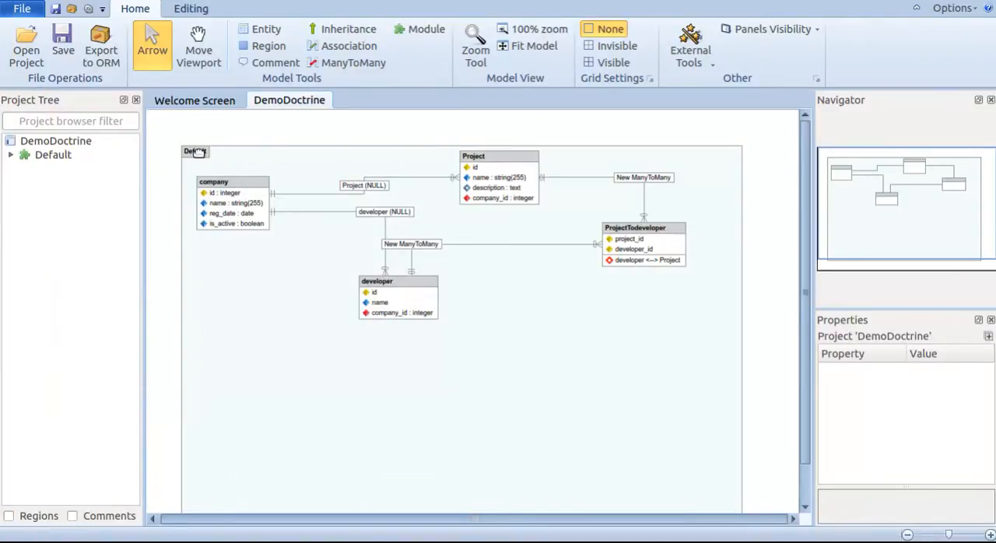
Switch the Default module's export format to Doctrine2 Yml, dismissing the missing export path error.
double_click(194, 151)
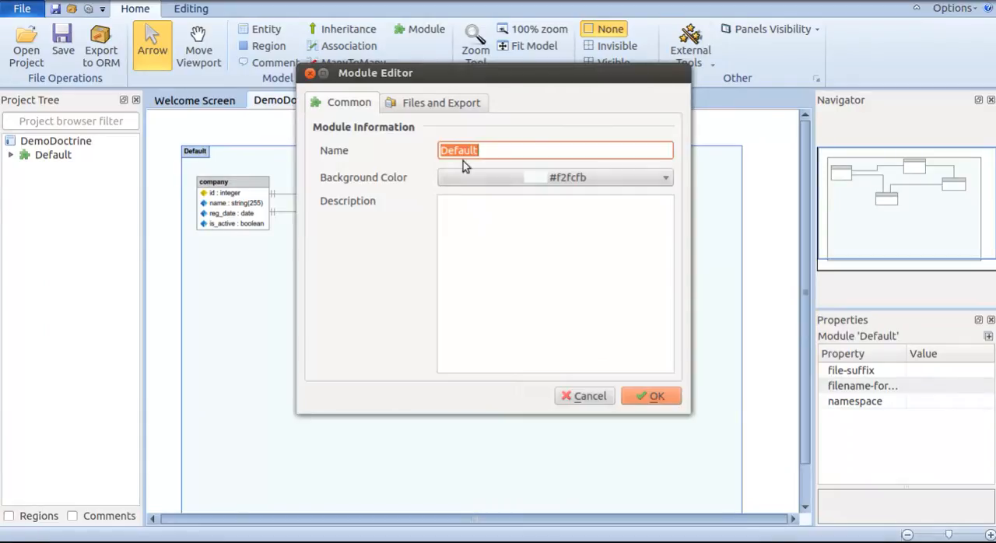
left_click(440, 103)
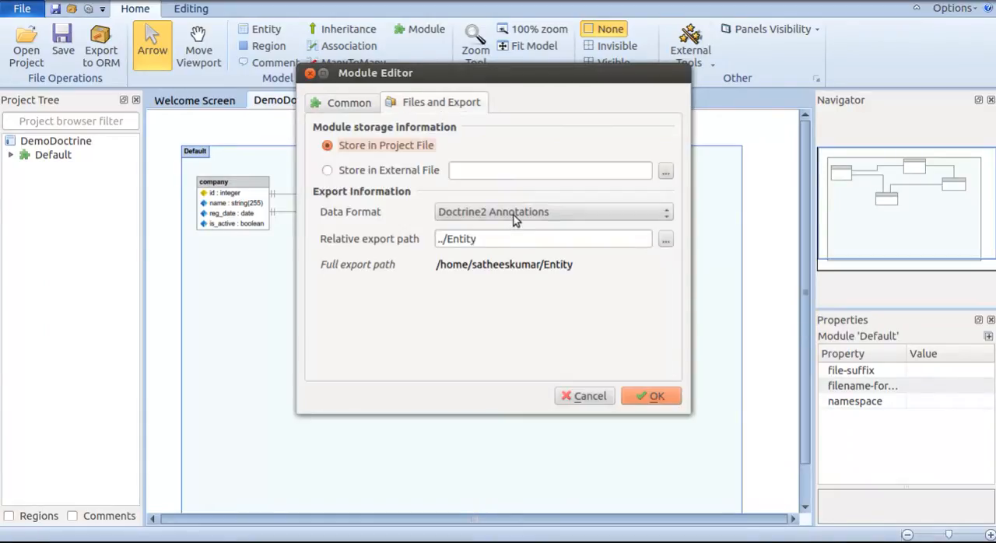
left_click(553, 212)
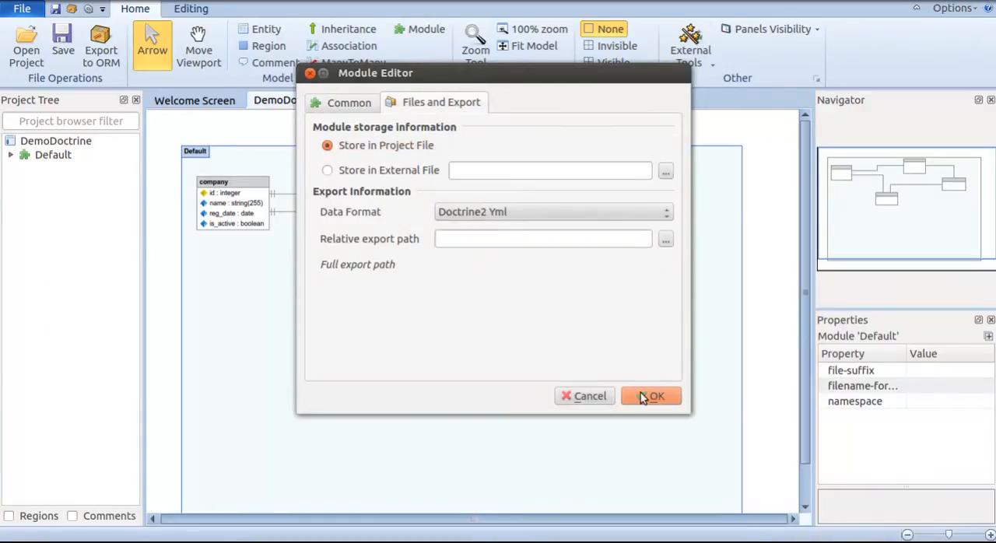
left_click(650, 396)
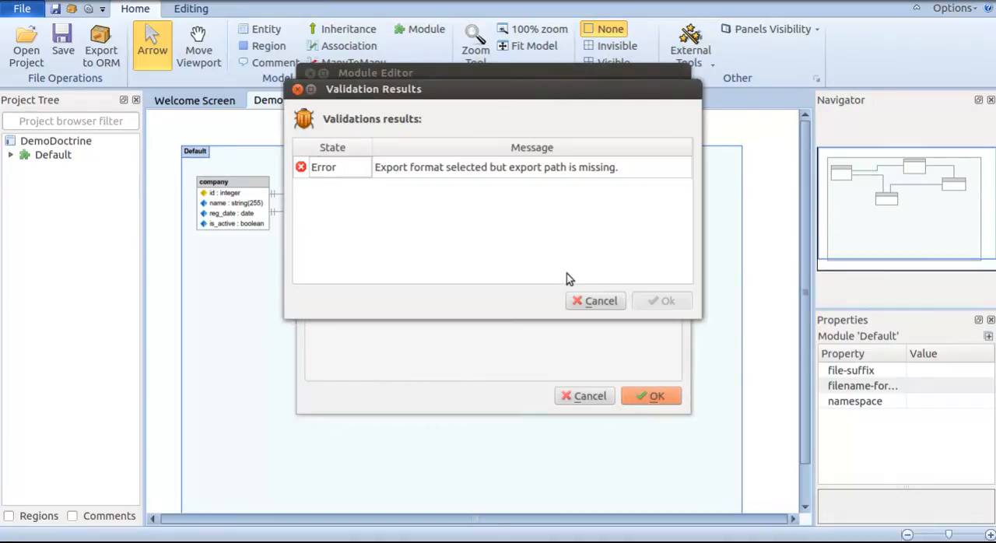
left_click(595, 301)
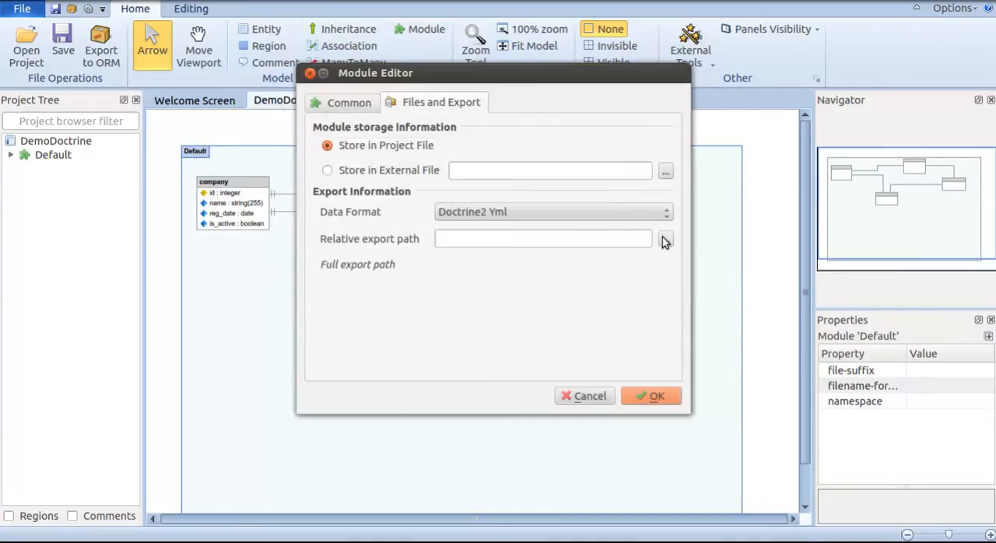
Set the export path to the Entity folder and export the Project, company and developer .dcm.yml files.
left_click(666, 240)
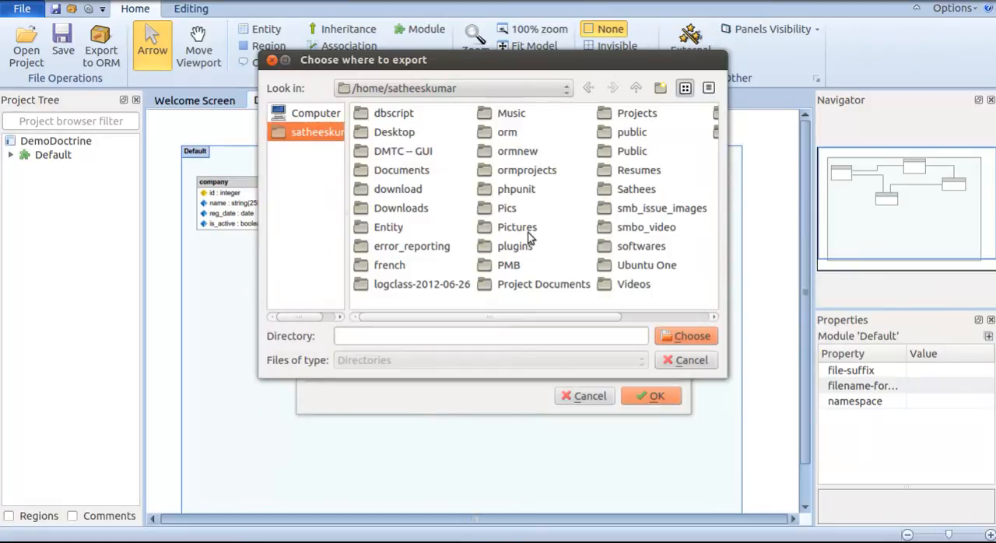
double_click(390, 227)
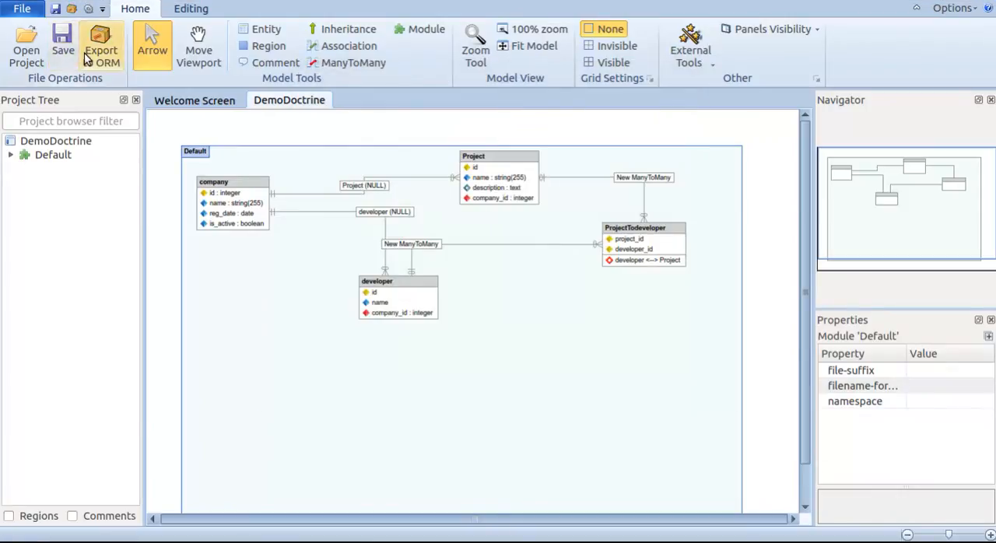
left_click(100, 47)
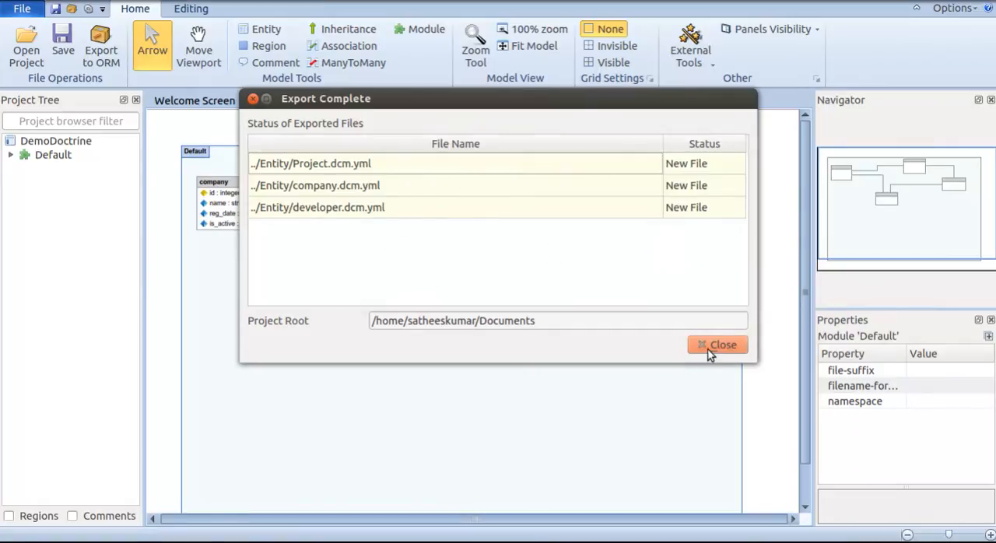
left_click(716, 344)
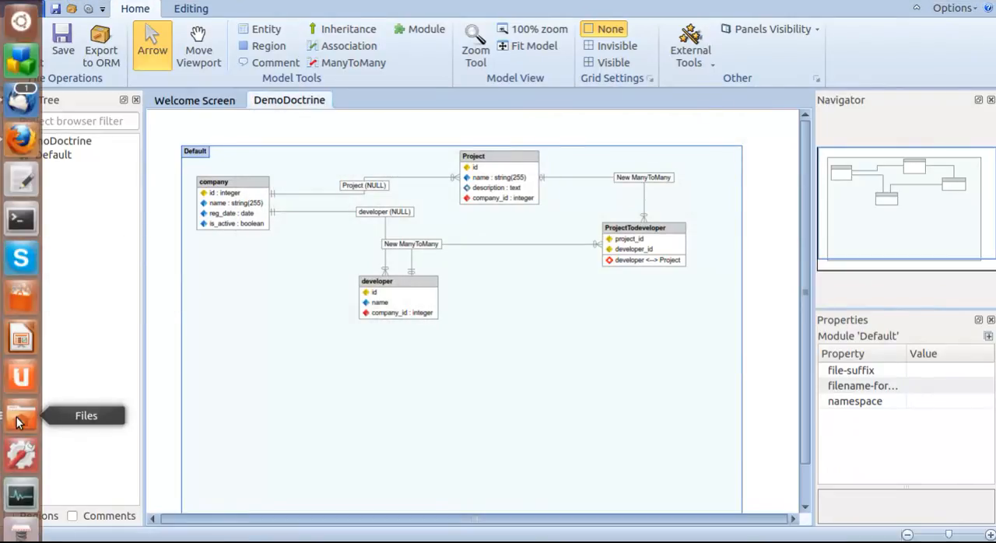
Show the Entity folder with the new .dcm.yml mapping files and select company.dcm.yml.
left_click(18, 414)
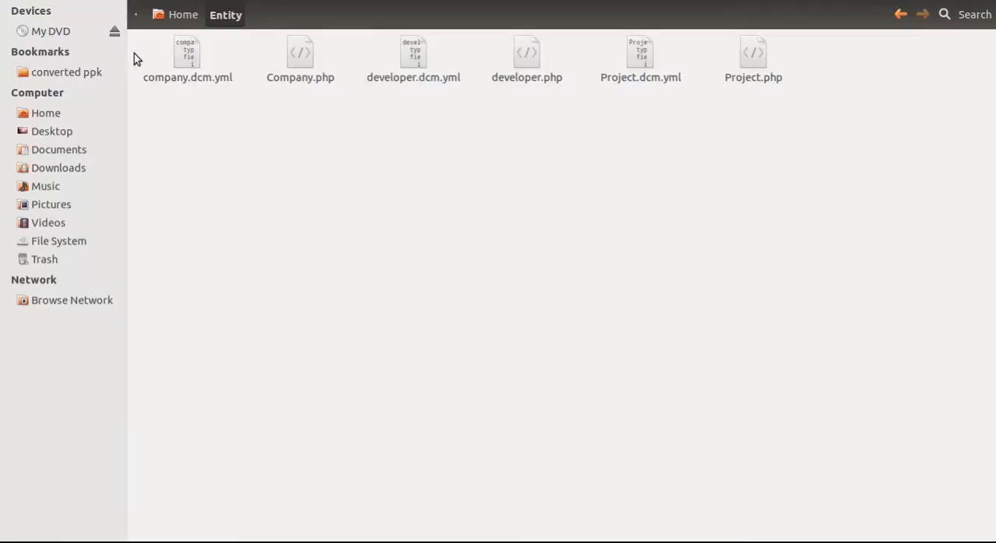
mouse_move(492, 90)
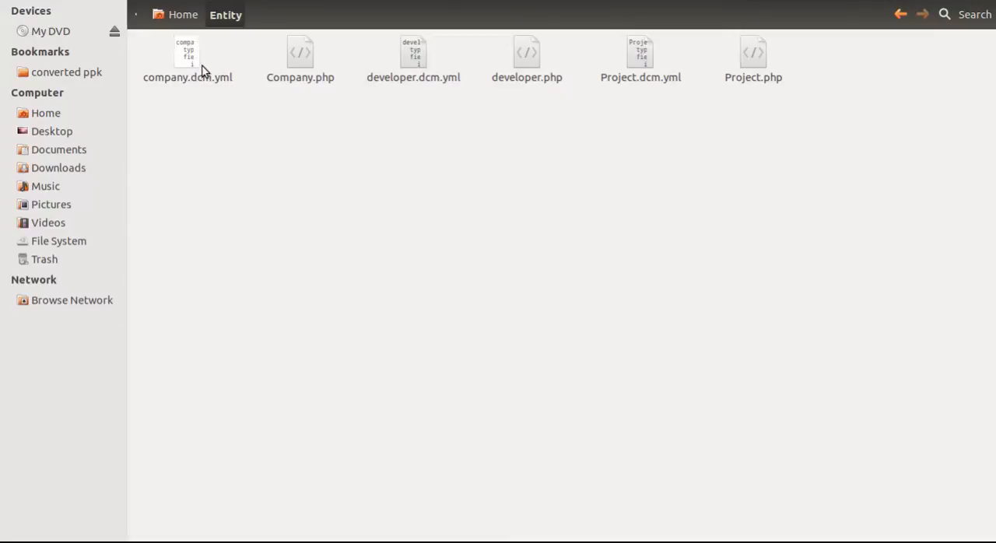
left_click(186, 59)
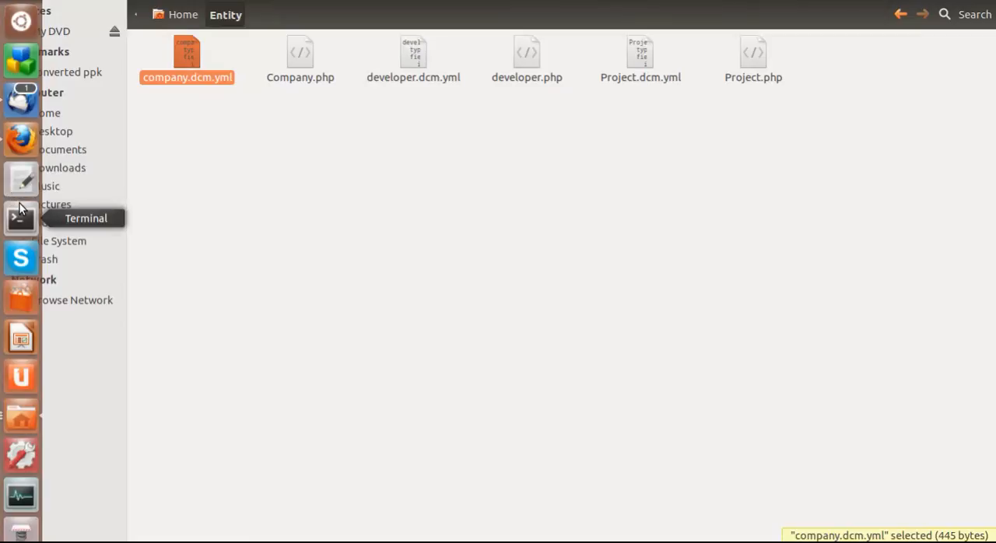
Open company.dcm.yml in gedit to read the company entity's YAML mapping.
double_click(187, 55)
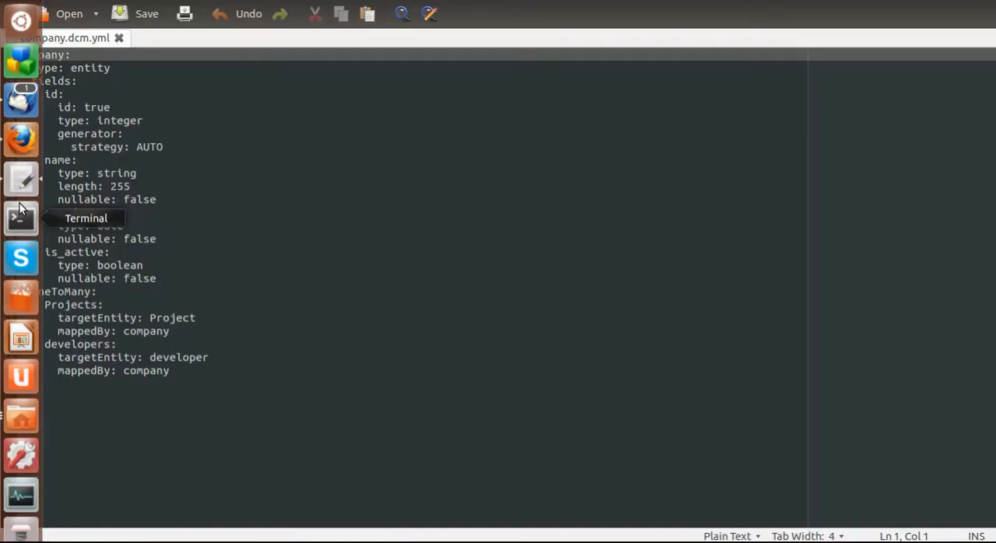